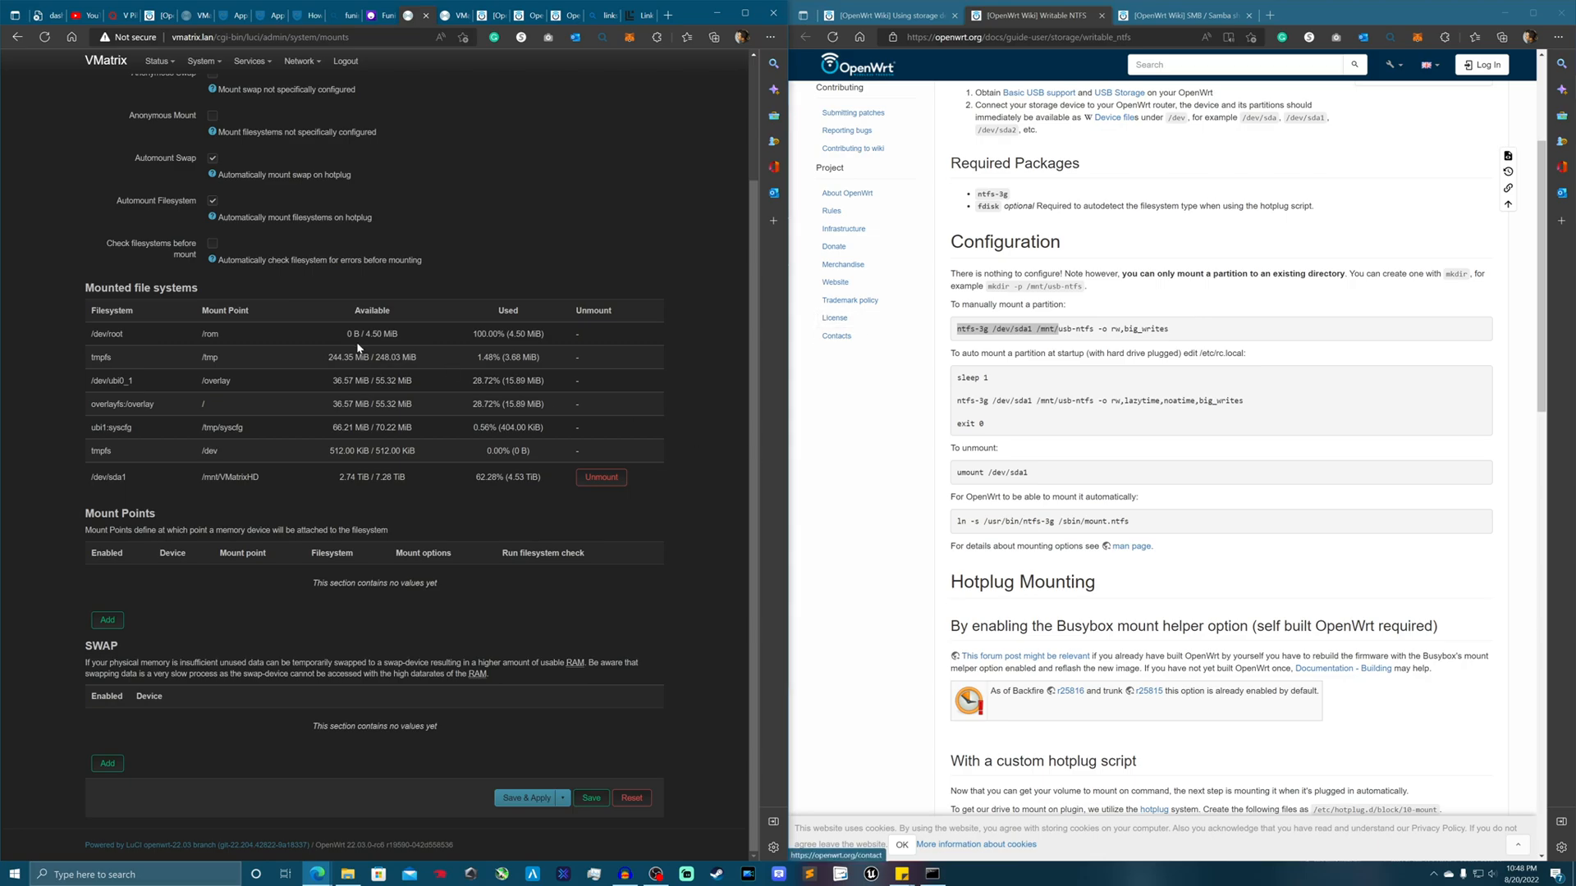
mouse_move(85, 422)
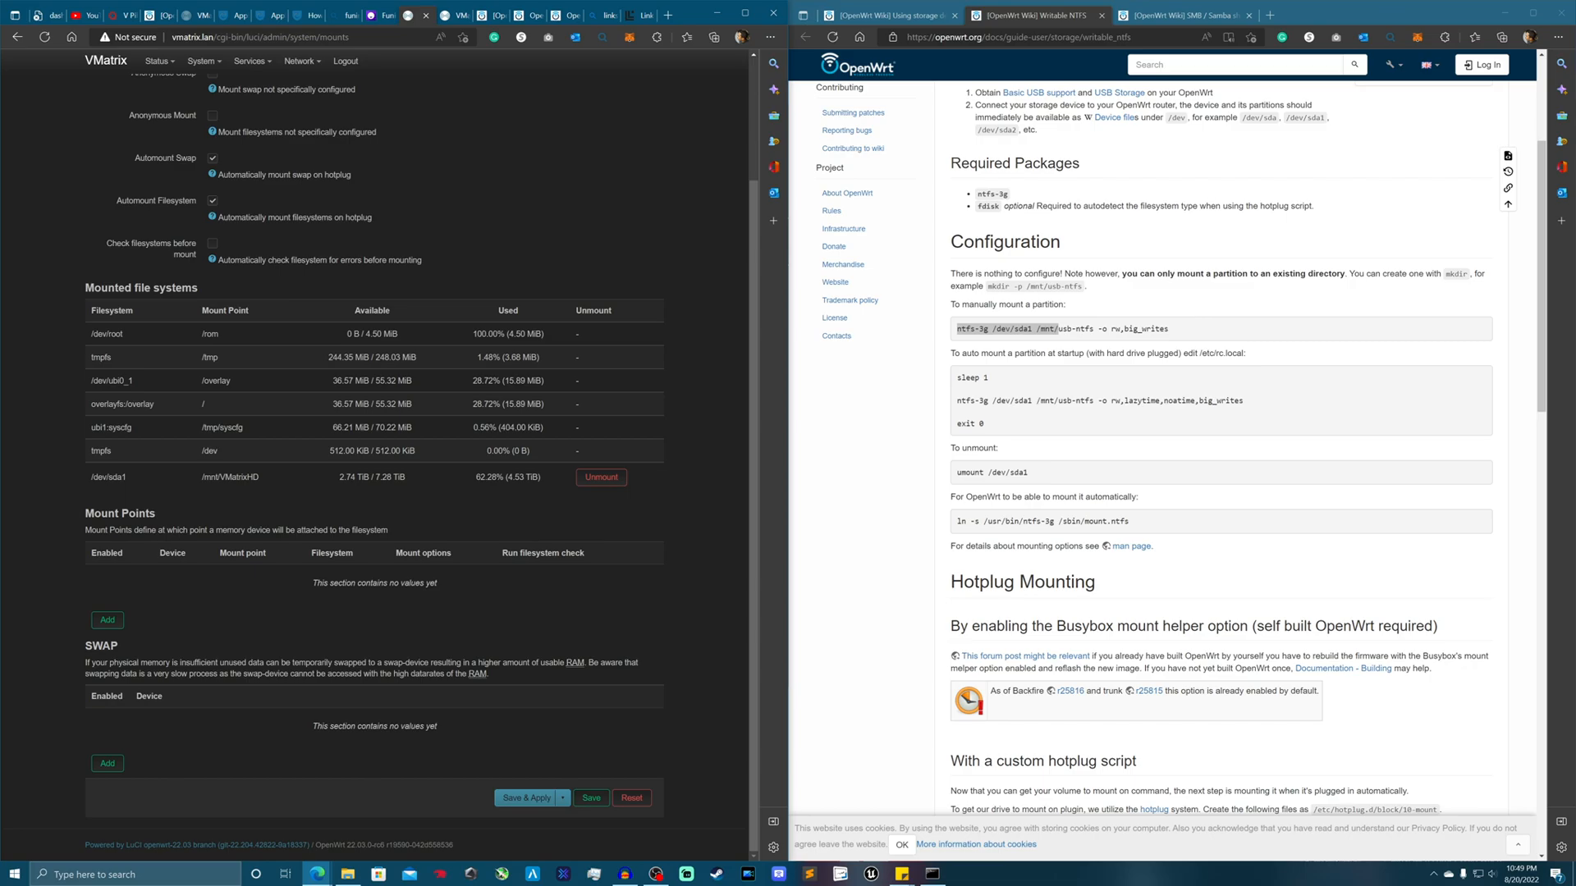
mouse_move(208, 245)
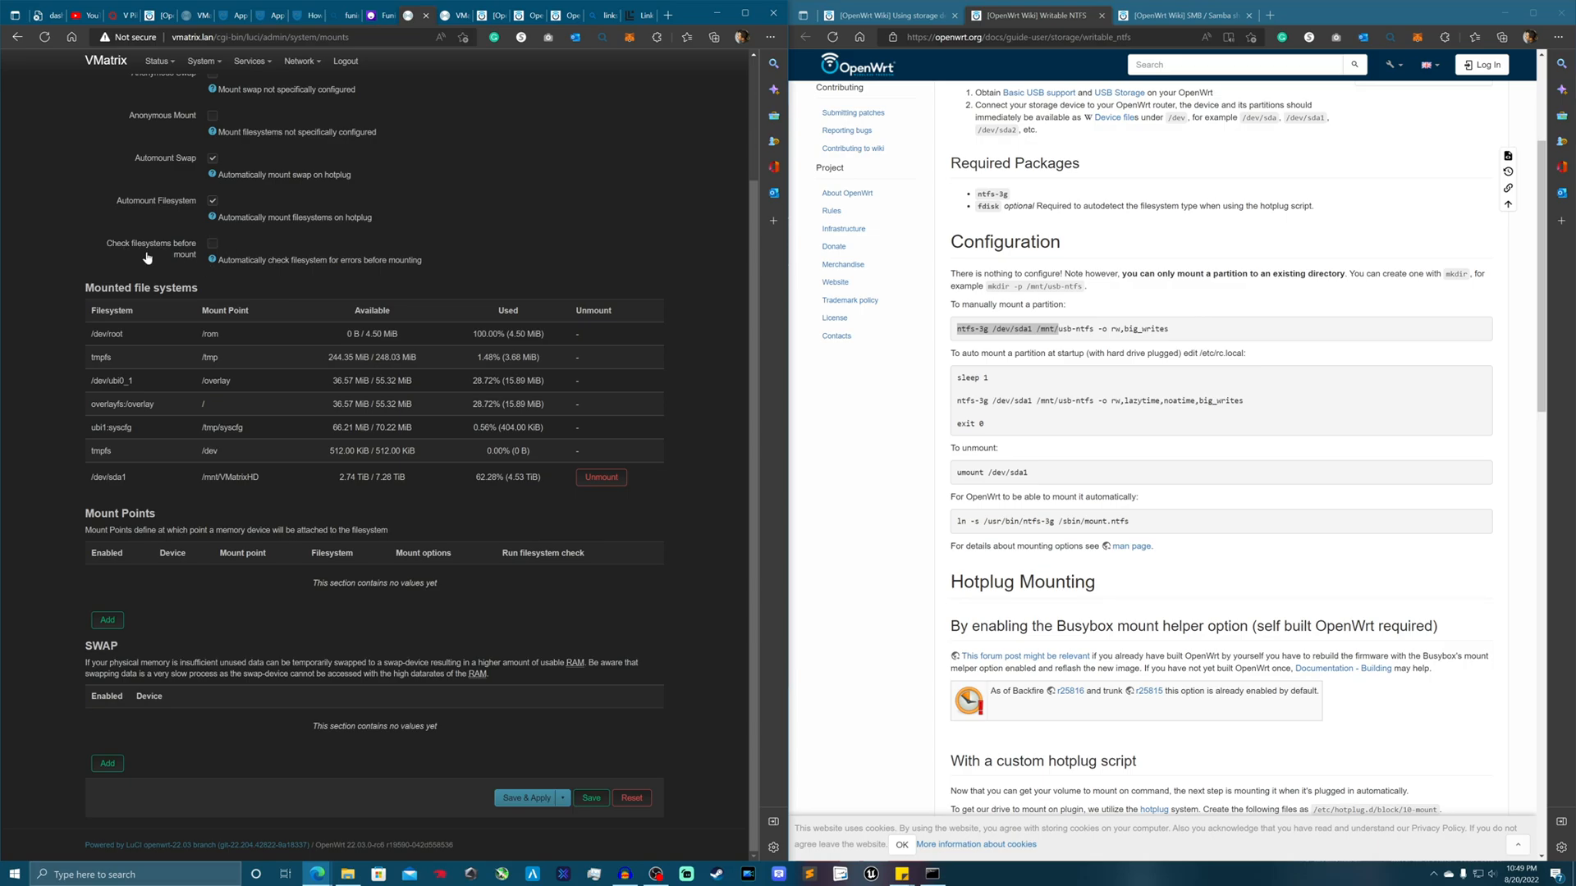
mouse_move(173, 246)
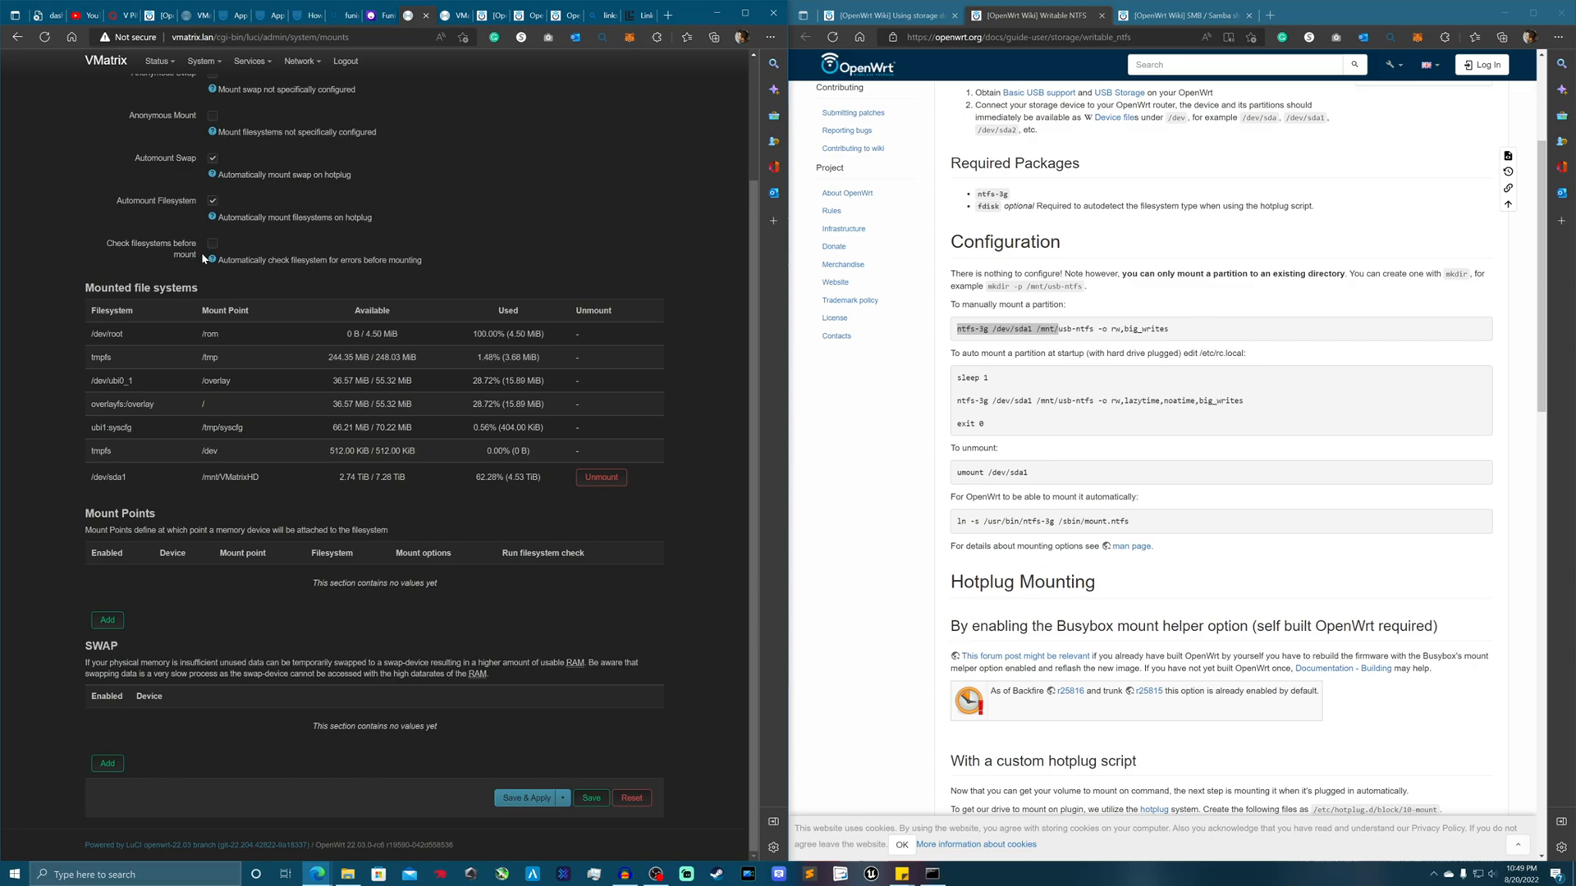
mouse_move(203, 273)
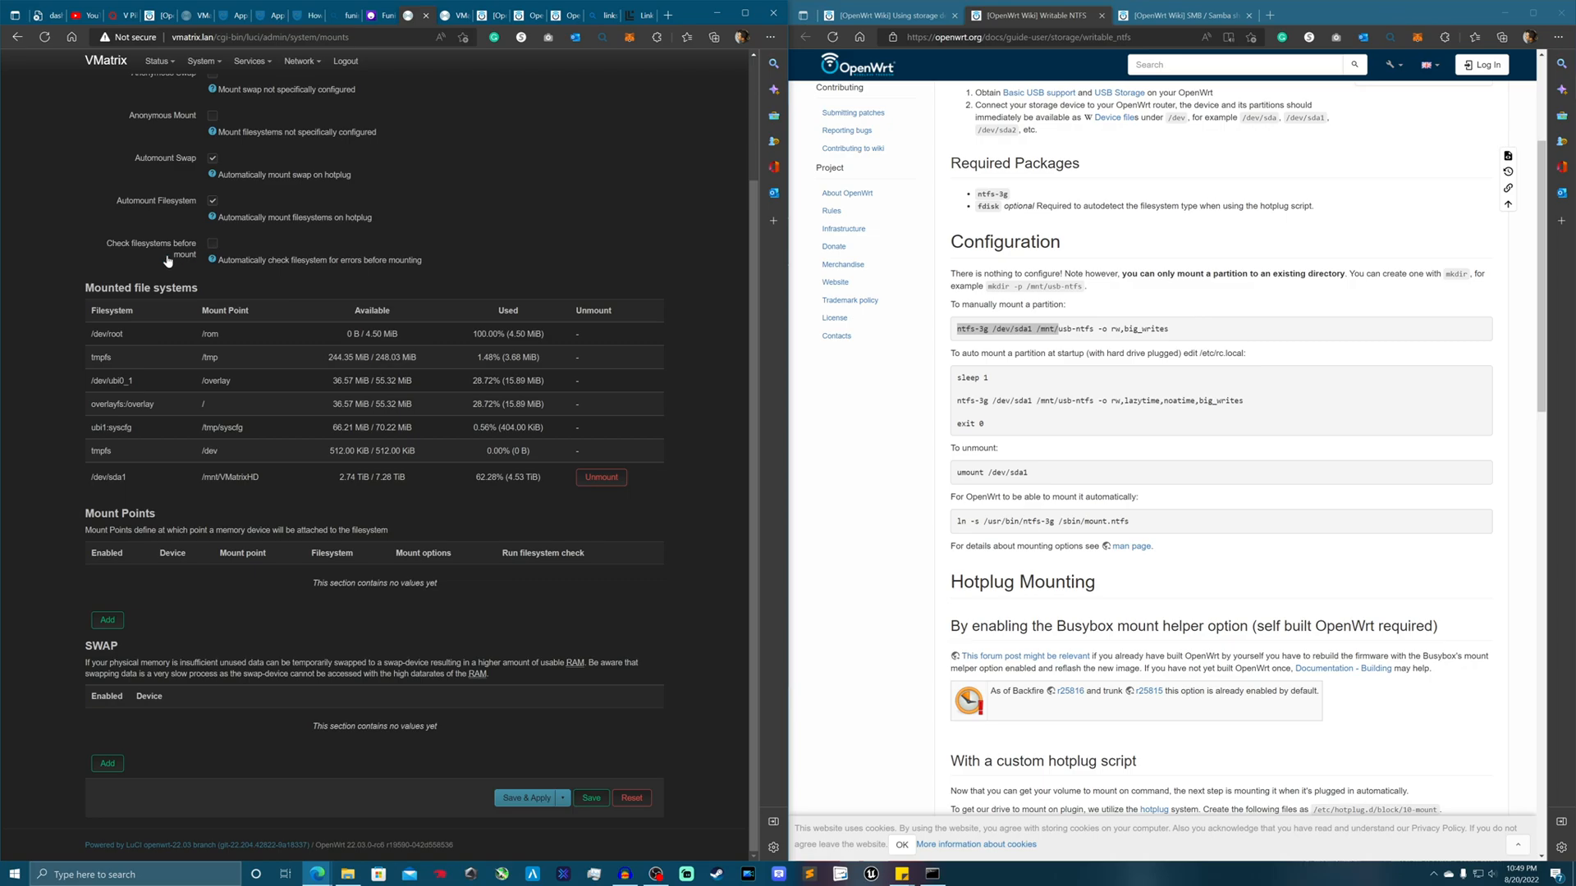
- Enable filesystem checks and add a UUID-based ntfs-3g mount of /dev/sda1 at /mnt/VMatrixHD
scroll("up", 3)
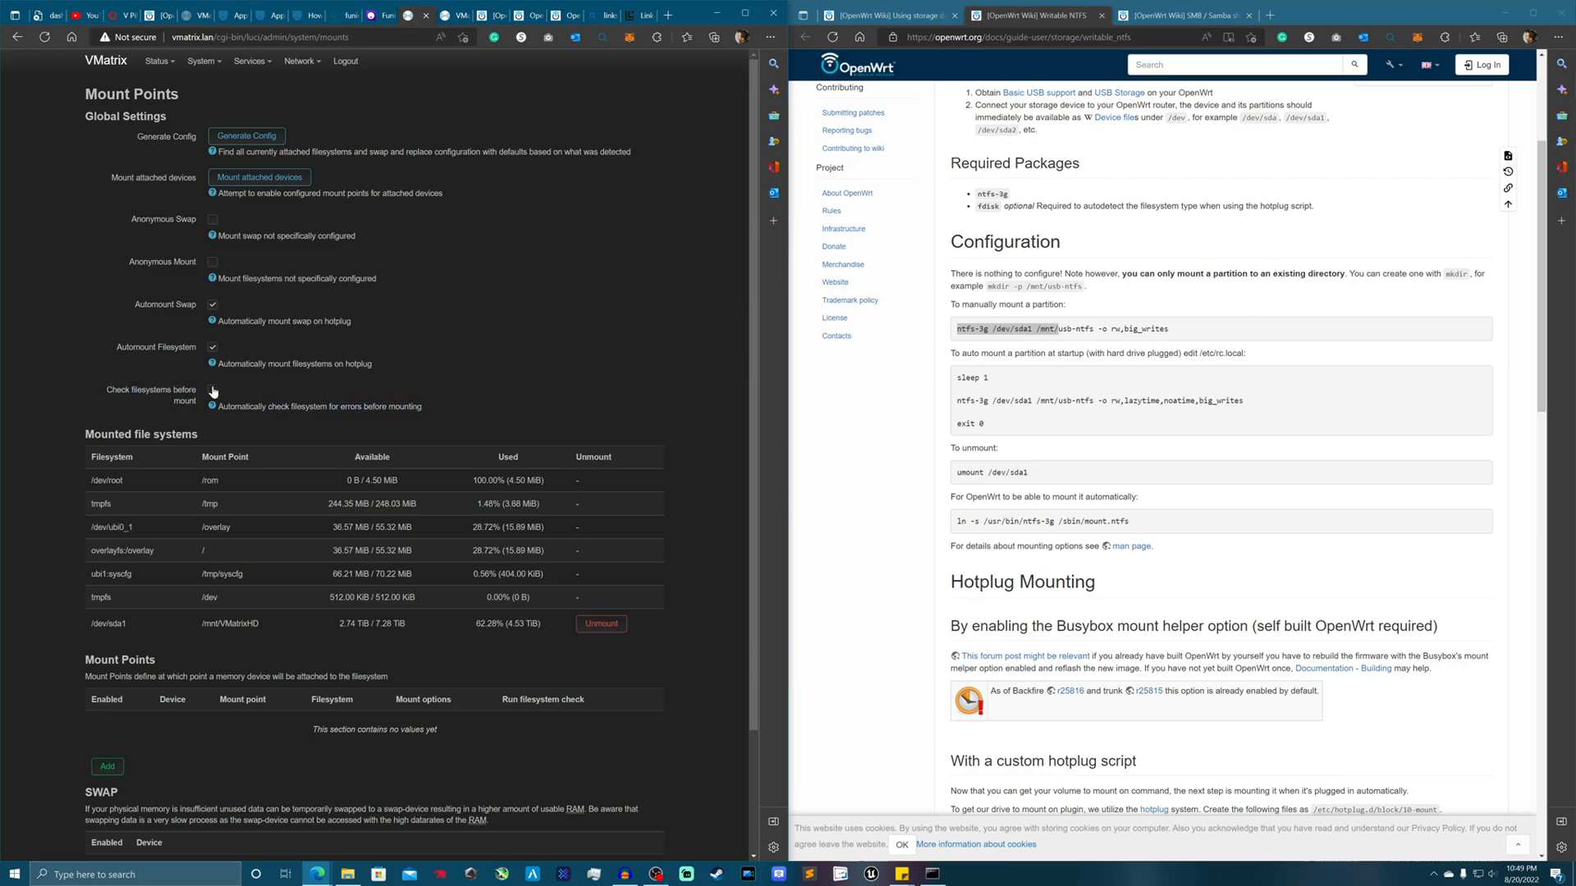
left_click(211, 390)
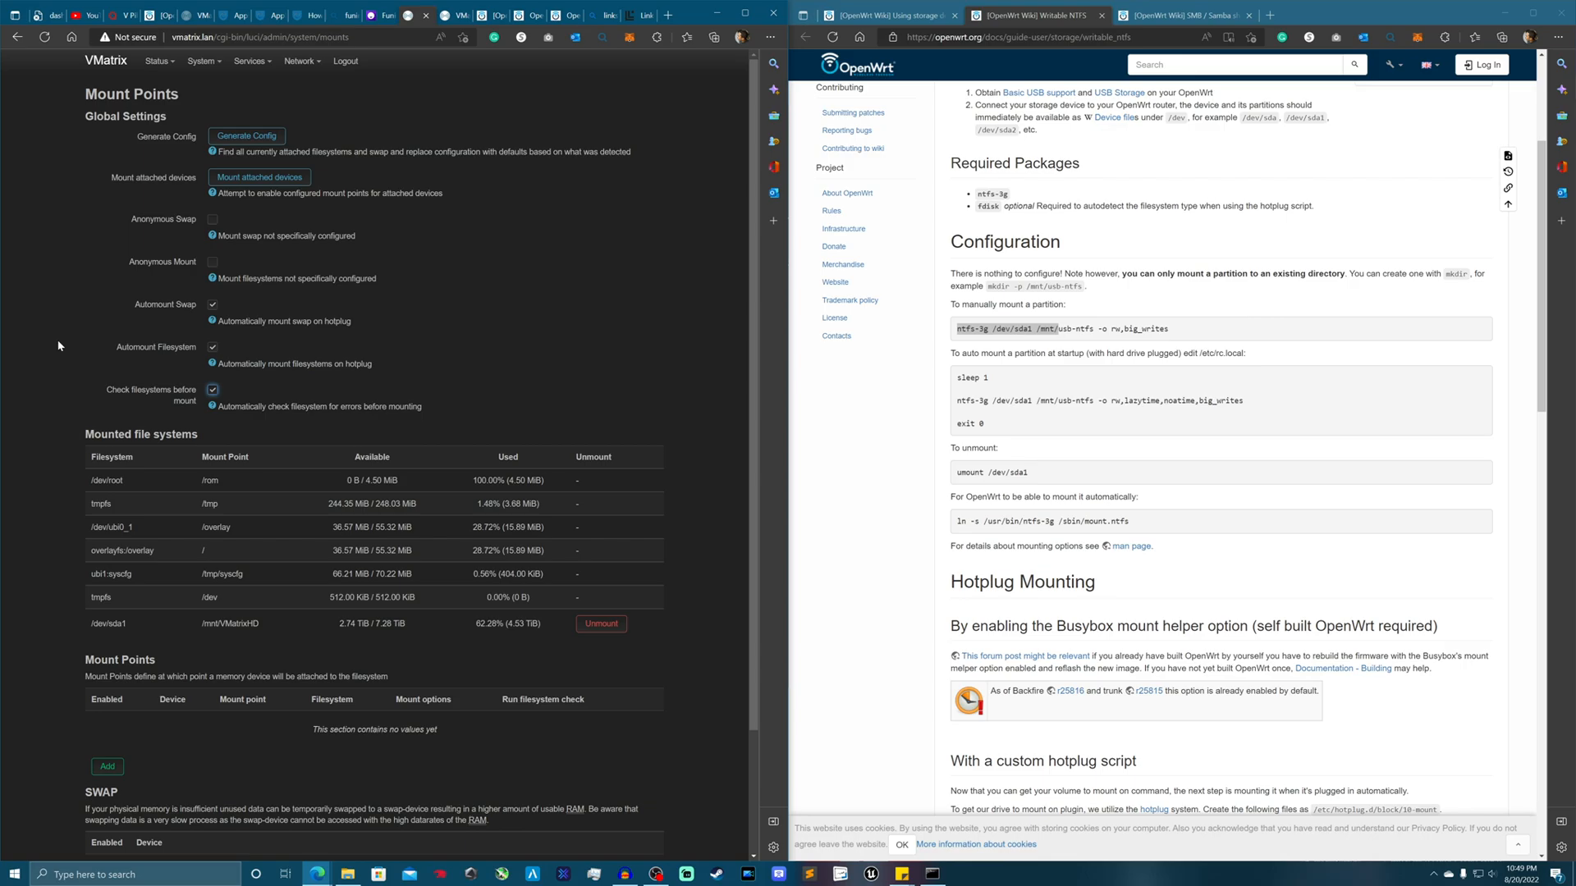
mouse_move(278, 386)
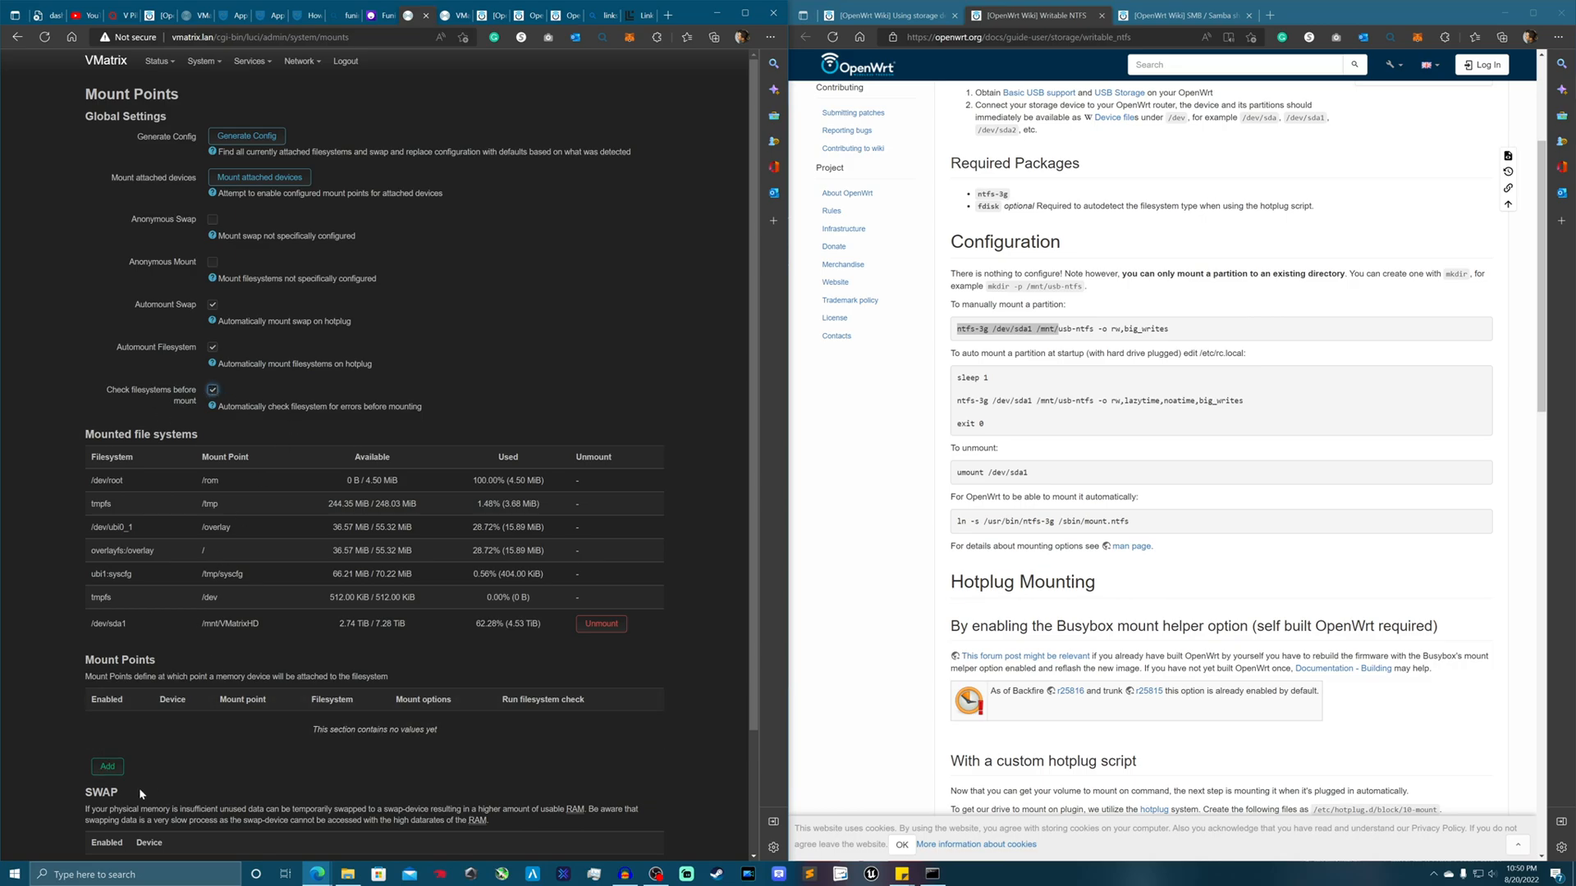
left_click(107, 765)
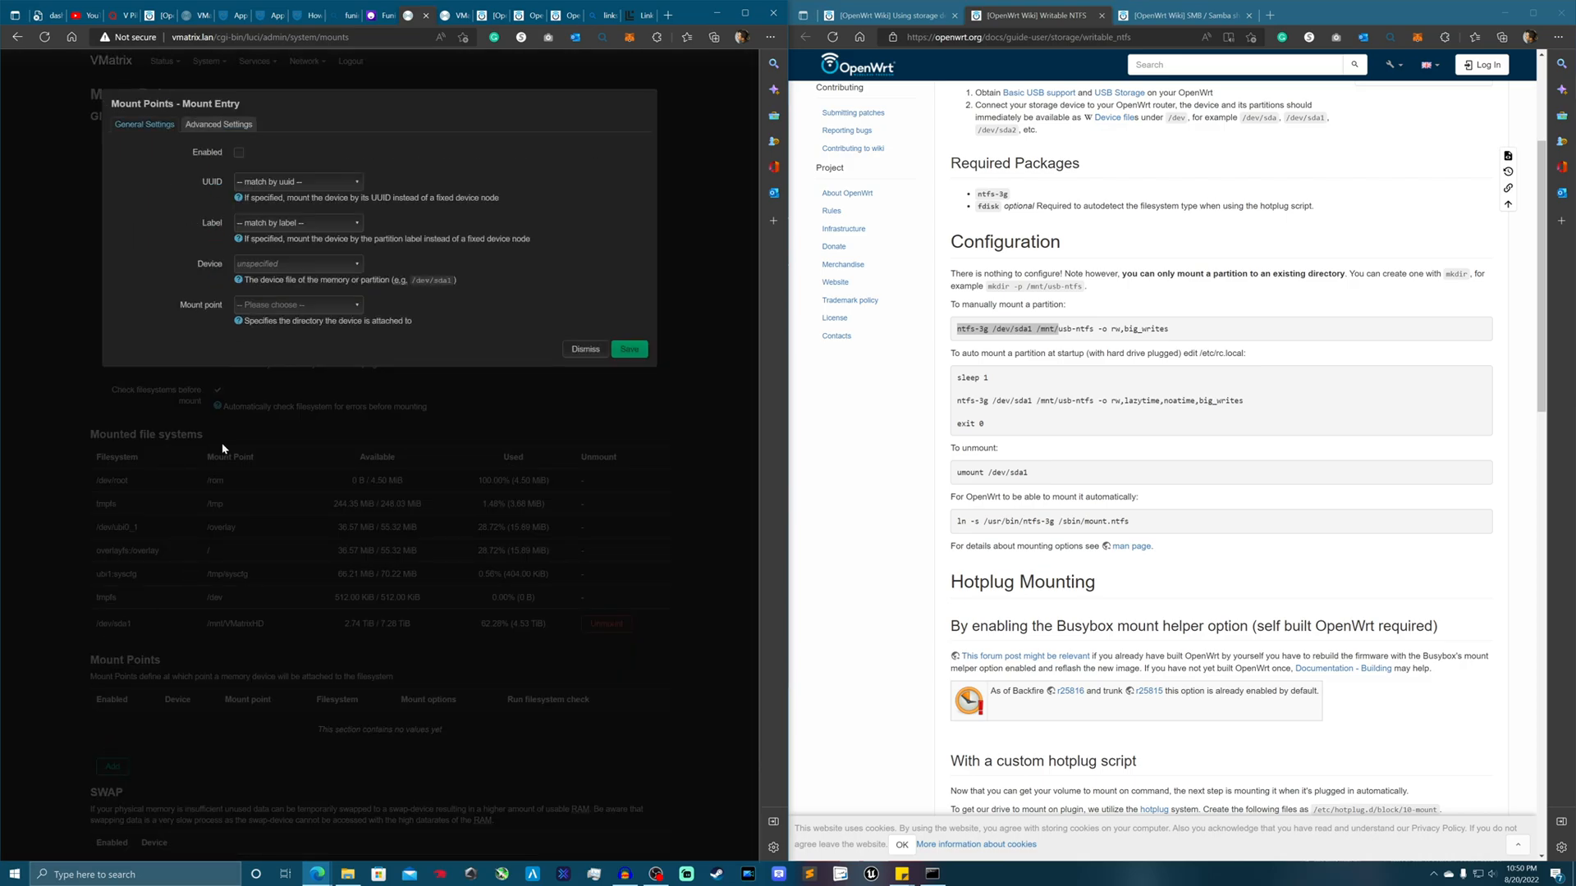
left_click(298, 182)
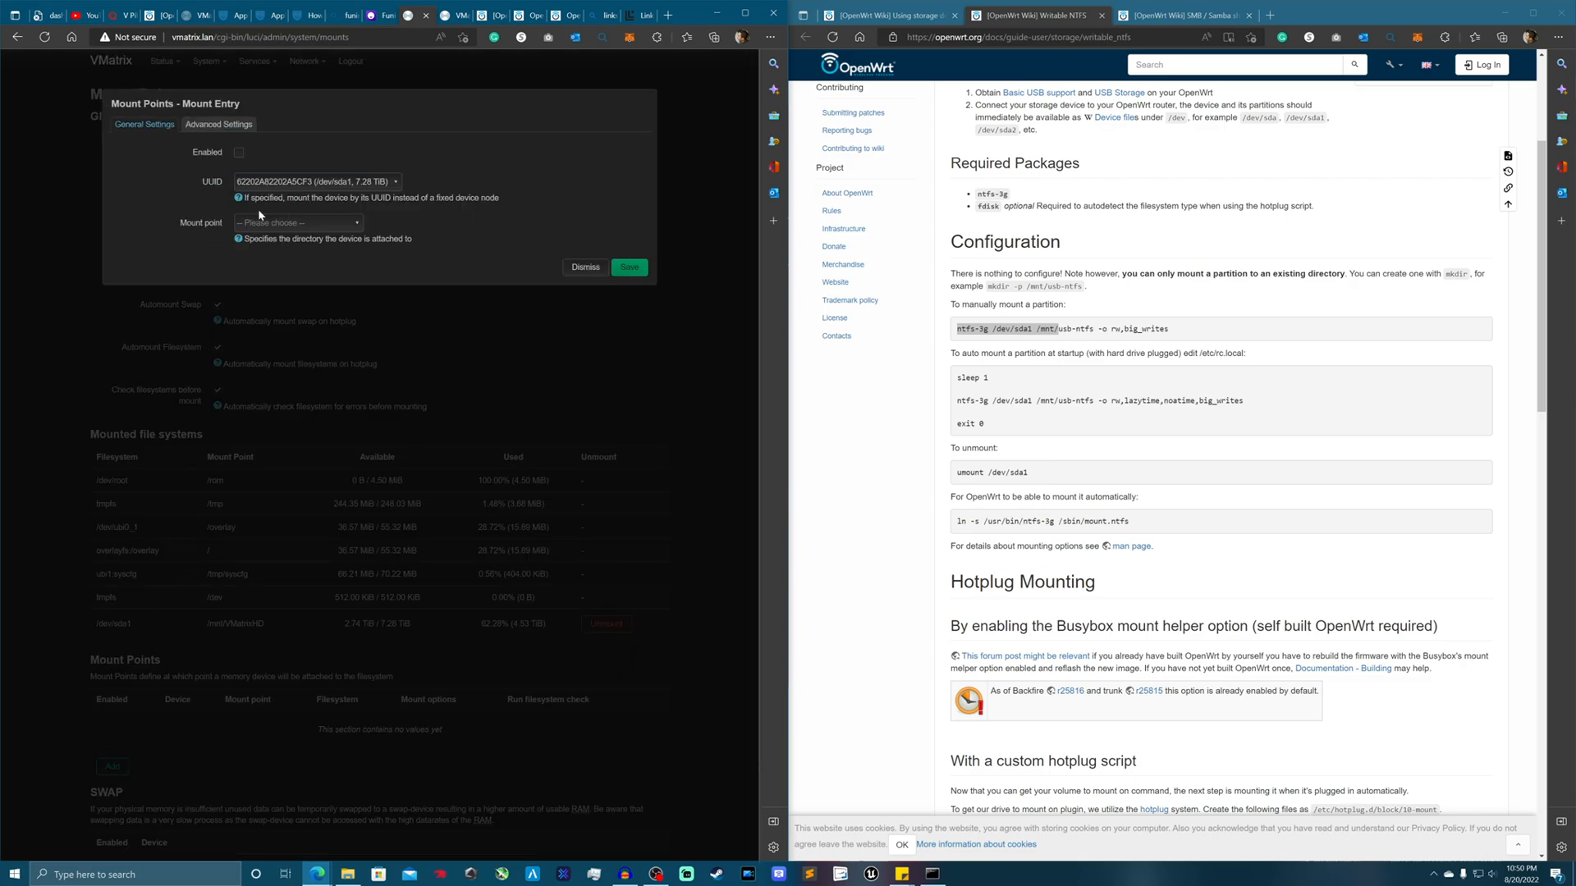
left_click(297, 223)
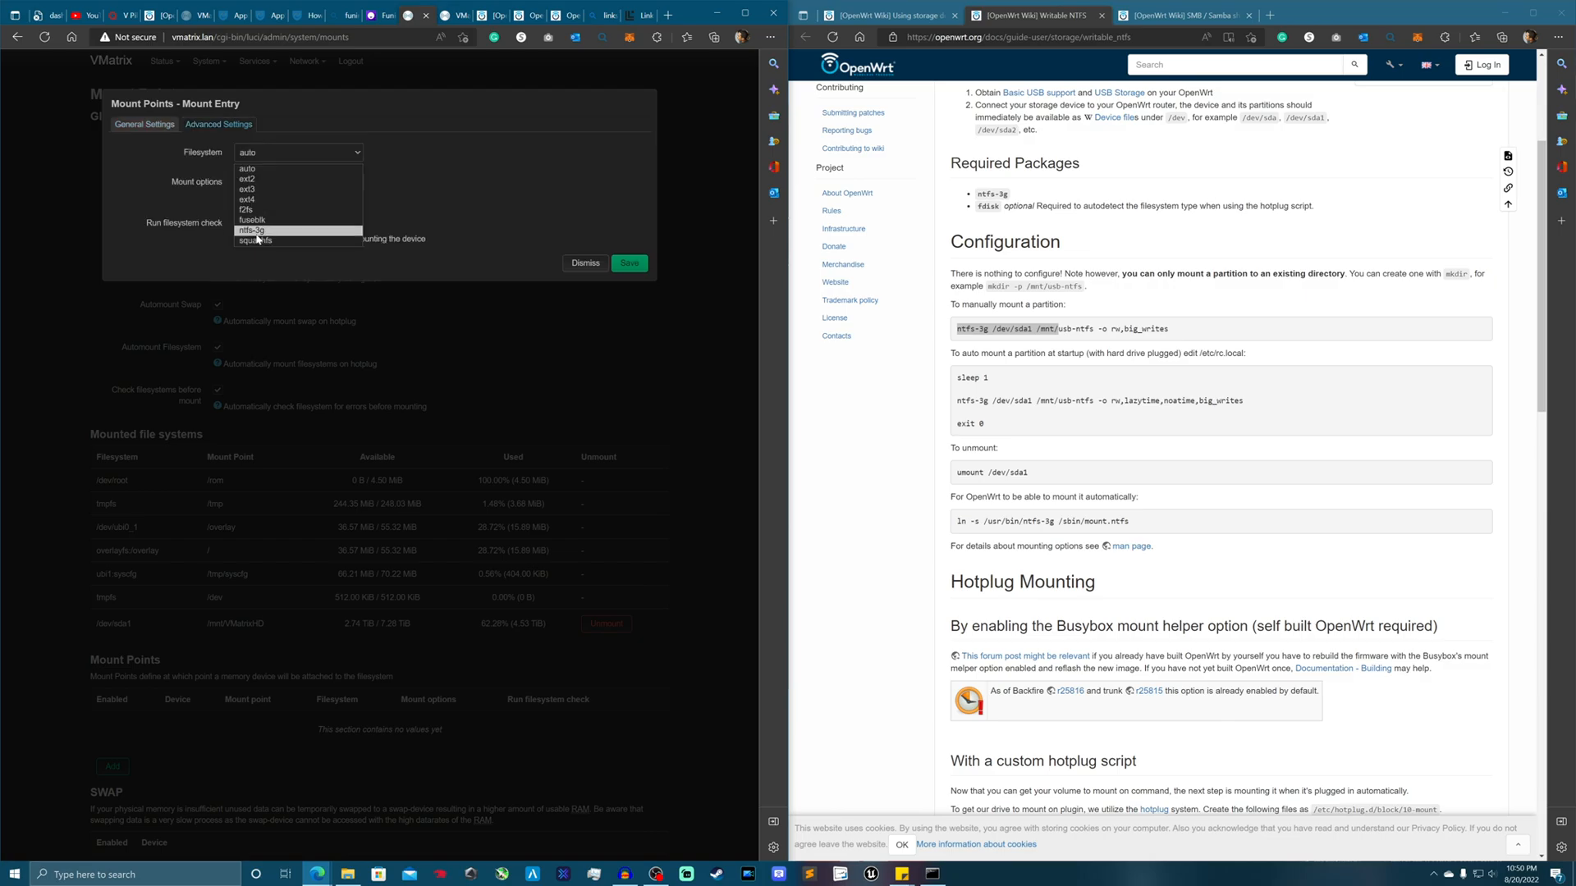
left_click(250, 231)
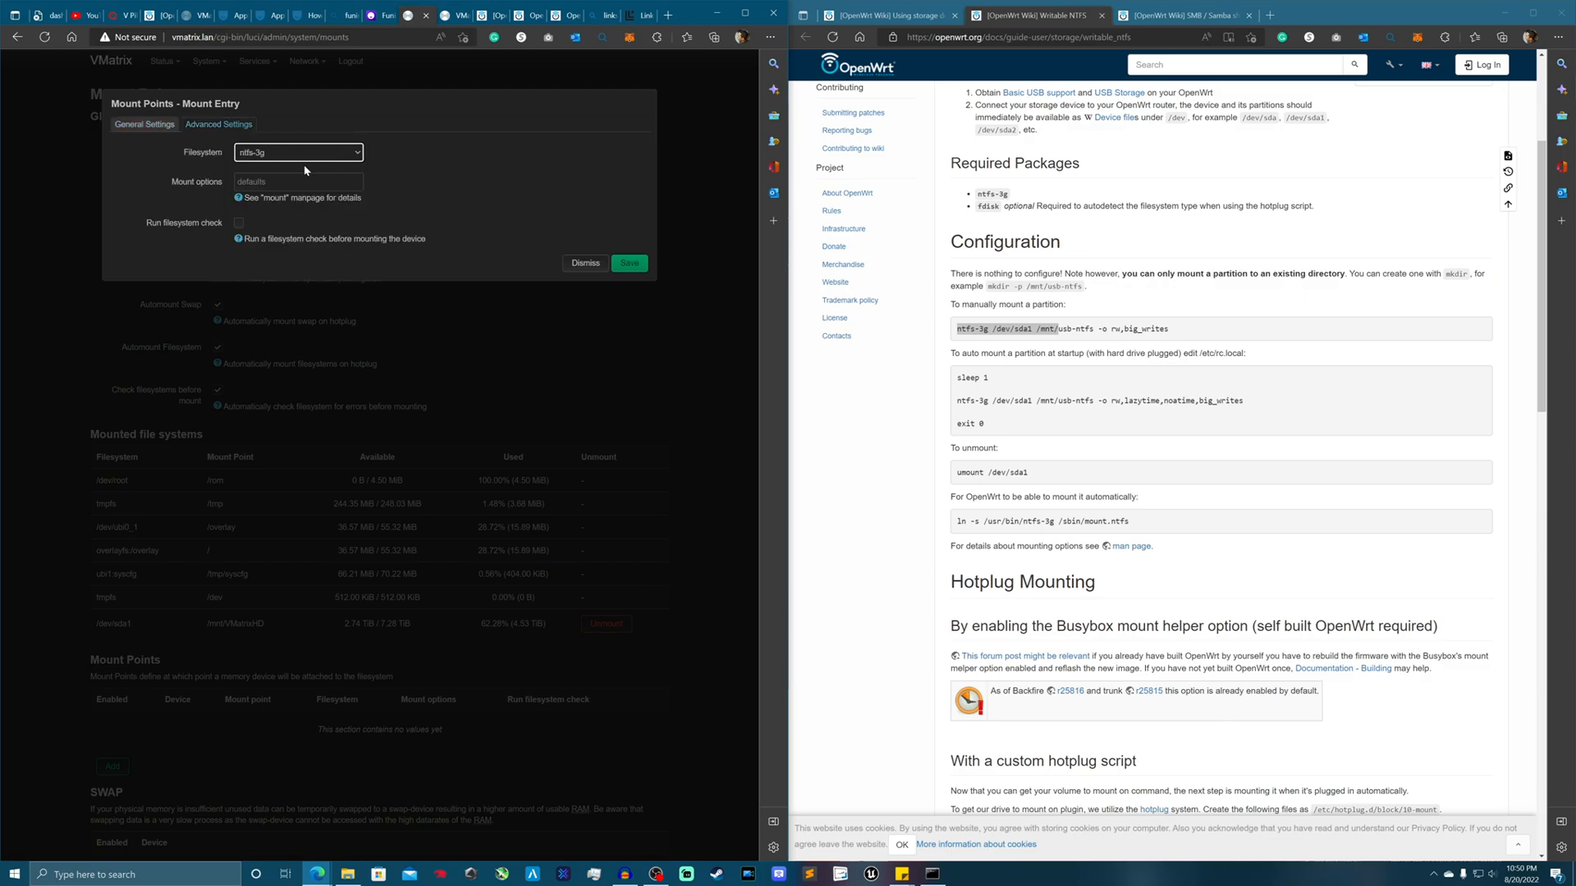
mouse_move(207, 226)
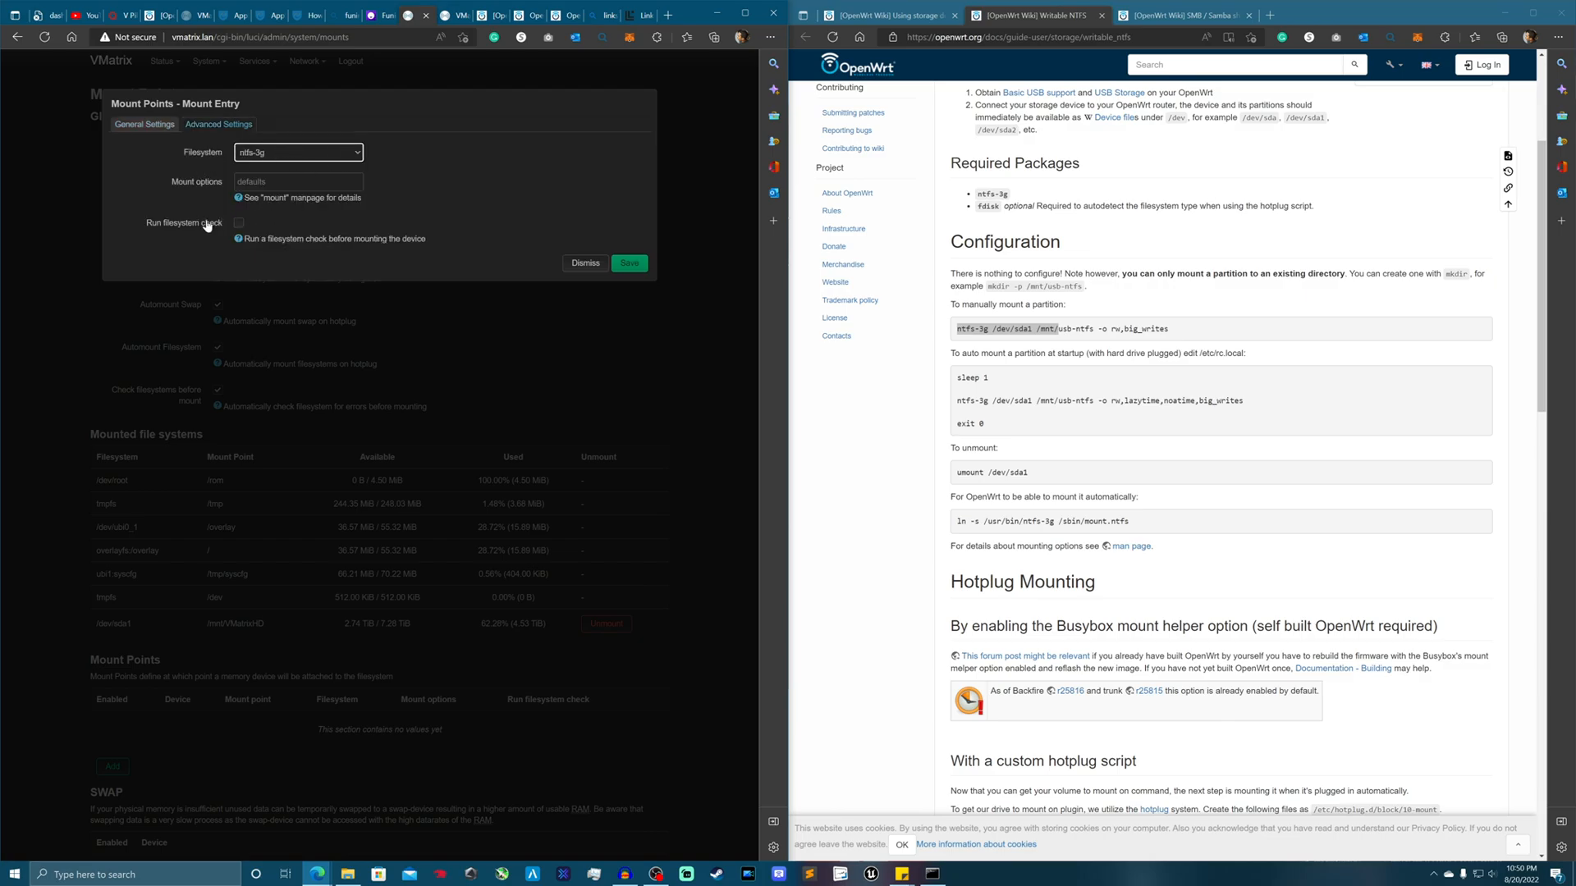
mouse_move(171, 296)
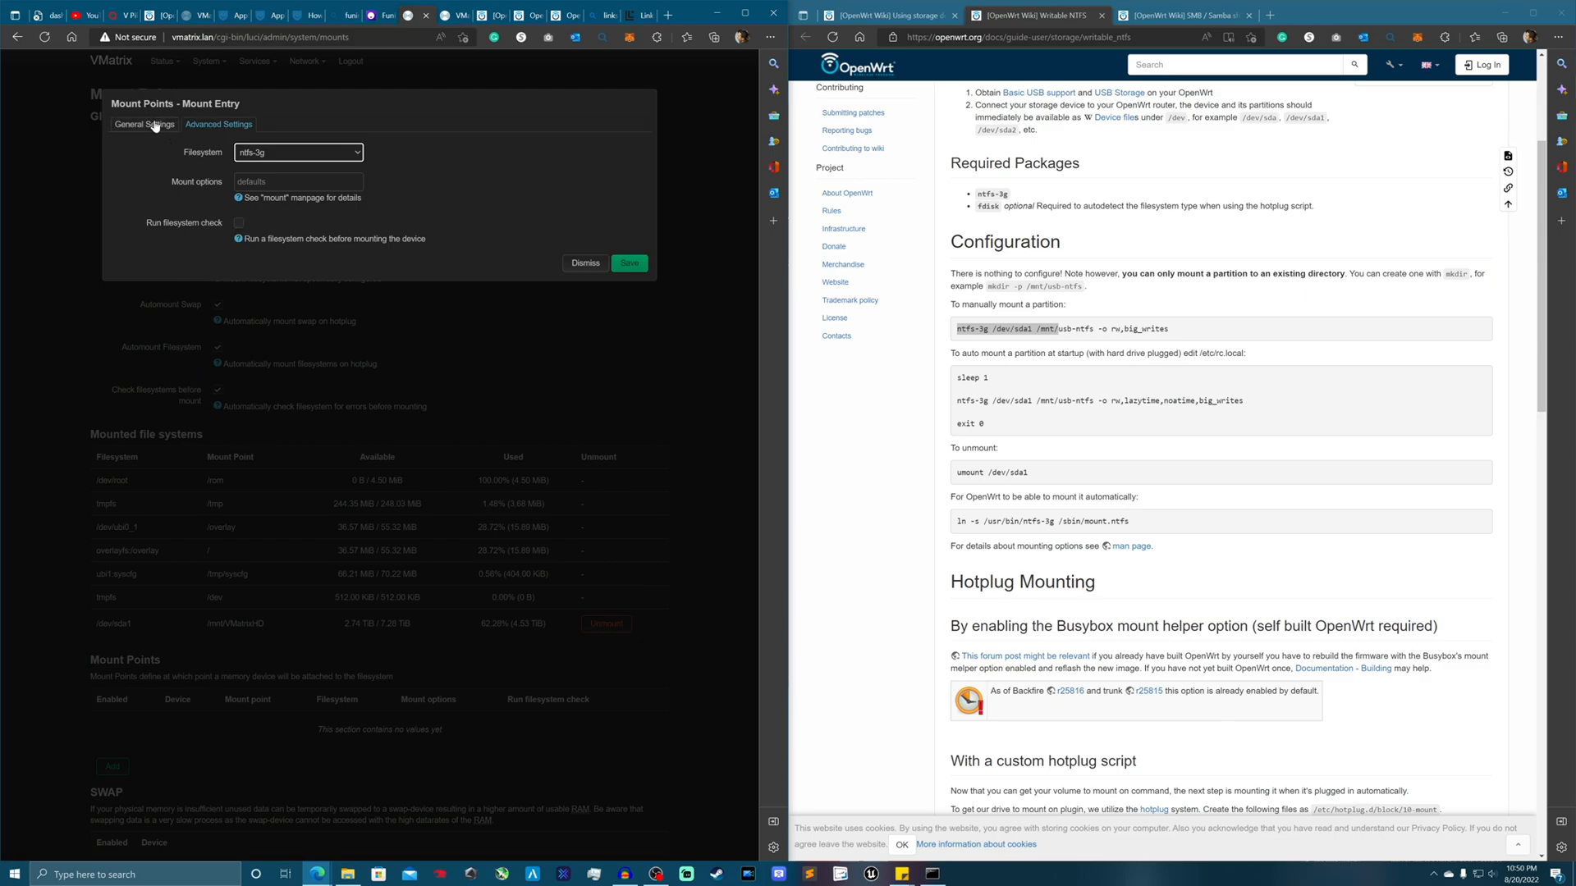
left_click(628, 263)
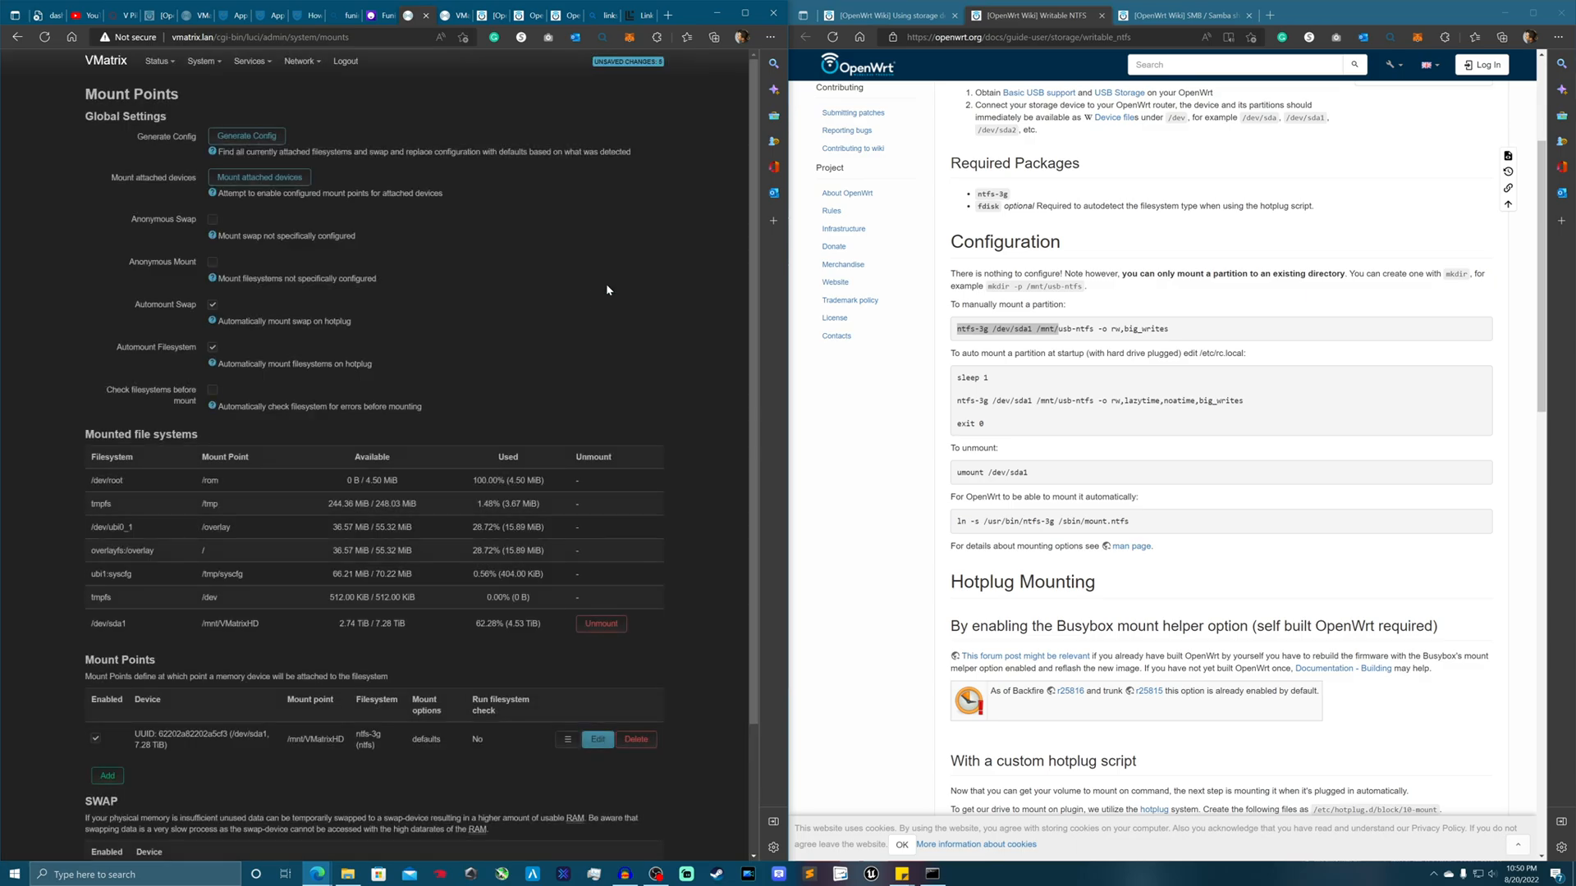
mouse_move(583, 266)
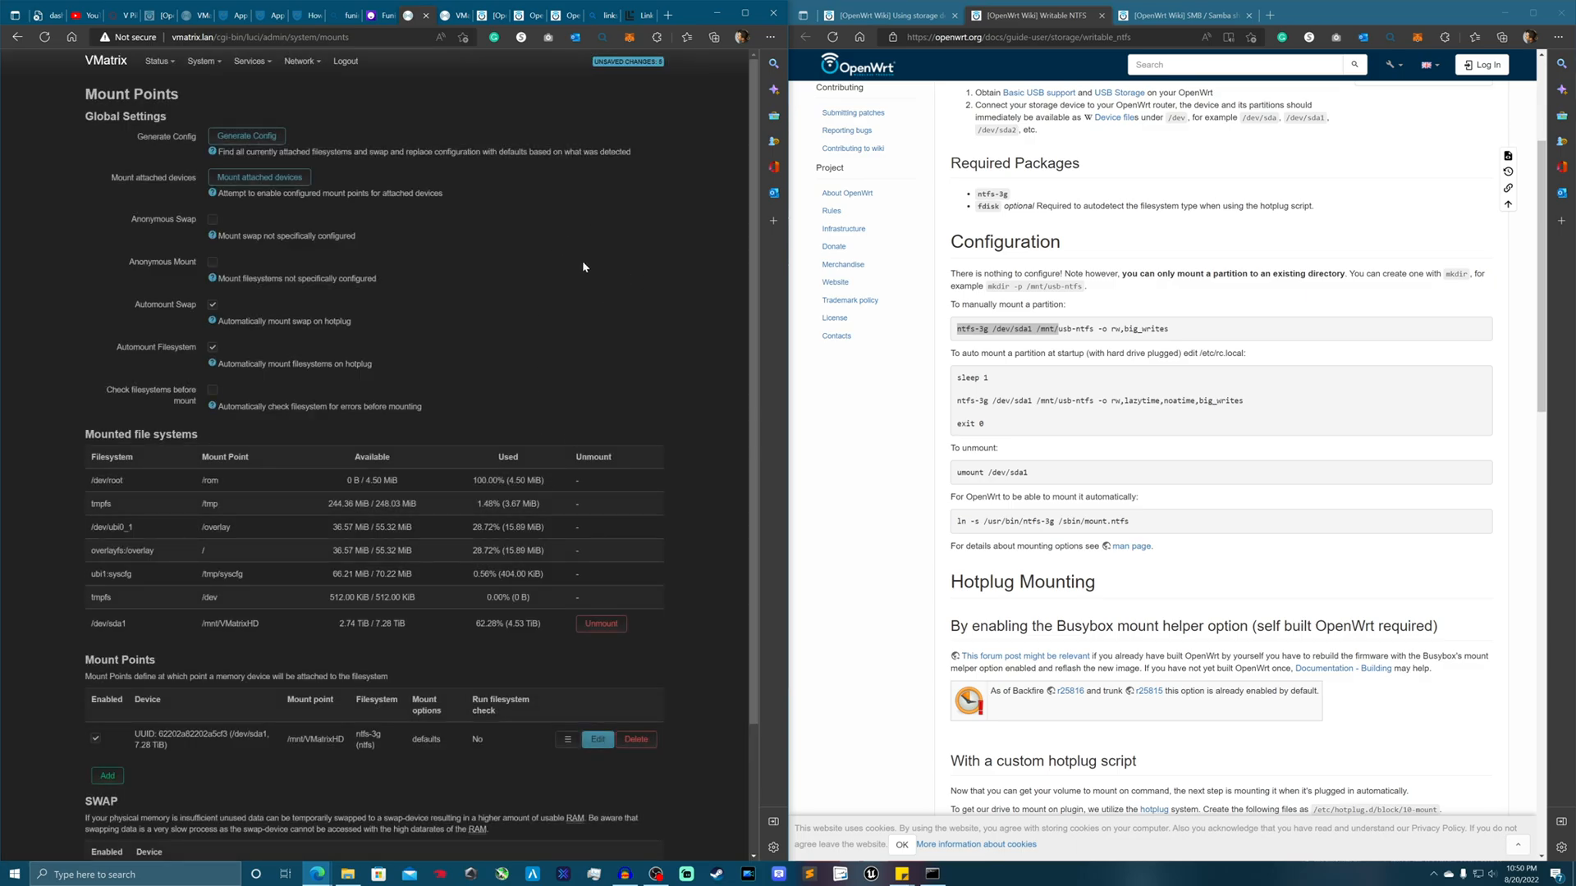
mouse_move(285, 752)
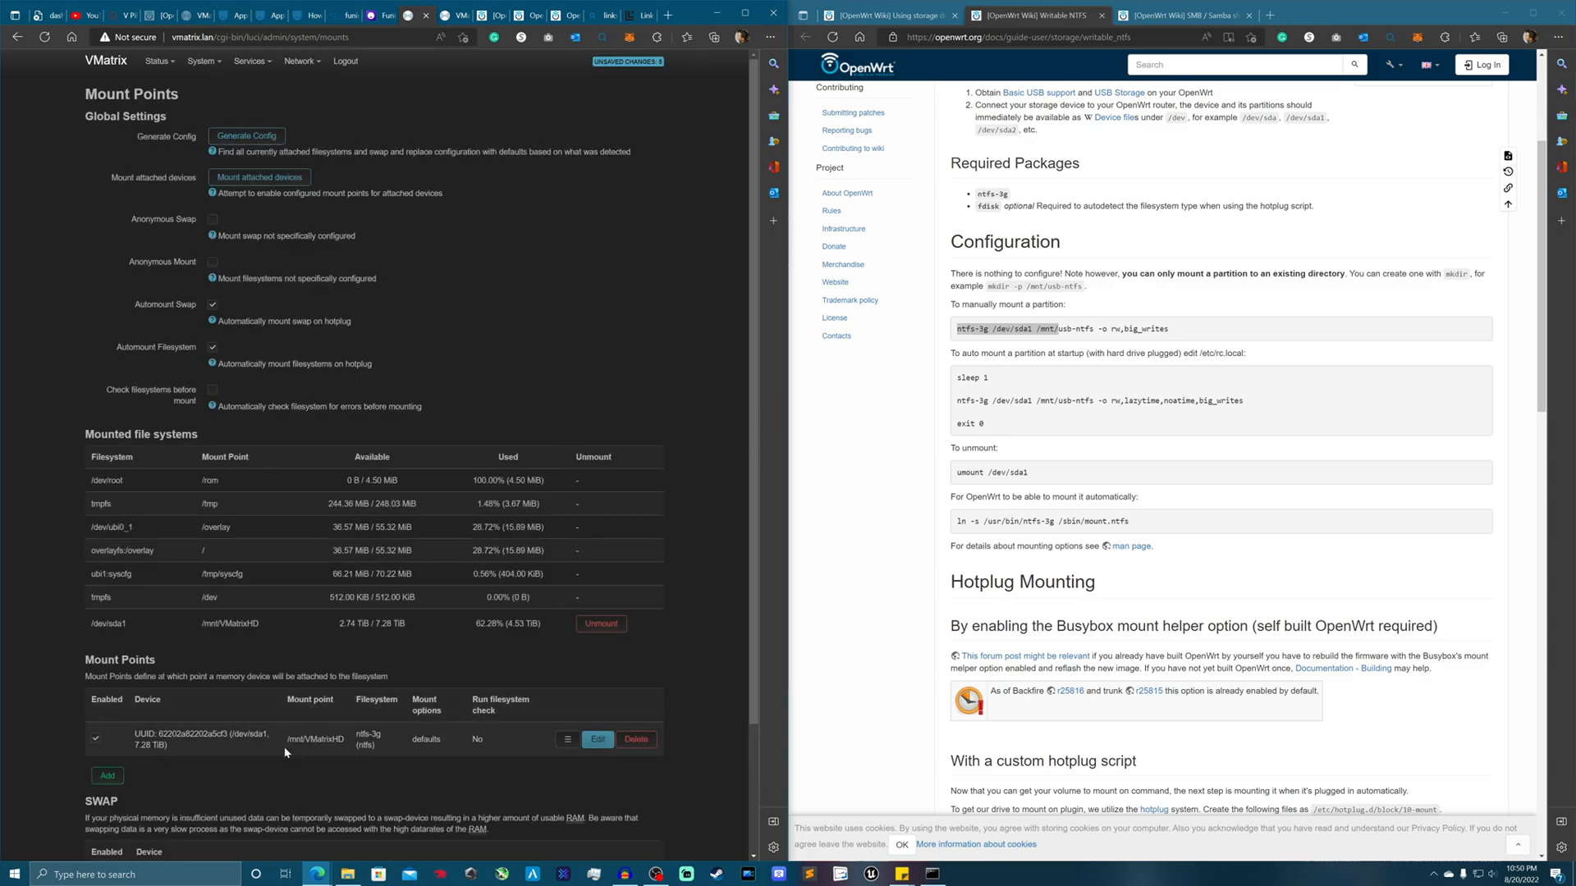
mouse_move(412, 728)
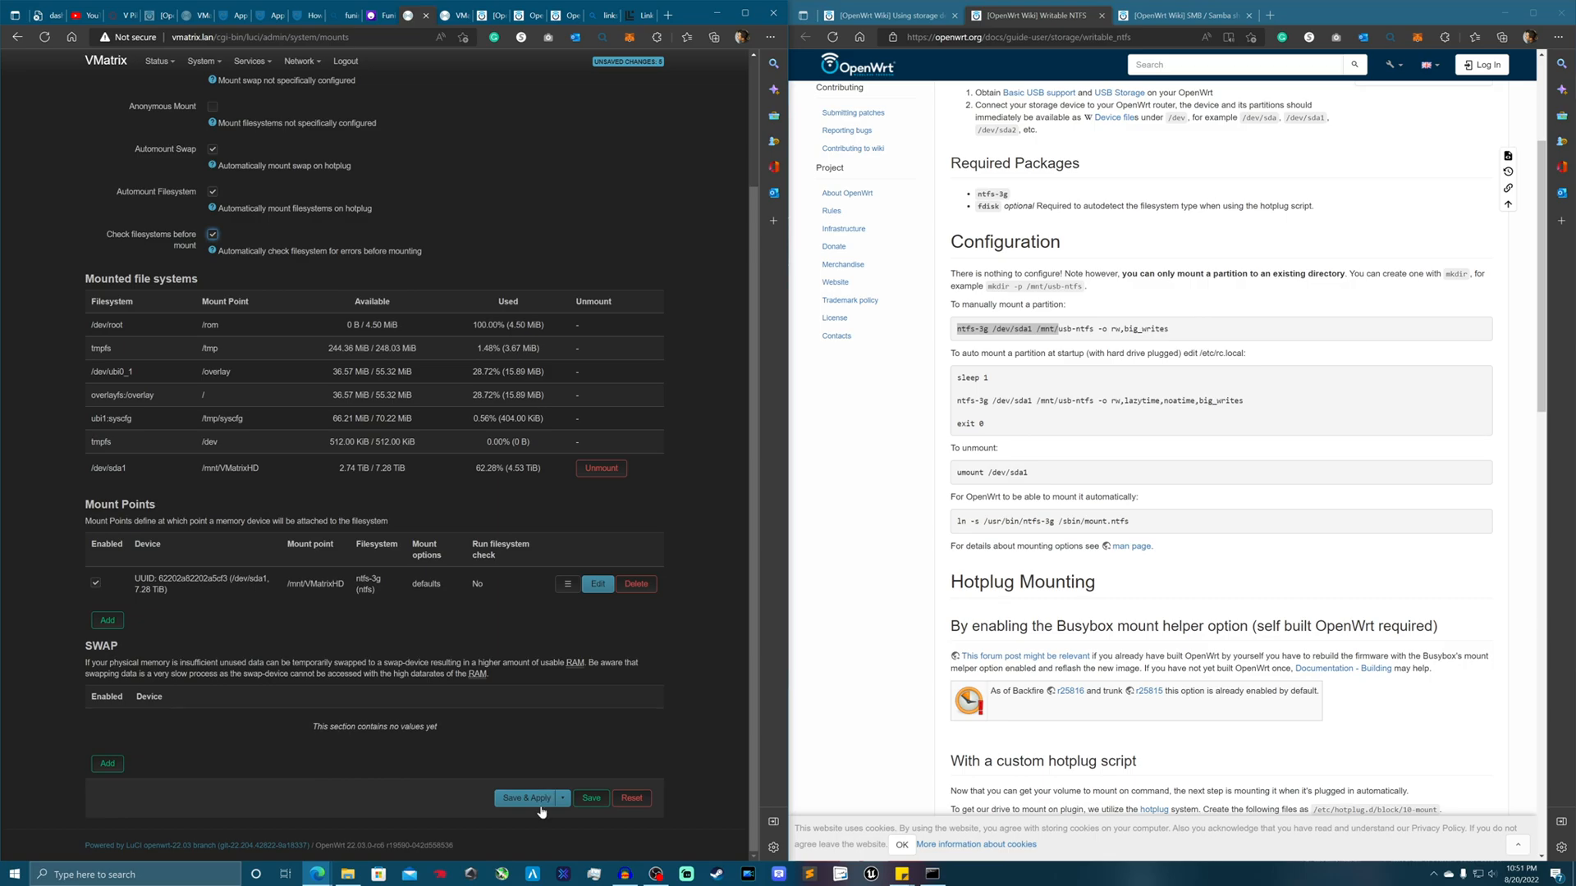
- Reboot the router from the System menu so the applied mount entry takes effect
scroll("up", 3)
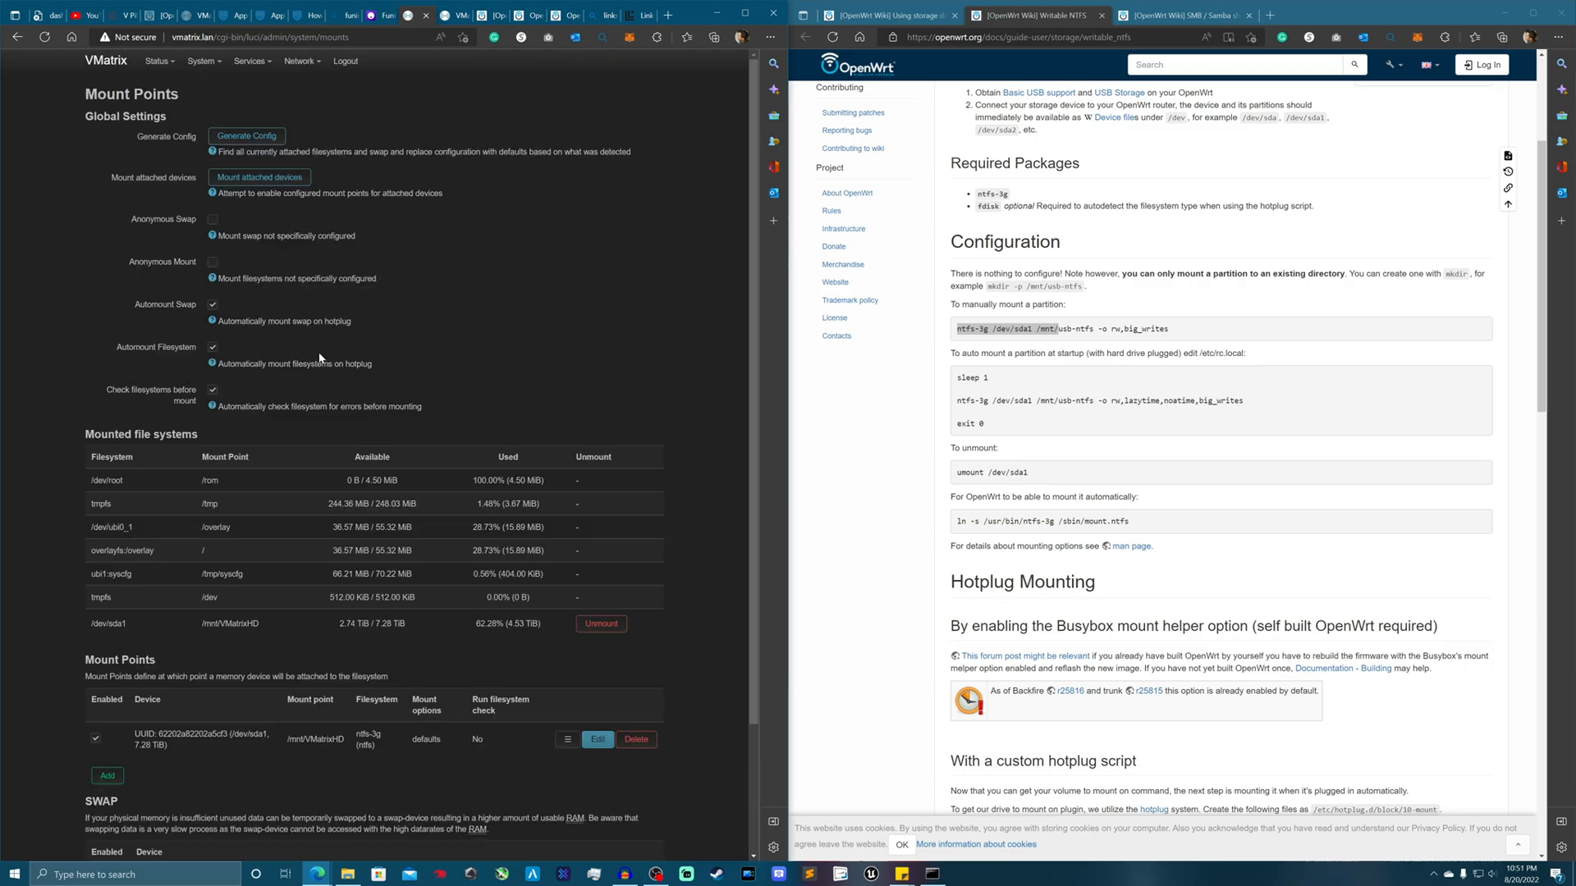
mouse_move(216, 89)
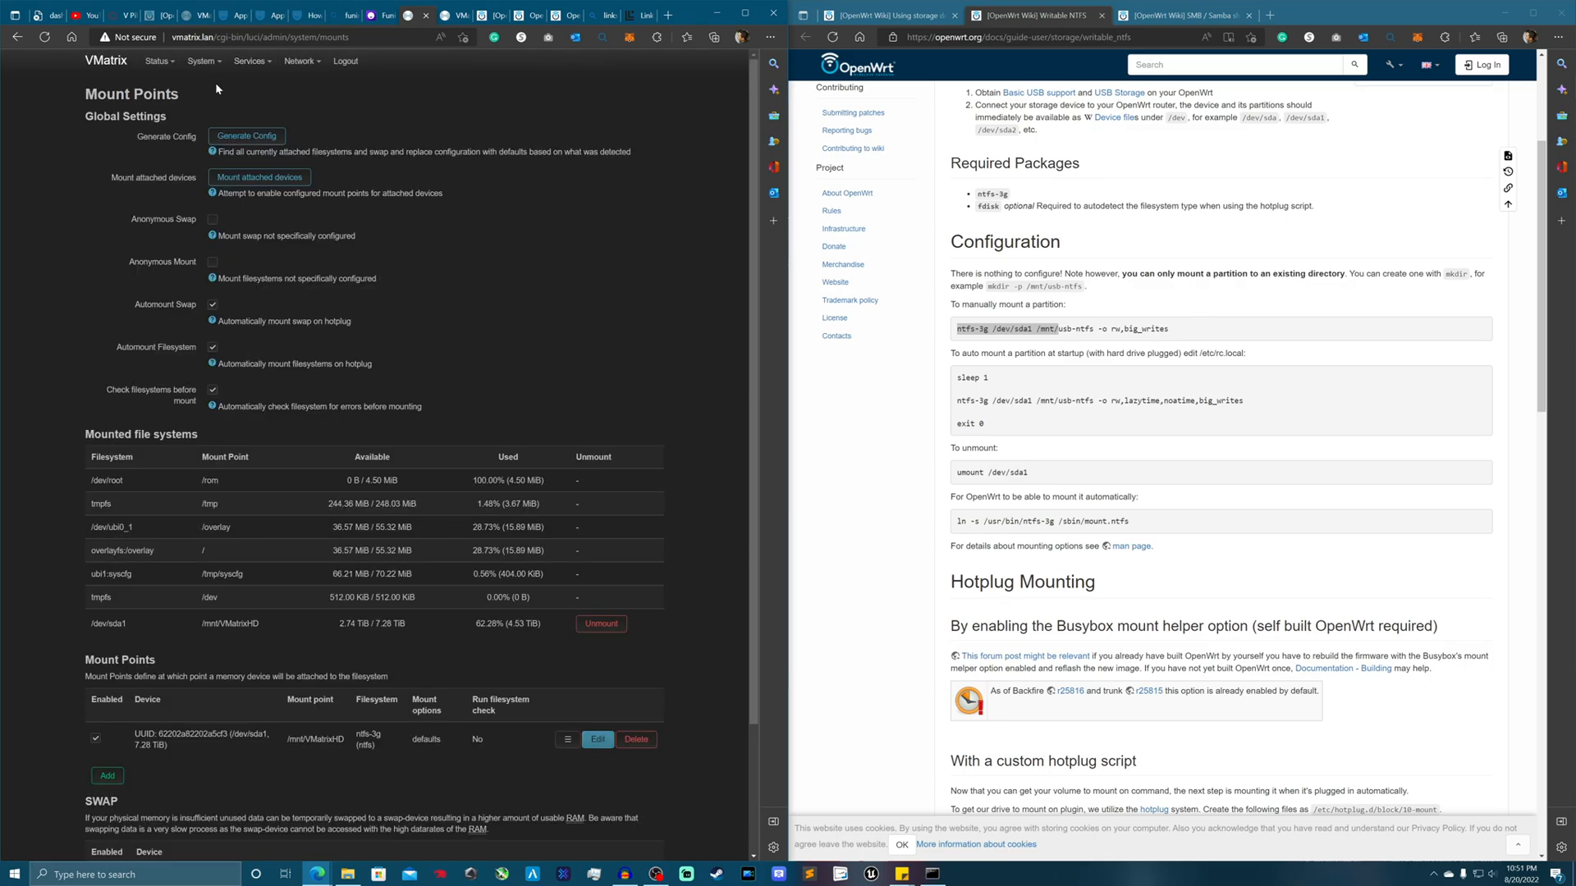
left_click(202, 62)
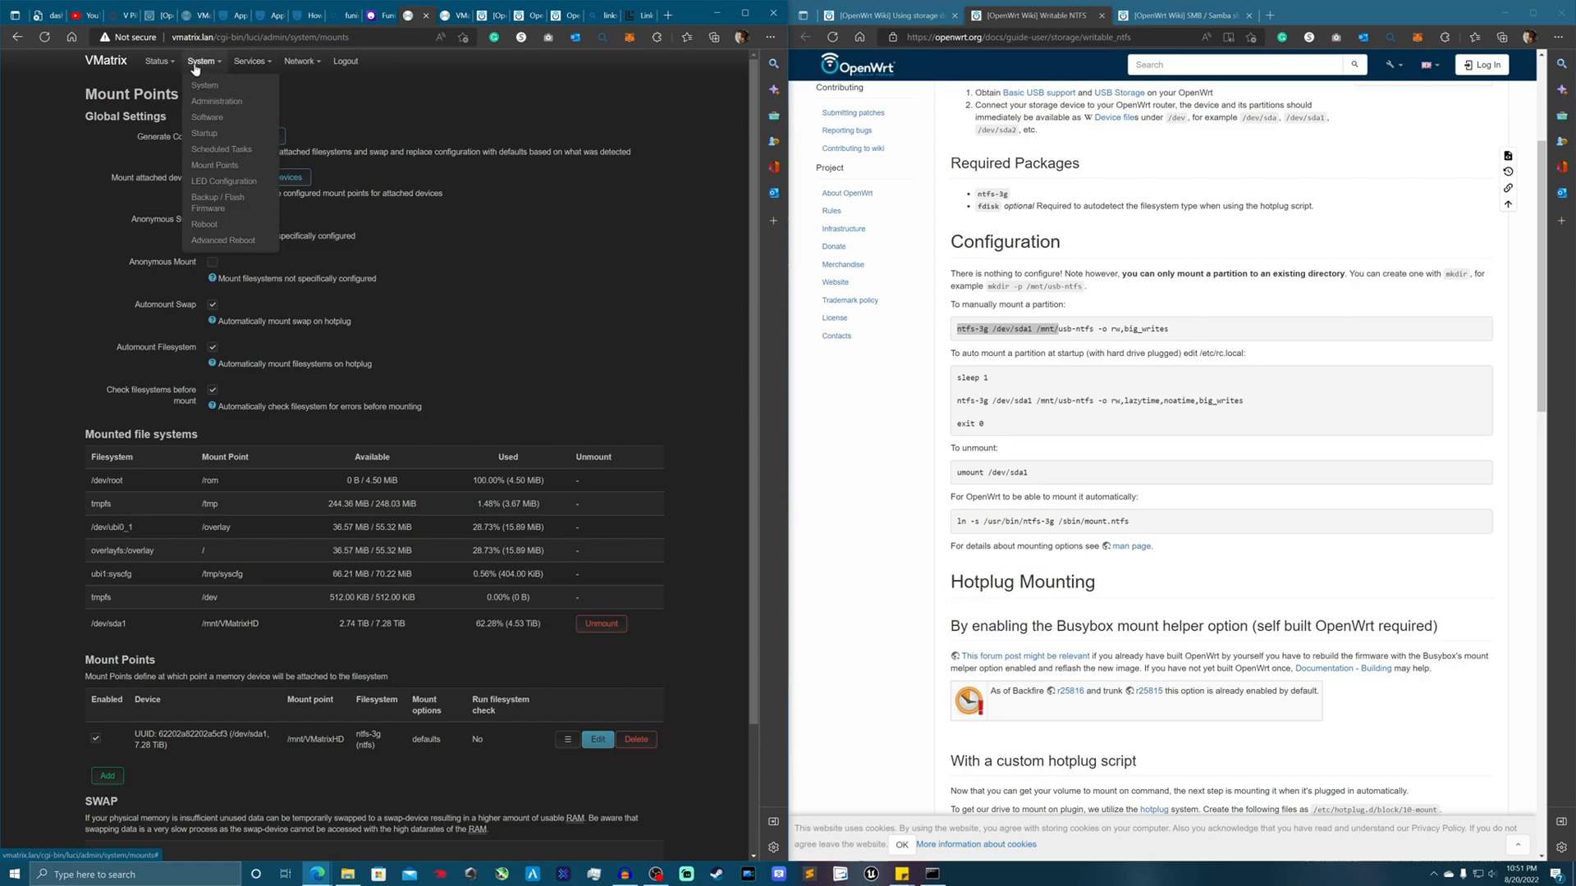
left_click(205, 224)
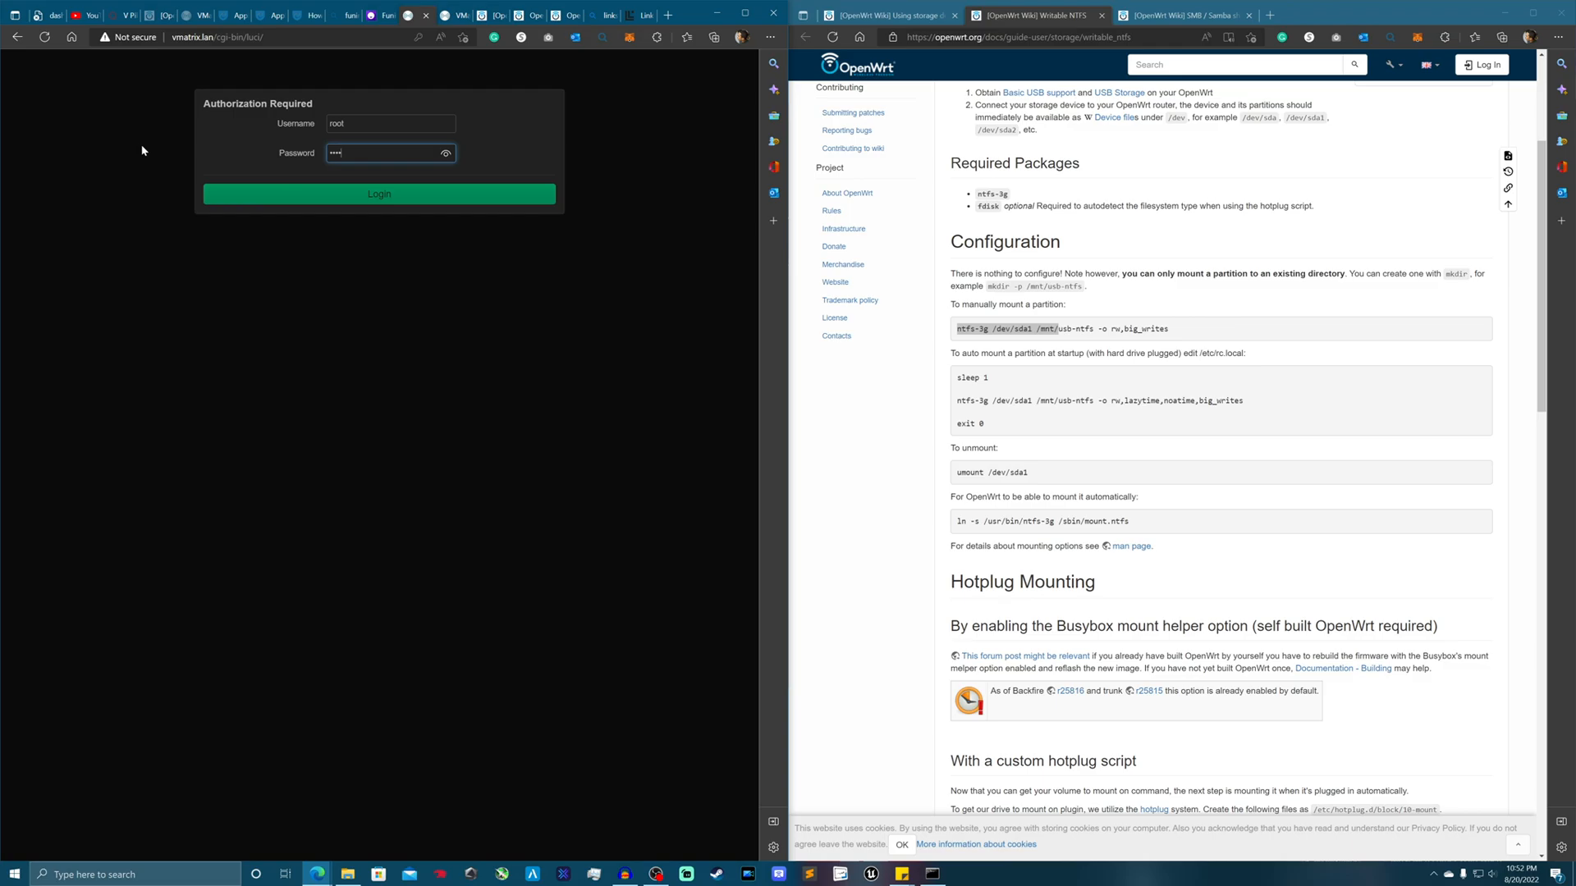
- Log back in and confirm the Mount Points page still lists the ntfs-3g entry
left_click(380, 193)
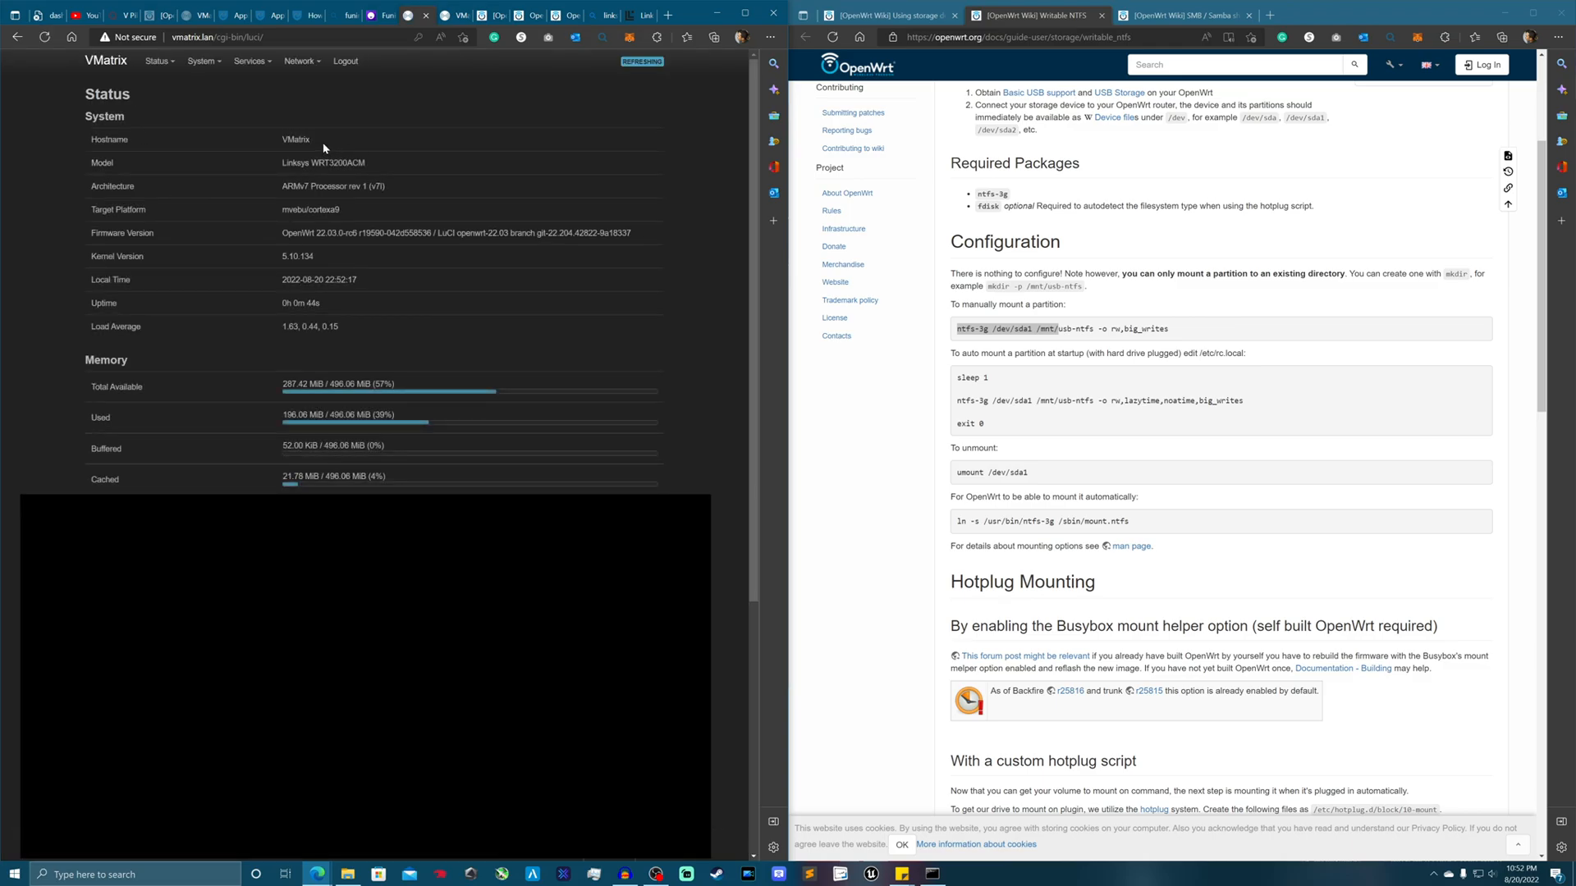
left_click(157, 60)
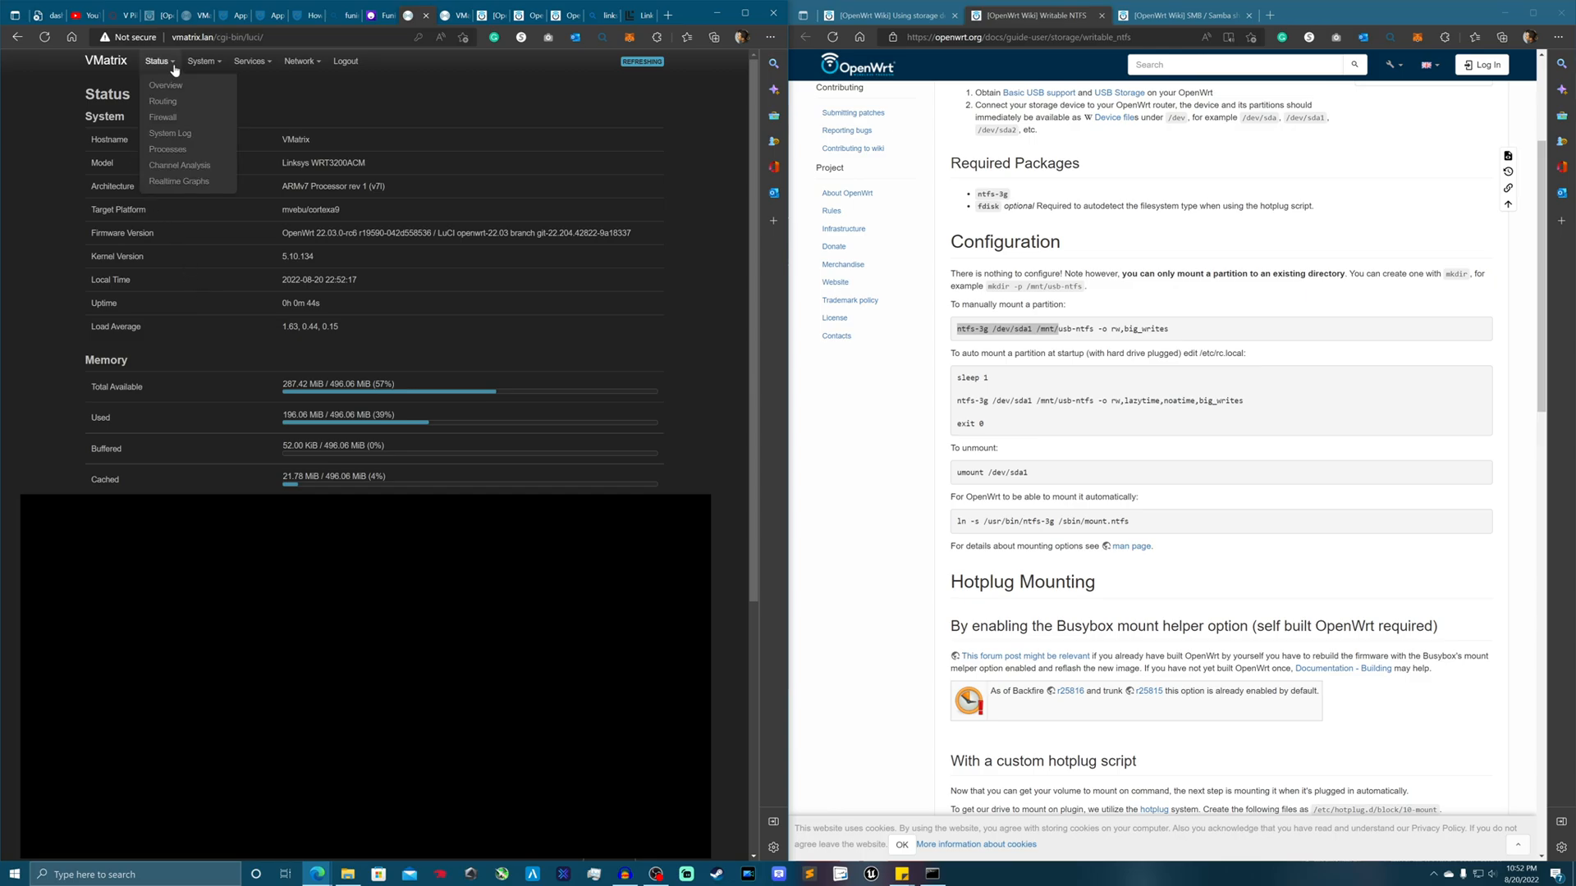
left_click(201, 61)
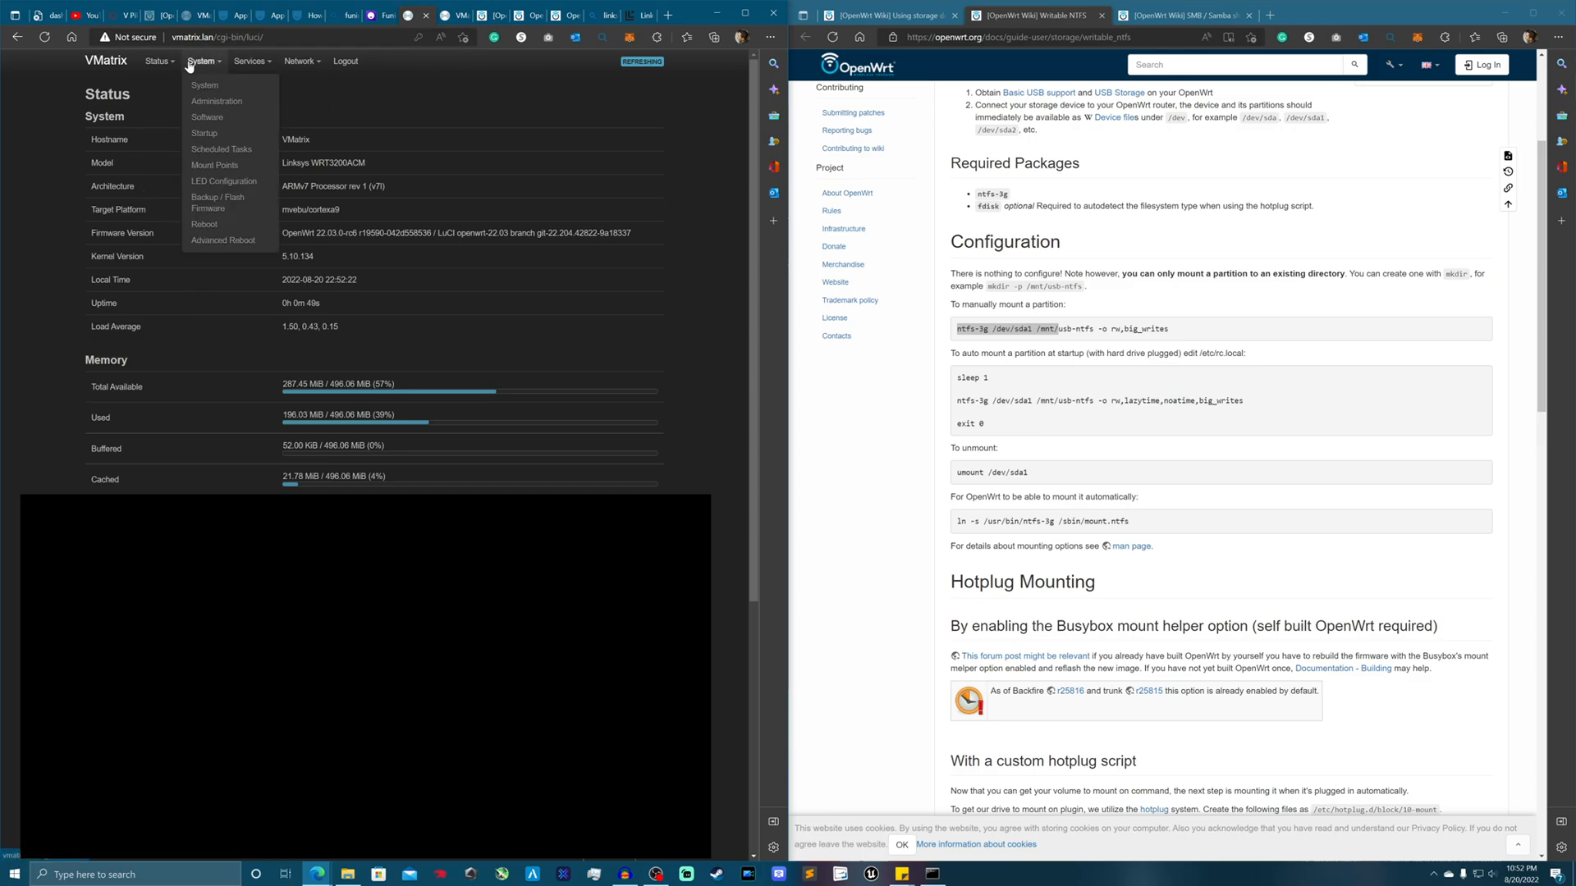
left_click(214, 165)
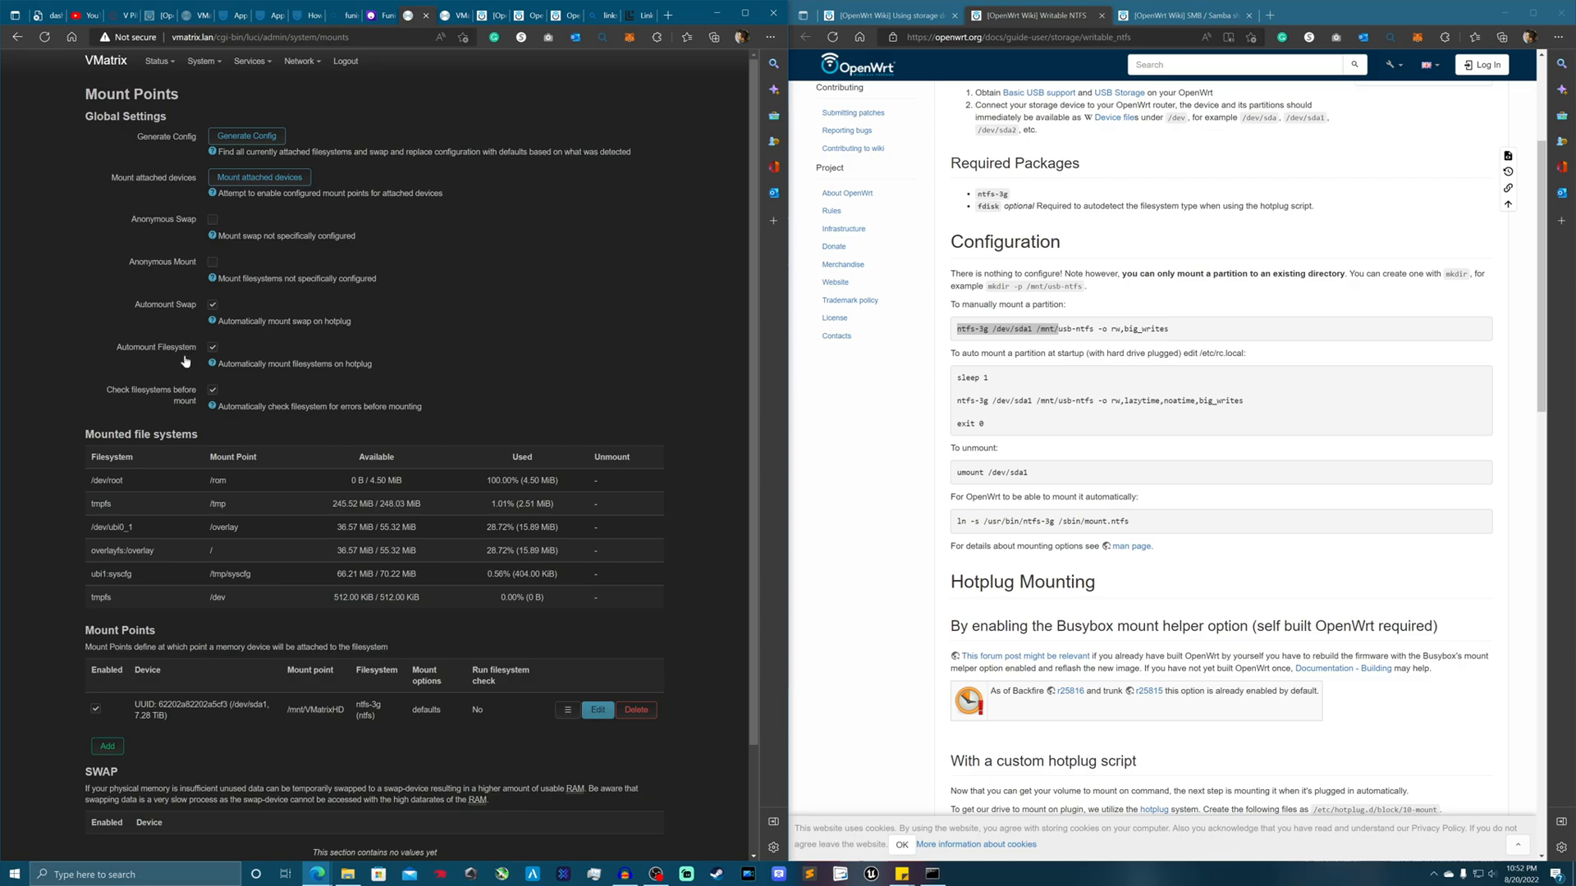
scroll("down", 3)
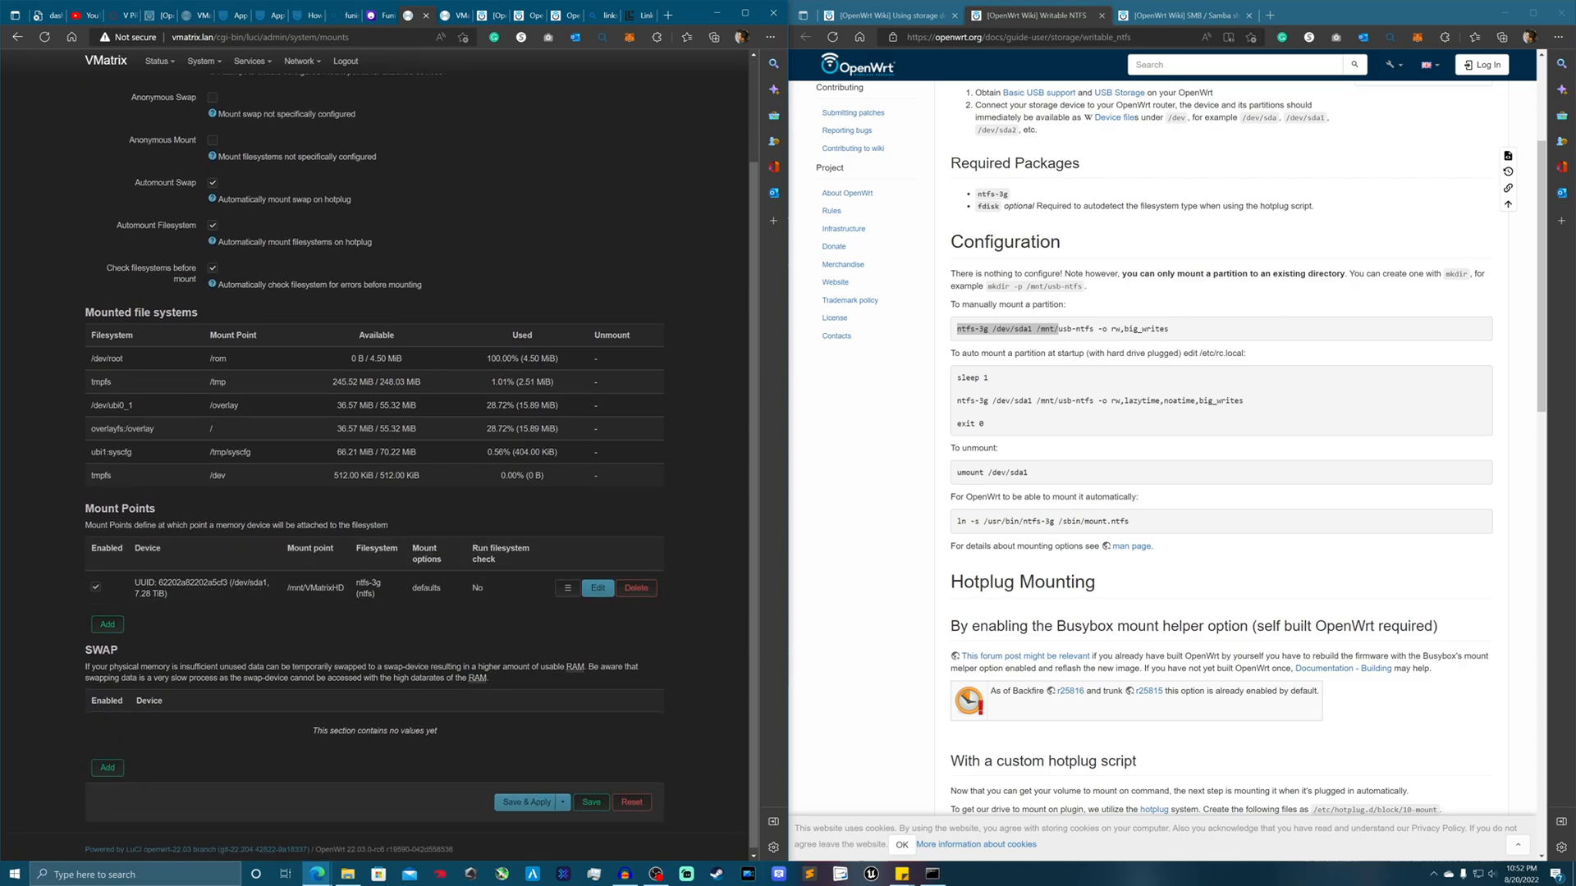
scroll("up", 3)
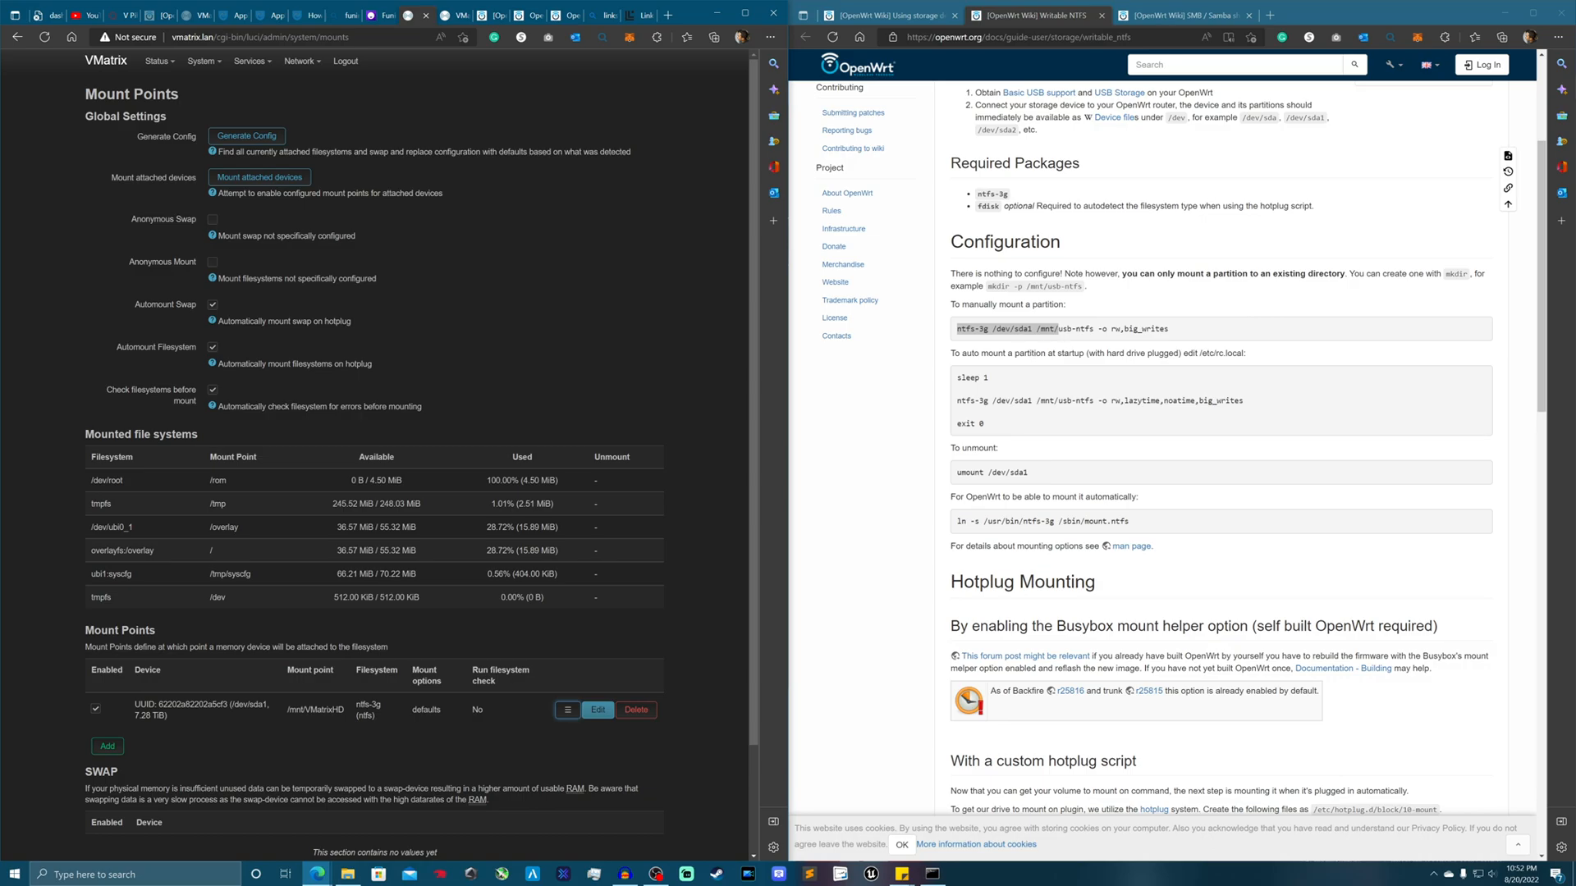
- Copy the /etc/rc.local path from the writable NTFS wiki guide
double_click(1221, 353)
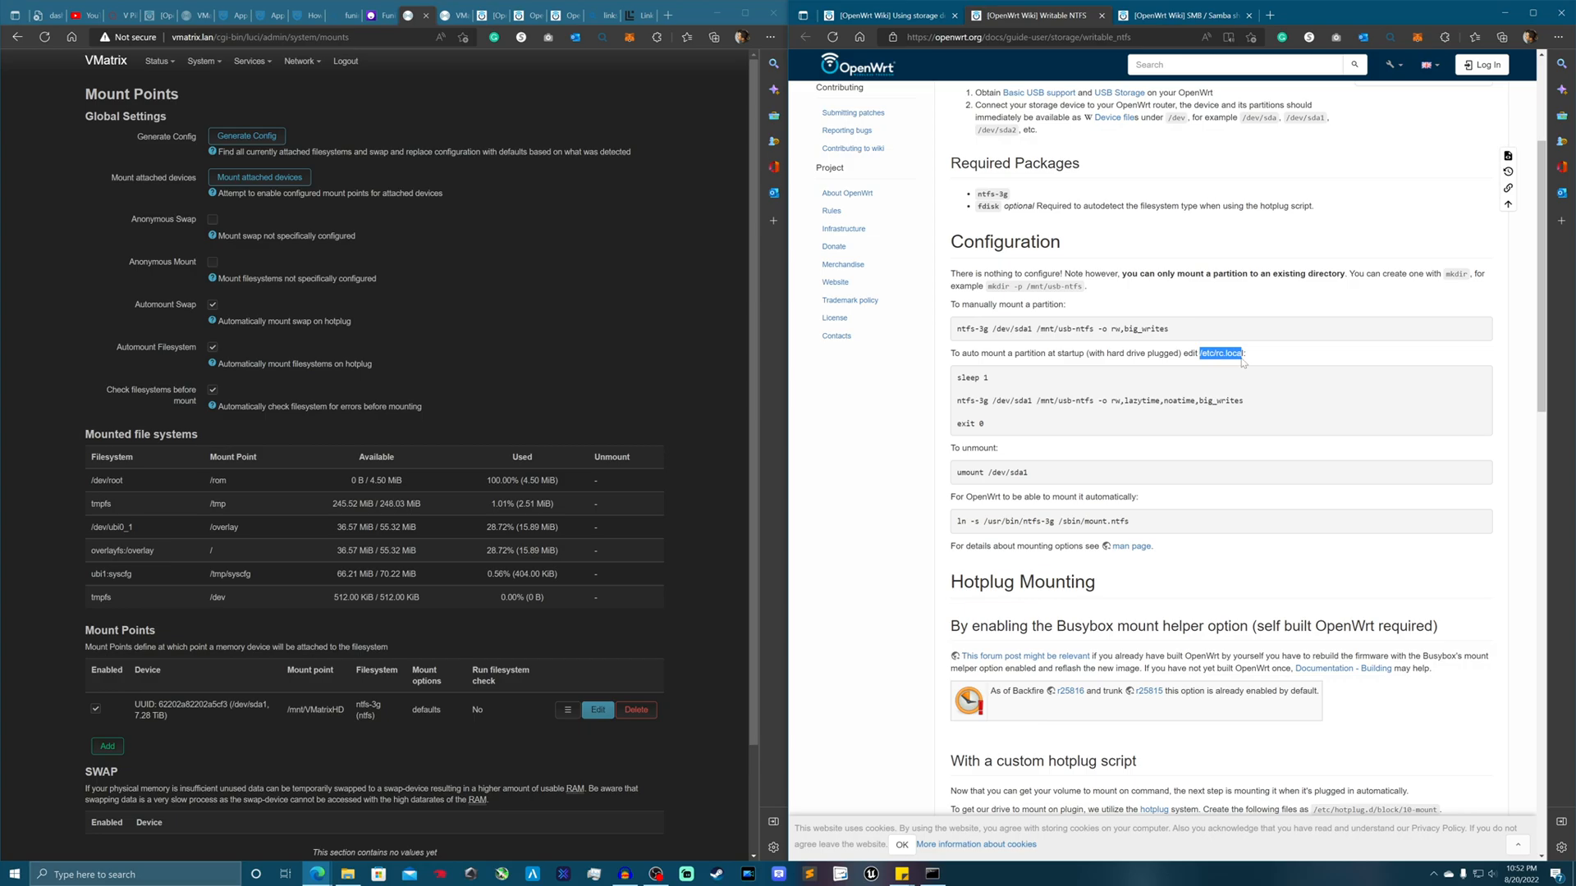
right_click(1221, 353)
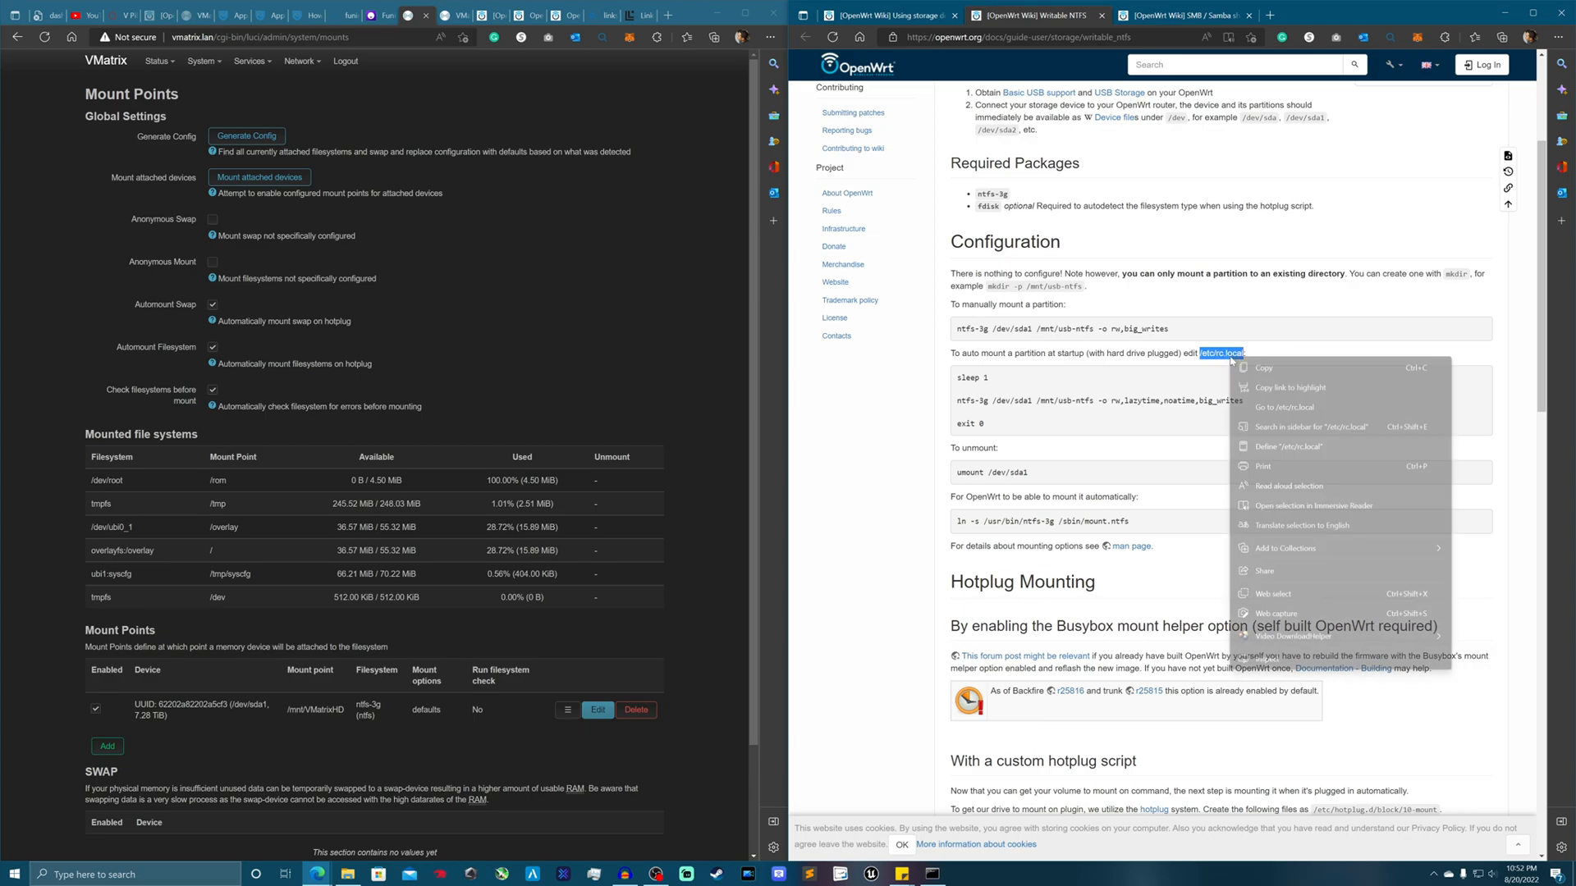
left_click(375, 184)
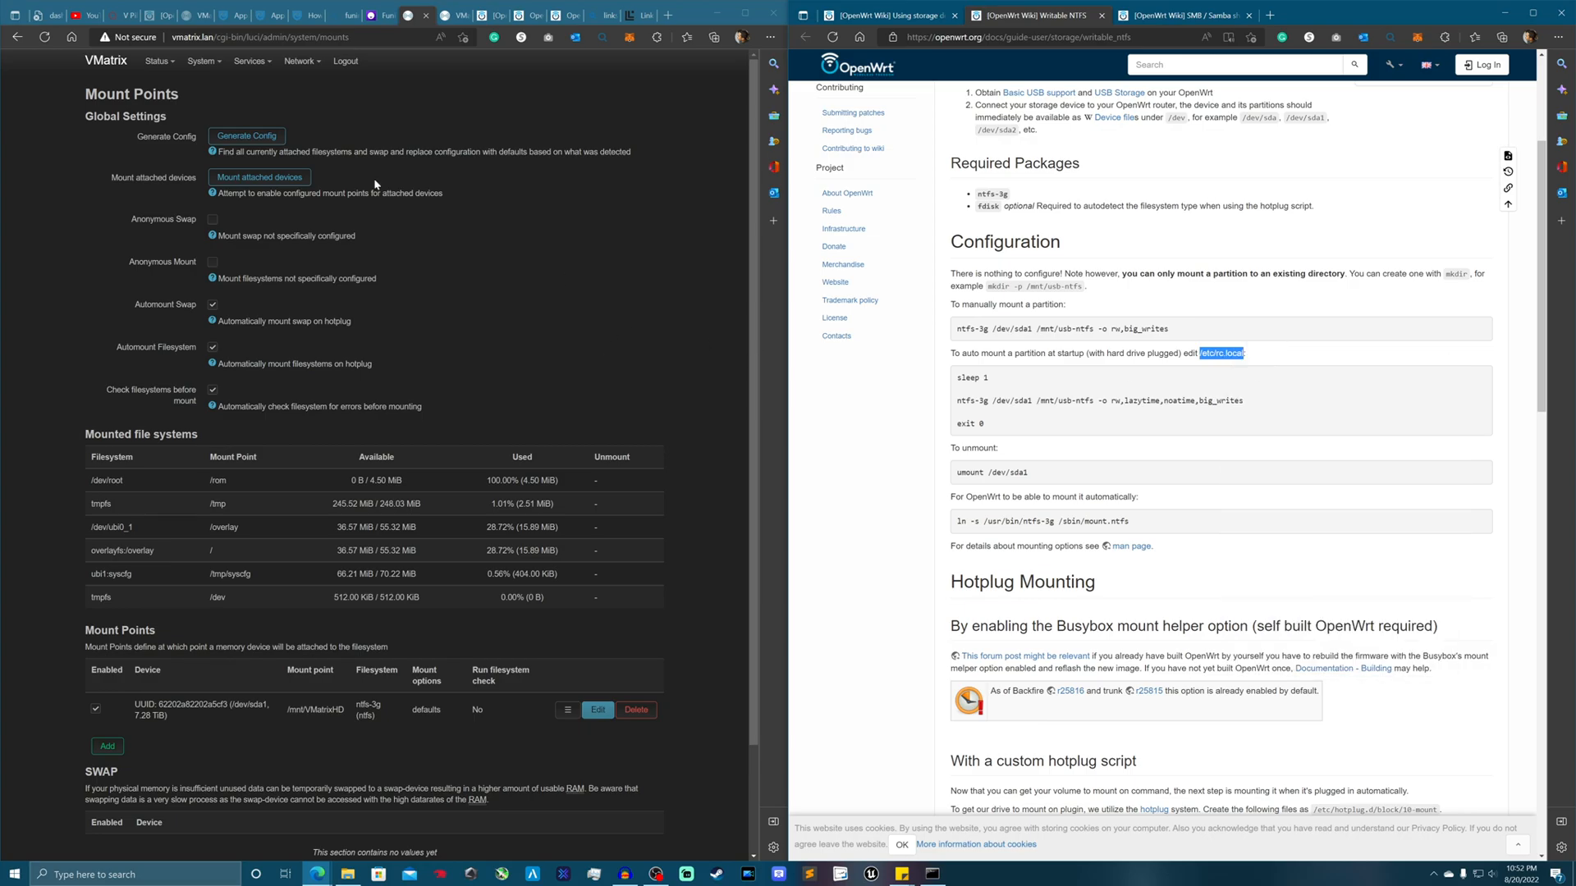
left_click(203, 60)
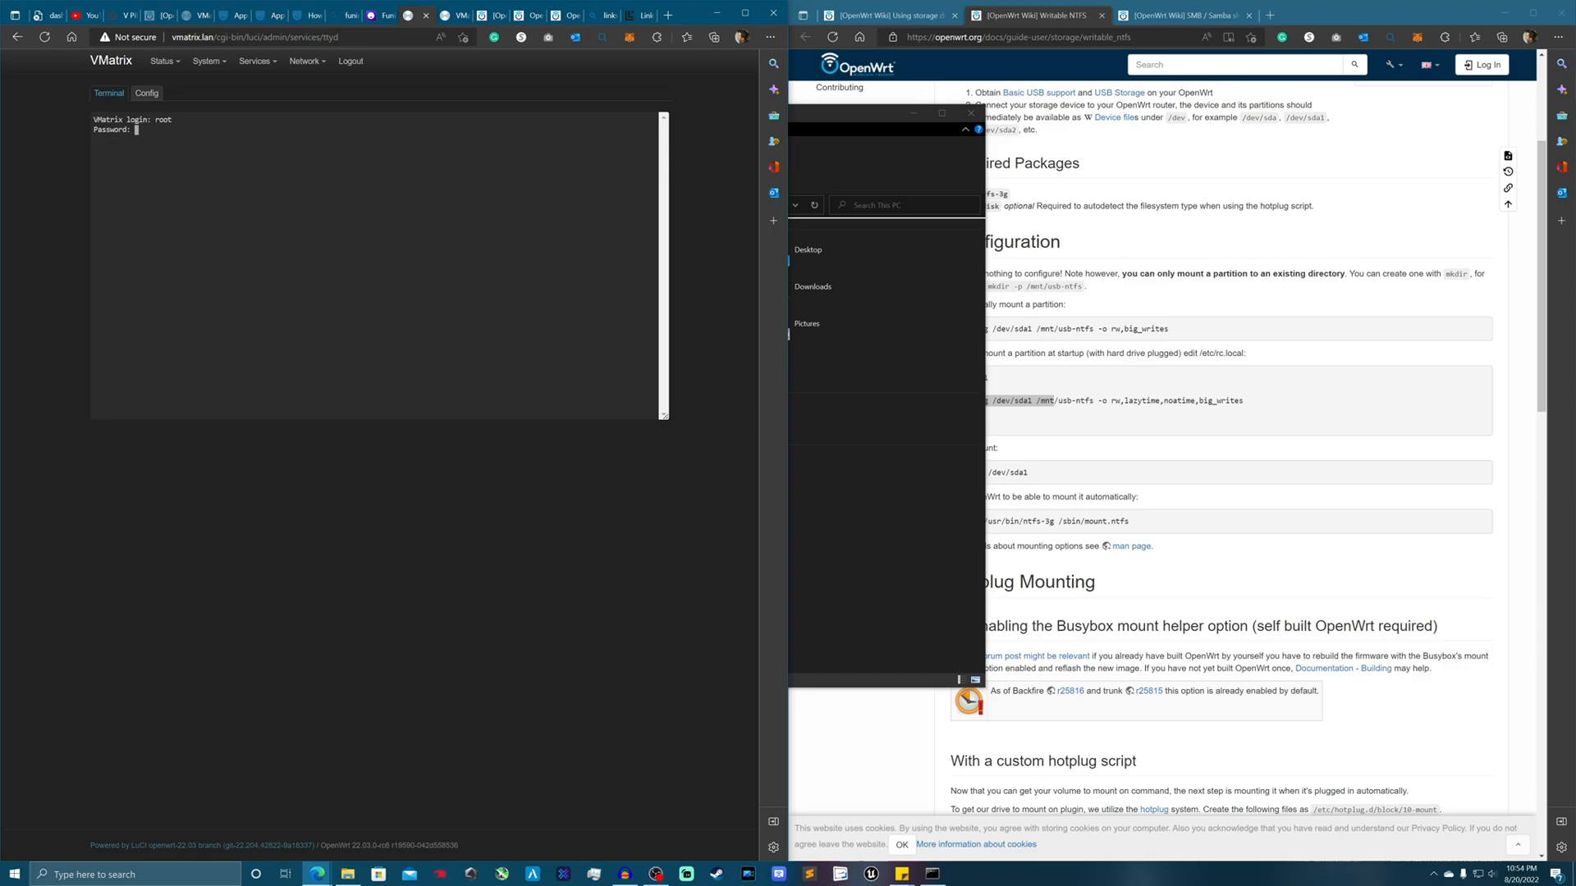
- Log in as root and run ntfs-3g on /dev/sda1 at /mnt/VMatrixHD with rw,lazytime,noatime,big_writes
key("Return")
type("ntfs-3g /dev/sda1 /mnt/VMatrixHD")
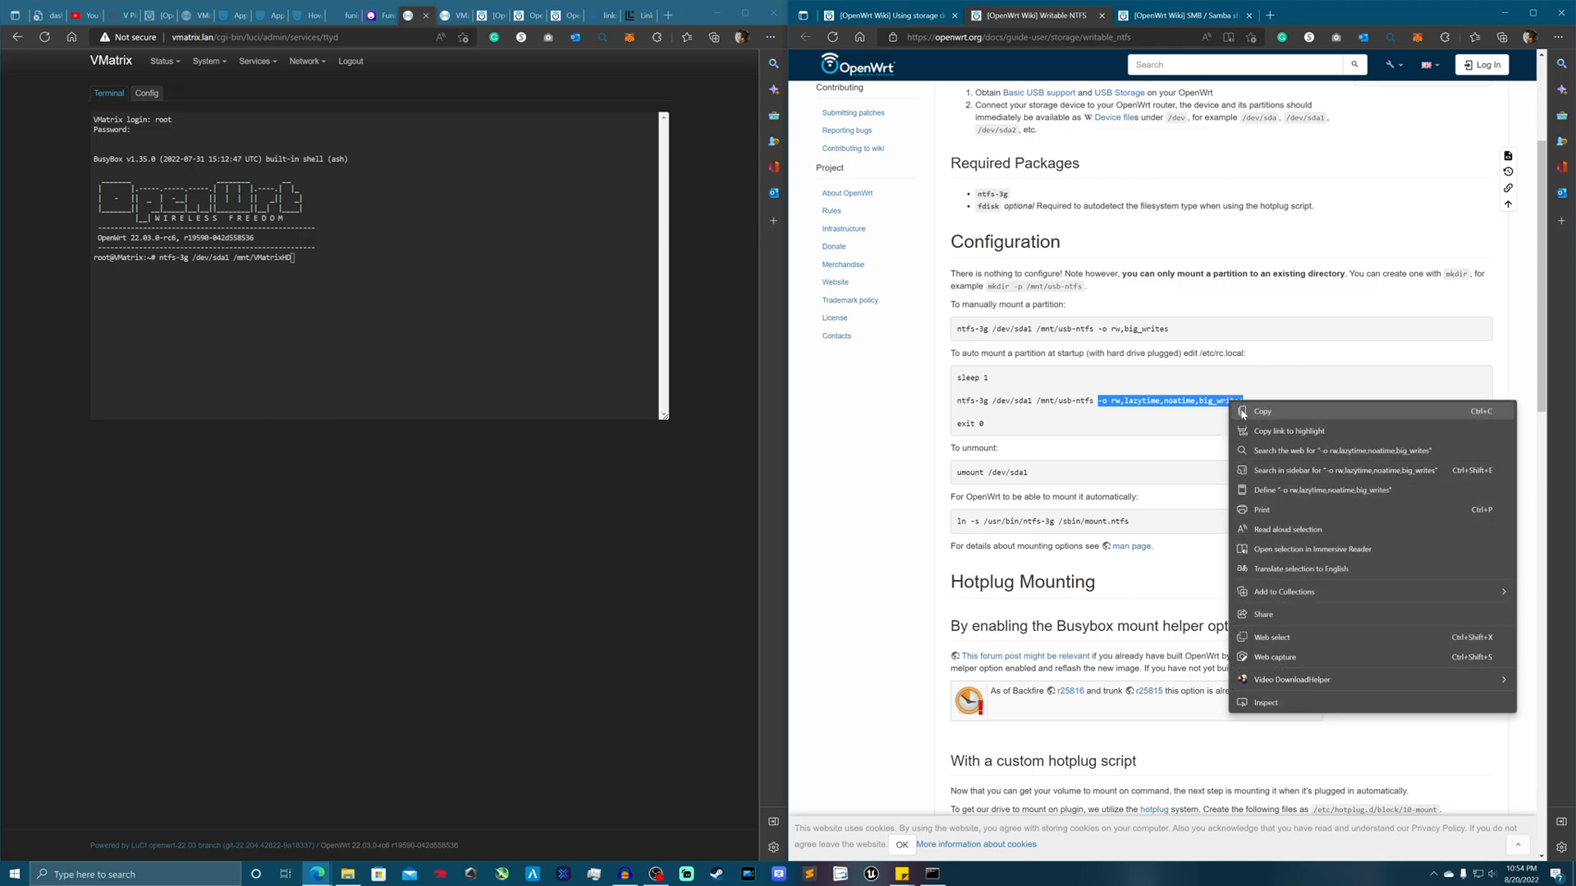
right_click(291, 257)
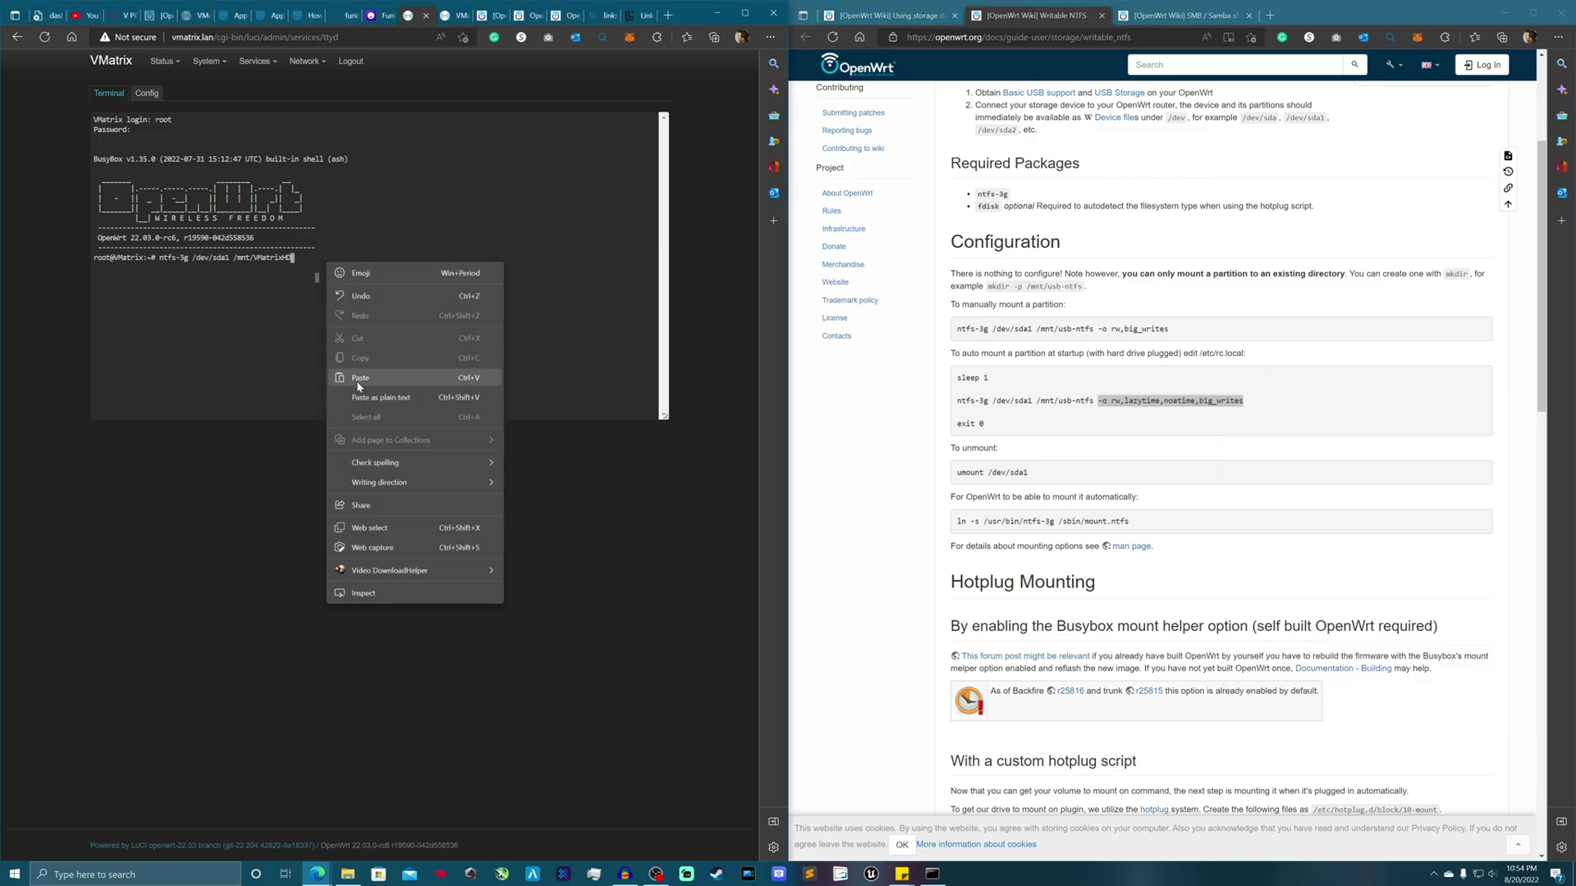
left_click(359, 378)
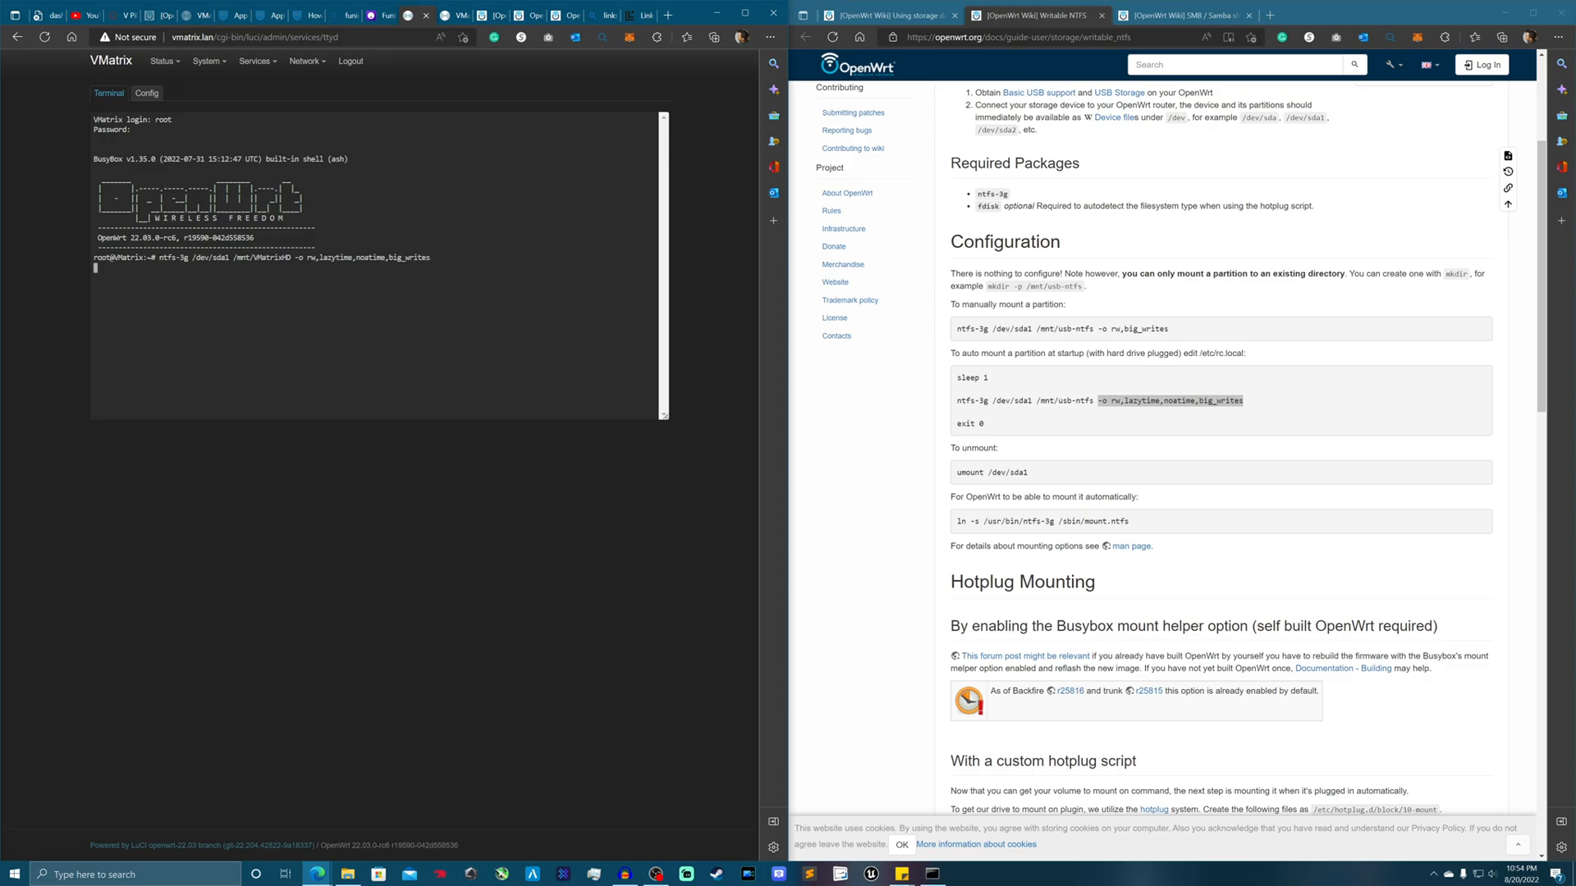
key("Return")
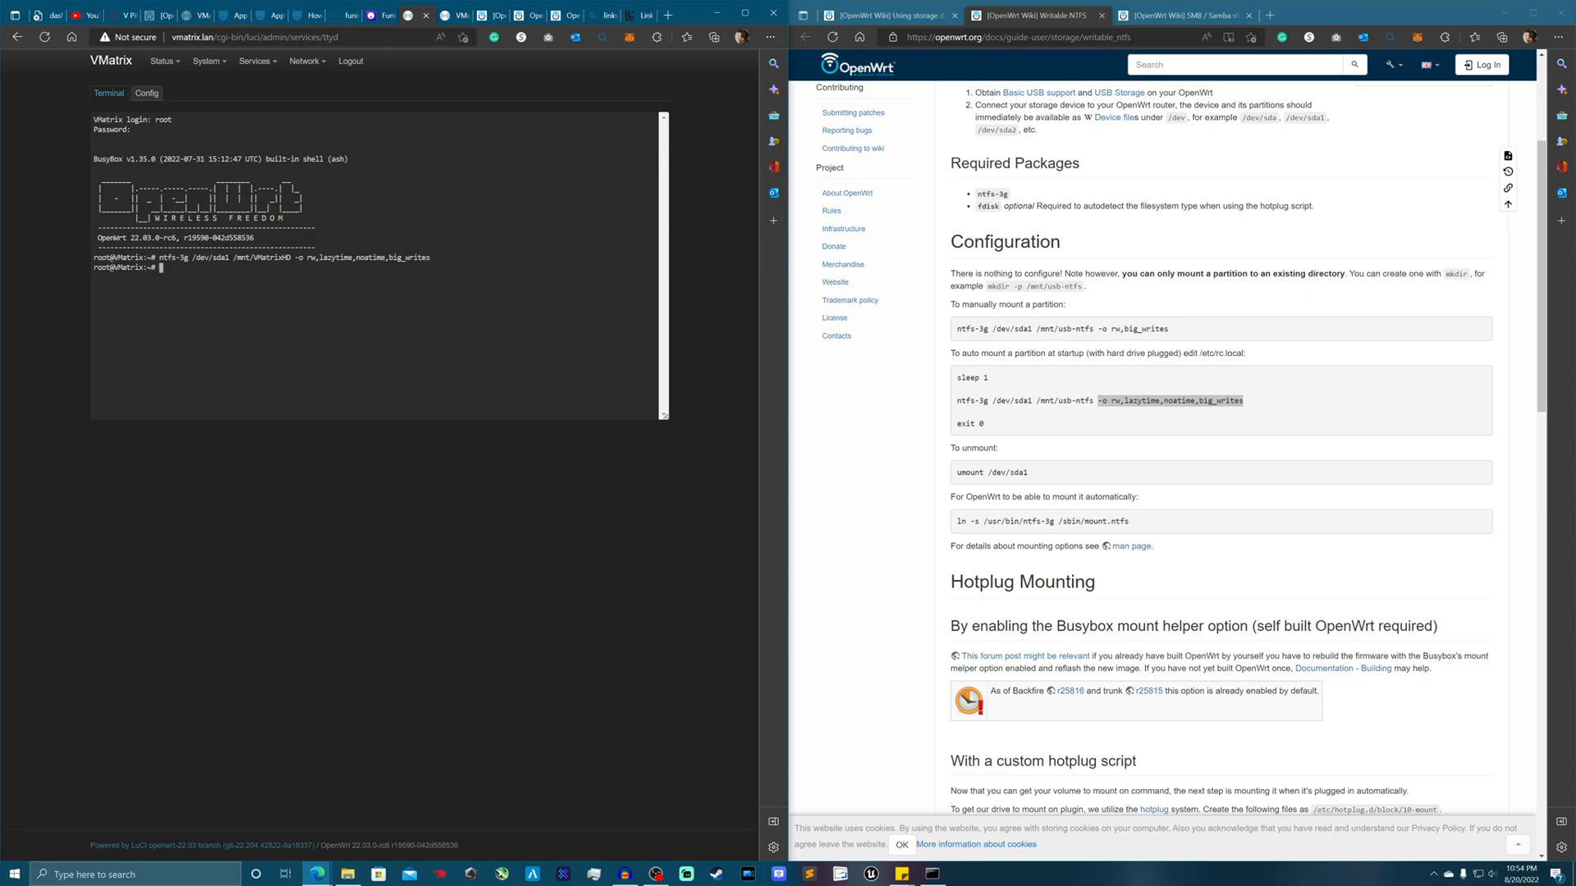
left_click(347, 873)
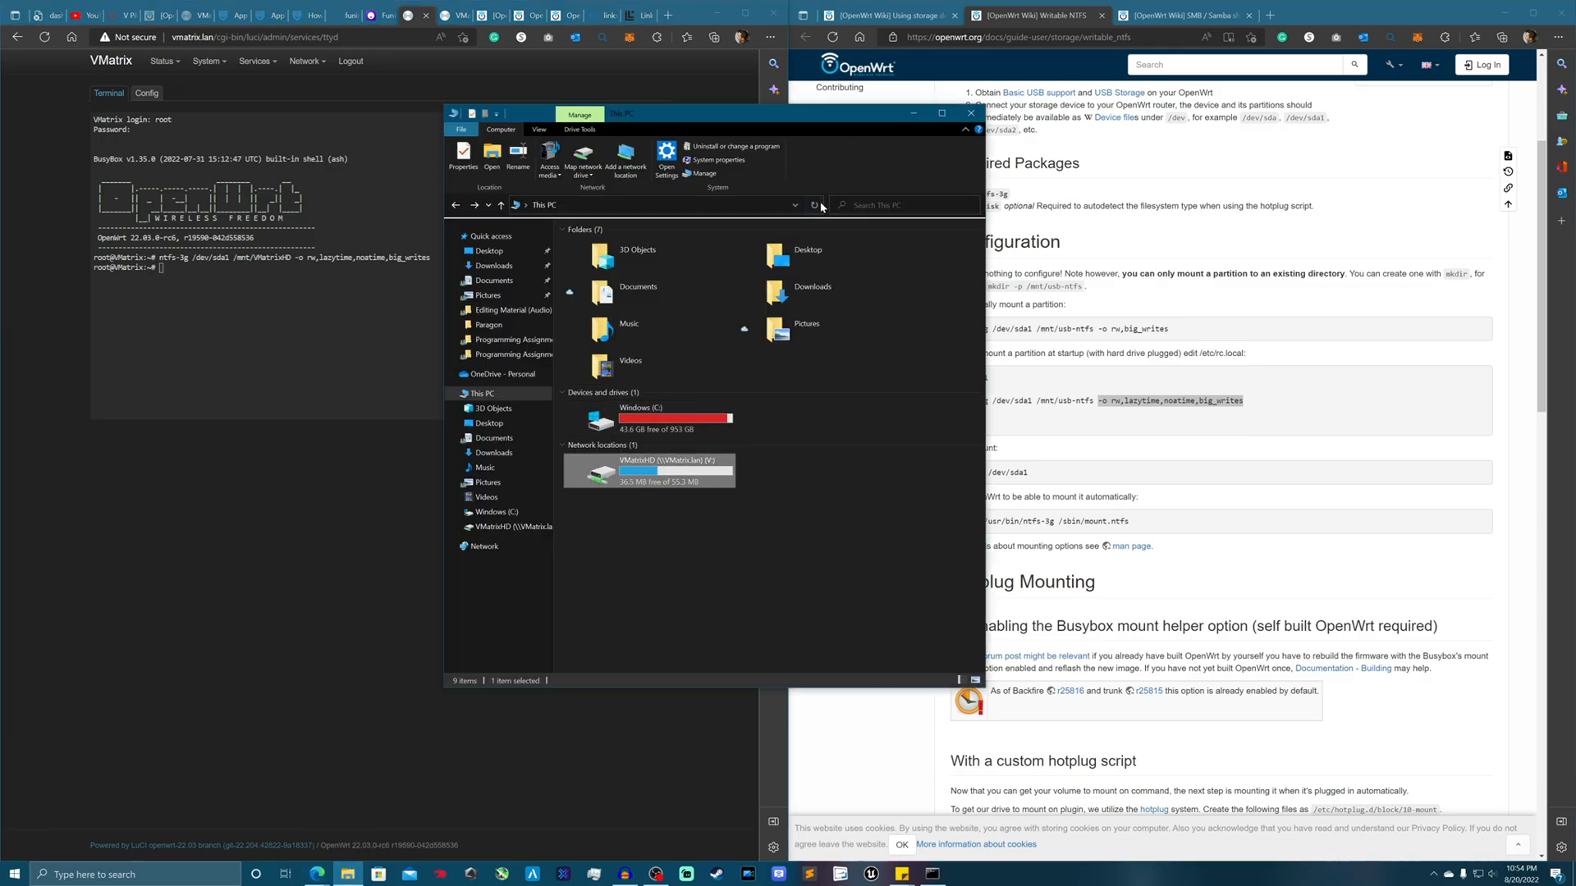
- Open the VMatrixHD share, attempt a new text document, and dismiss the access-denied warning
left_click(814, 205)
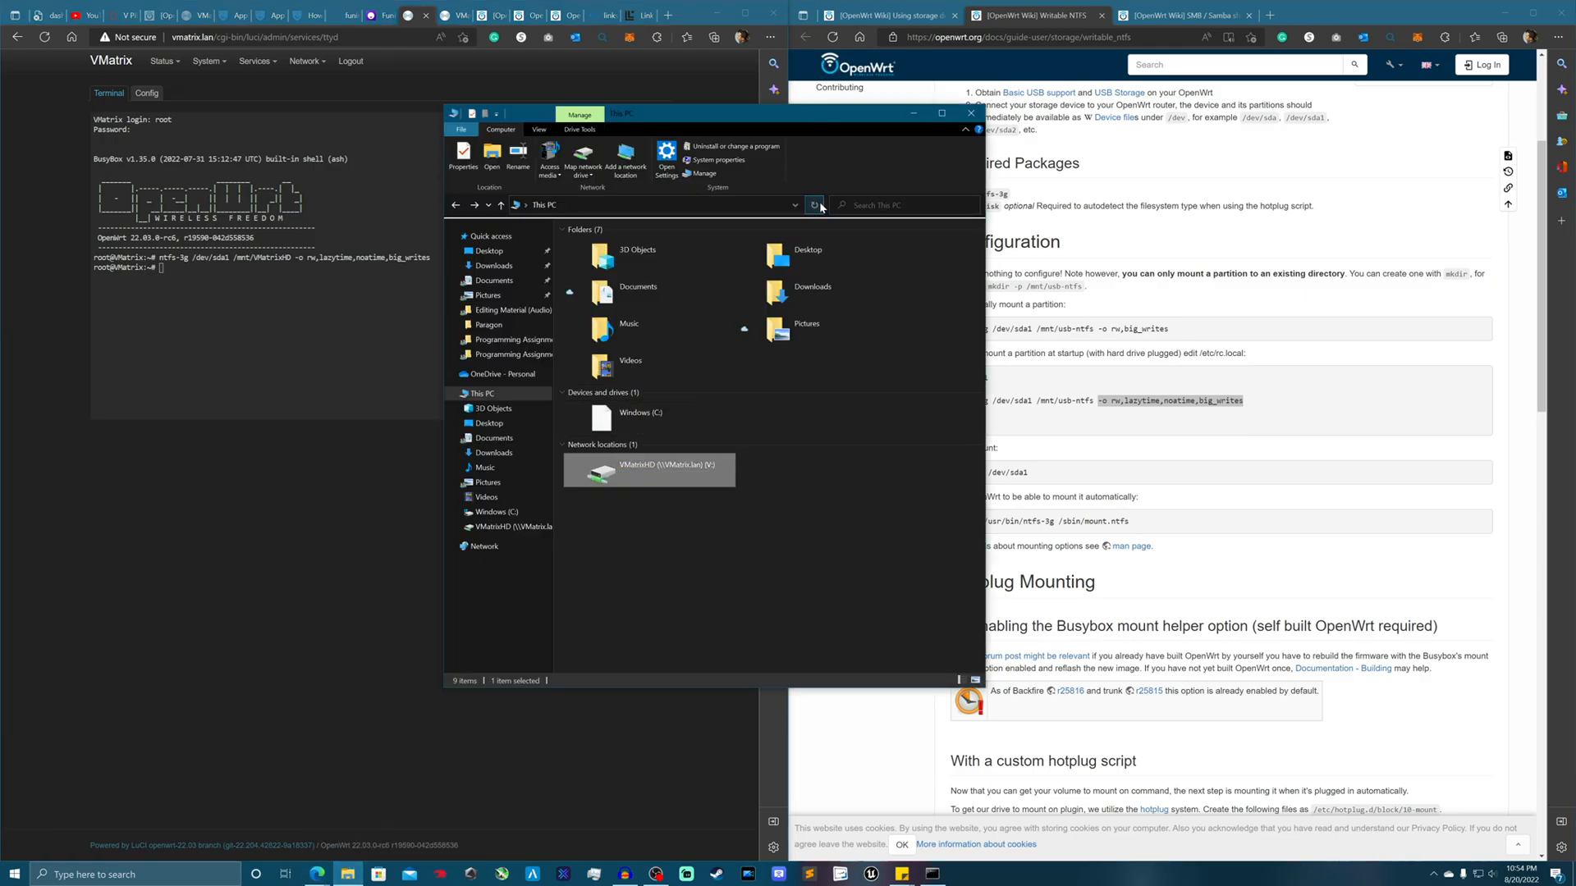
double_click(649, 470)
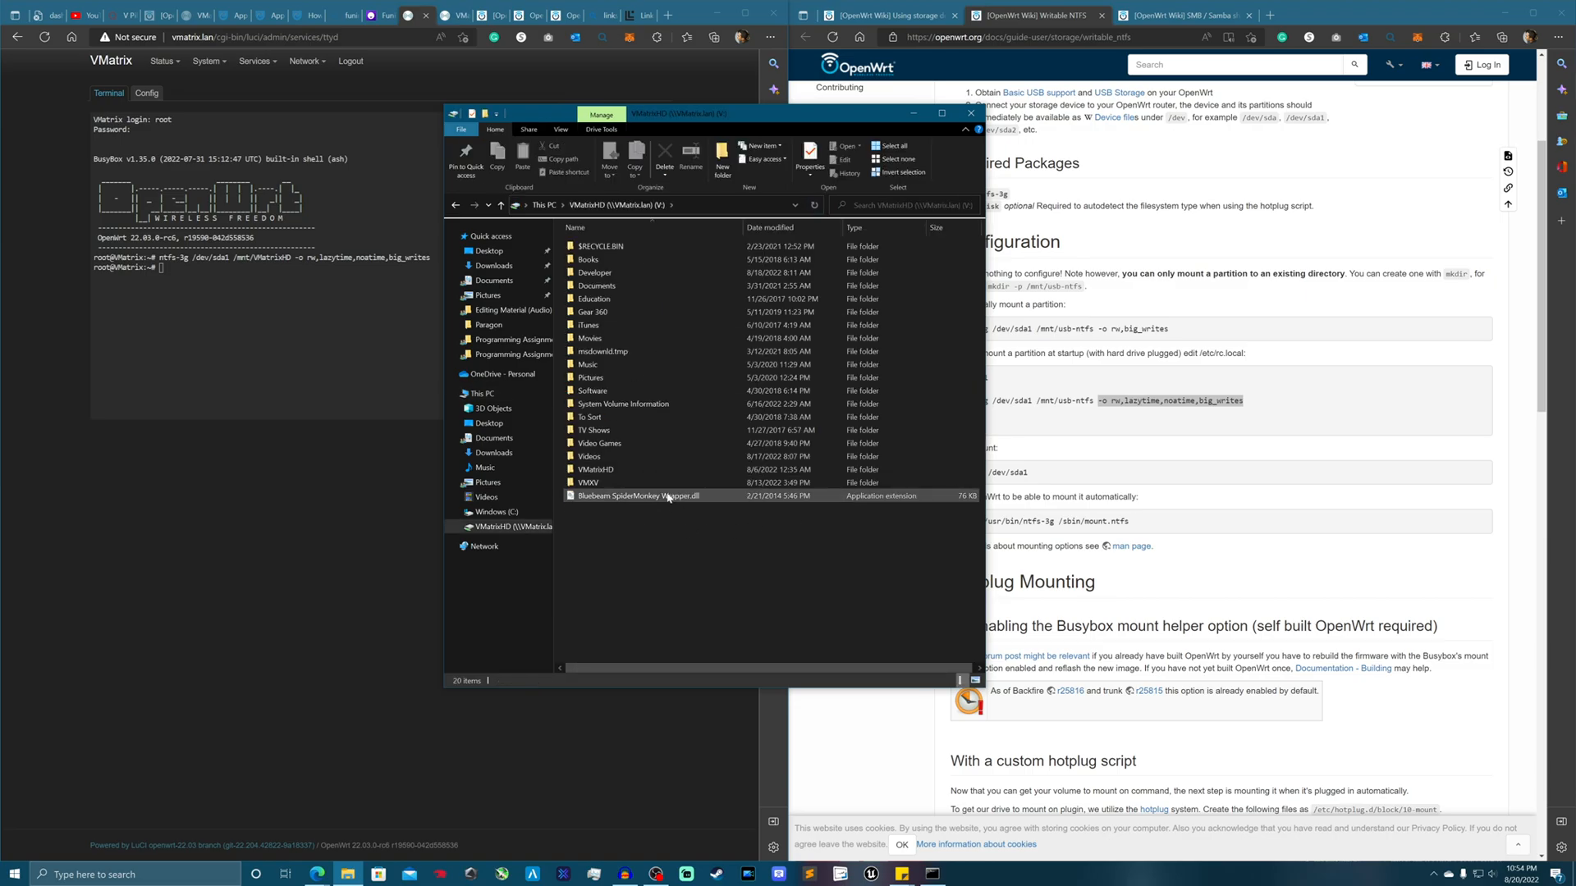
right_click(673, 603)
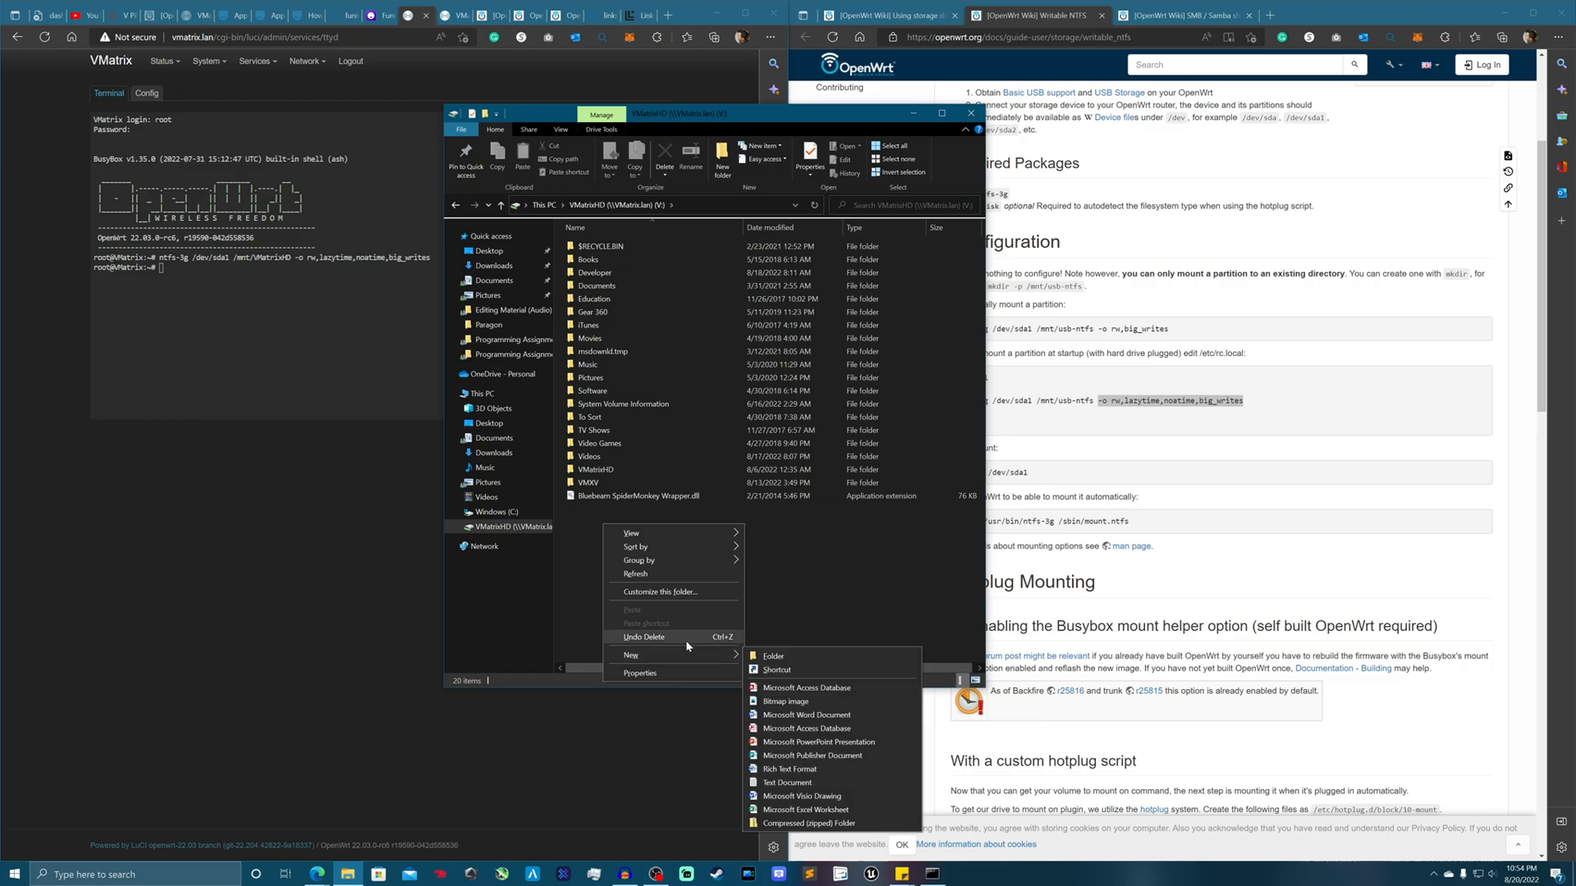
left_click(773, 655)
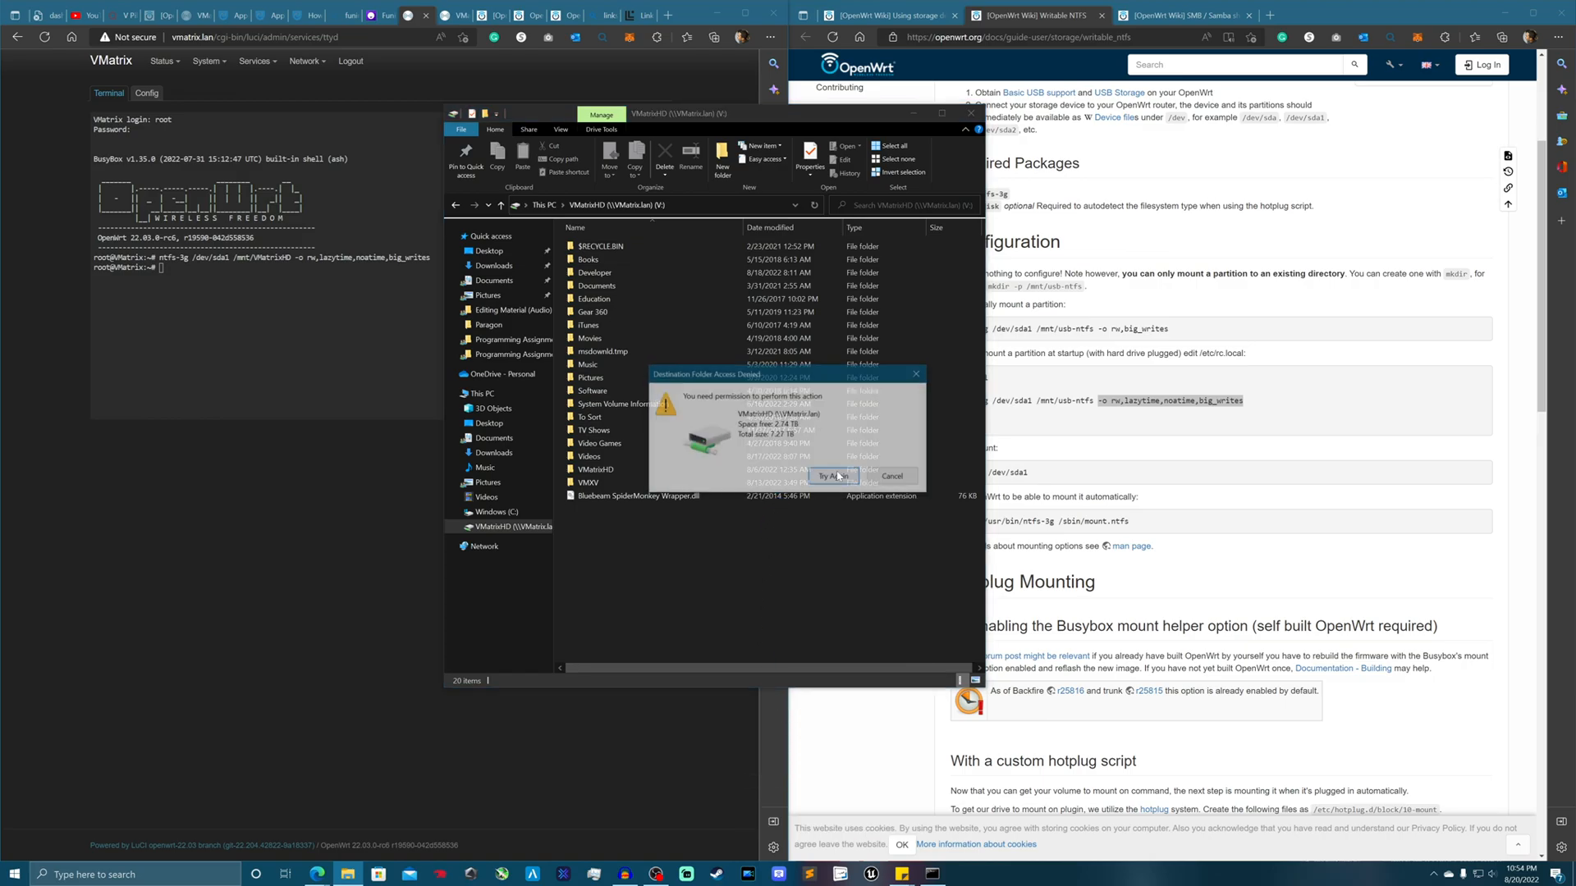
left_click(891, 476)
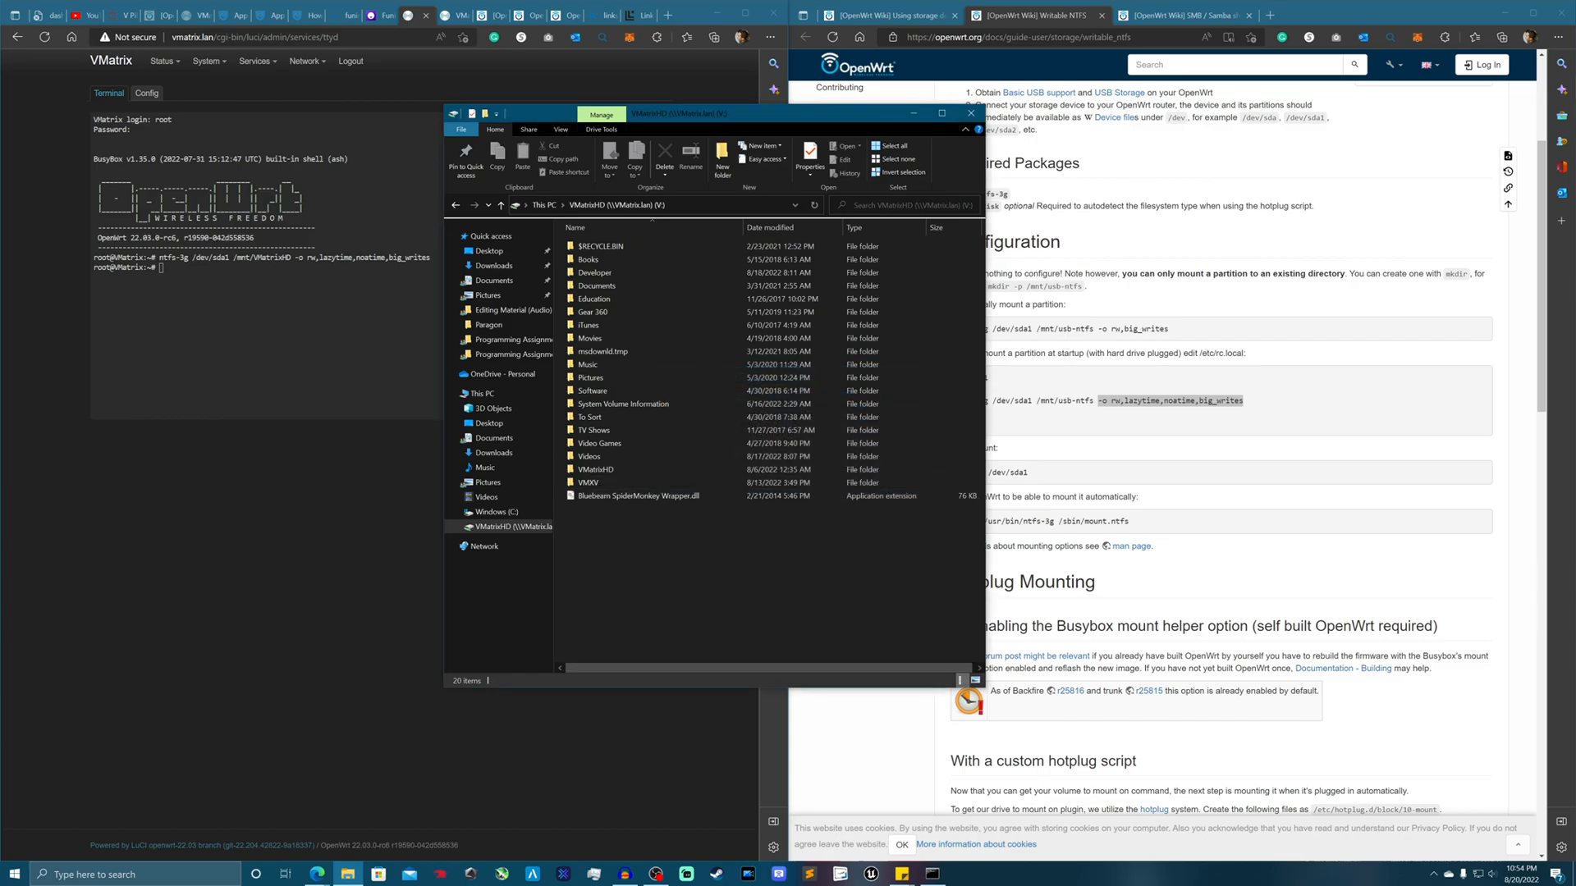
left_click(256, 60)
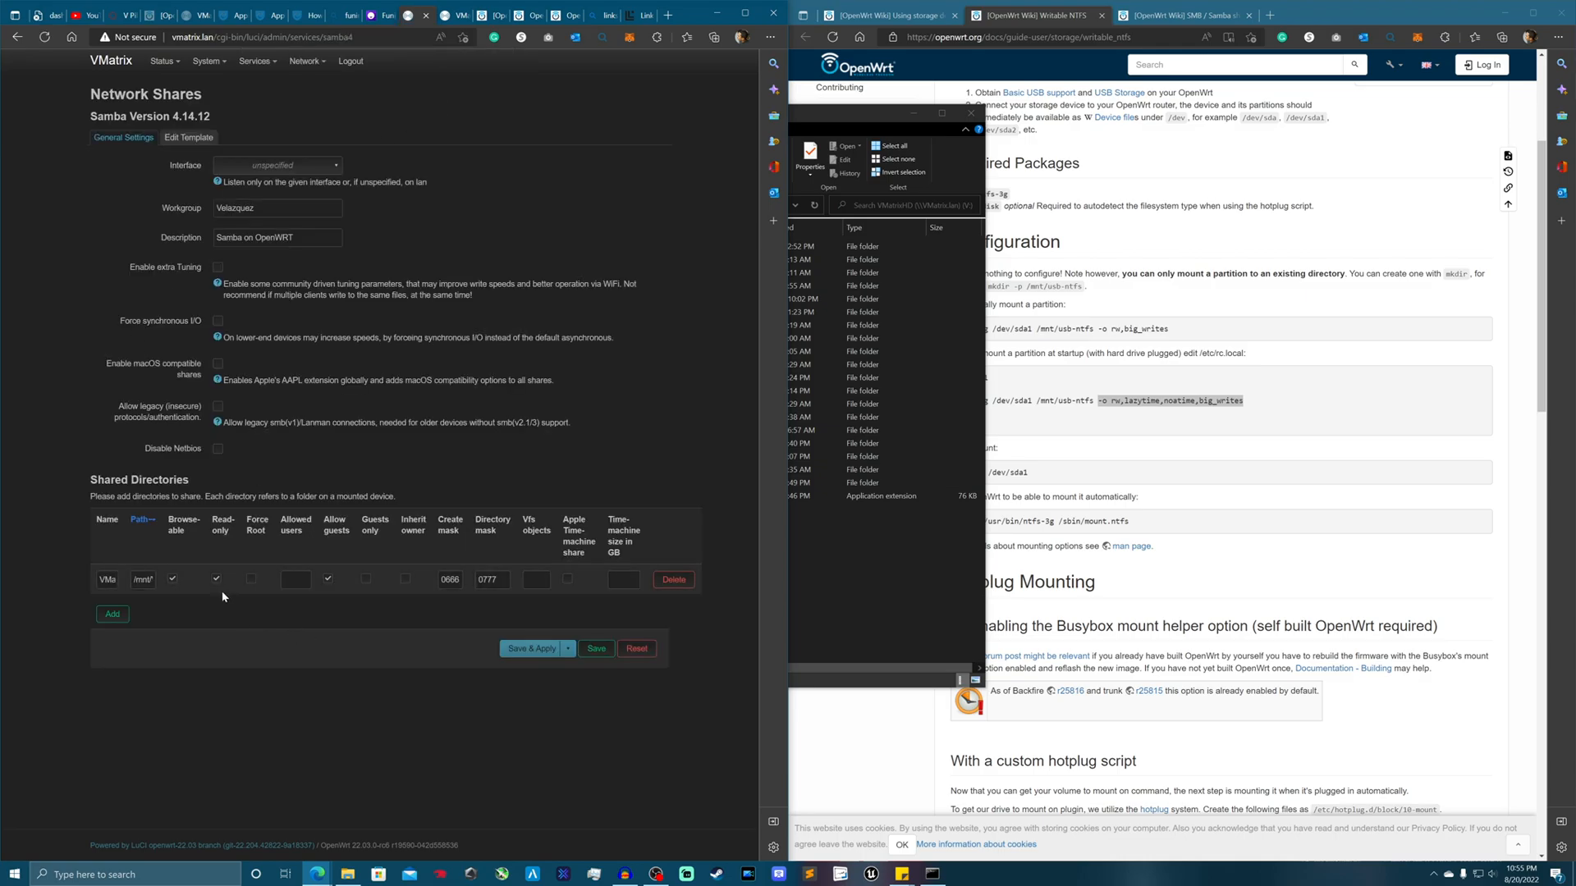
- Turn off Read-only for the VMatrixHD shared directory and save and apply
left_click(216, 578)
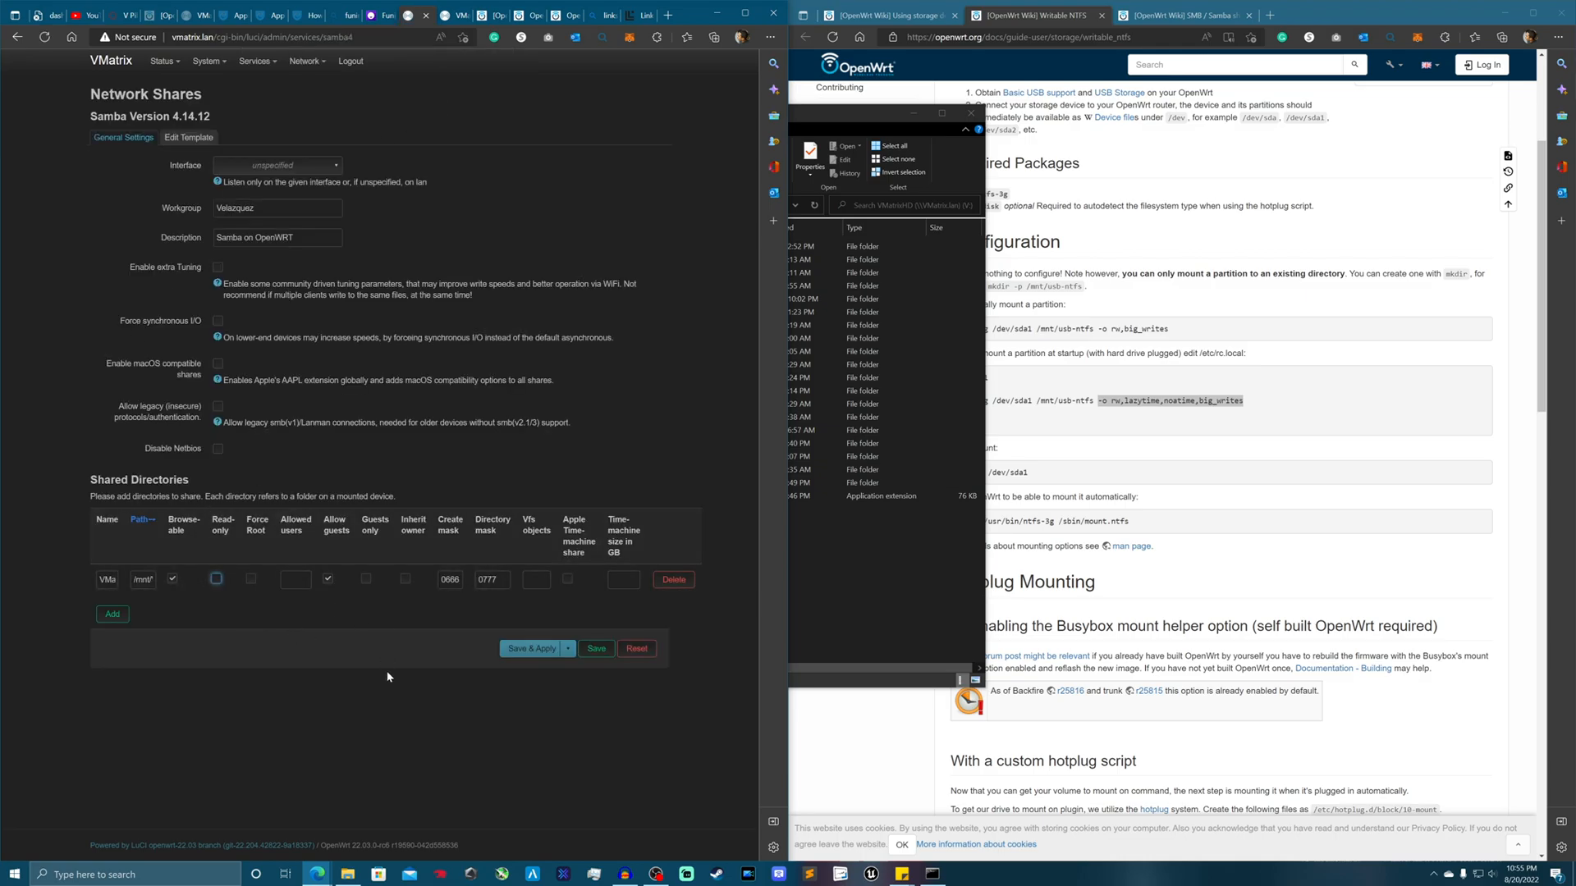
left_click(531, 649)
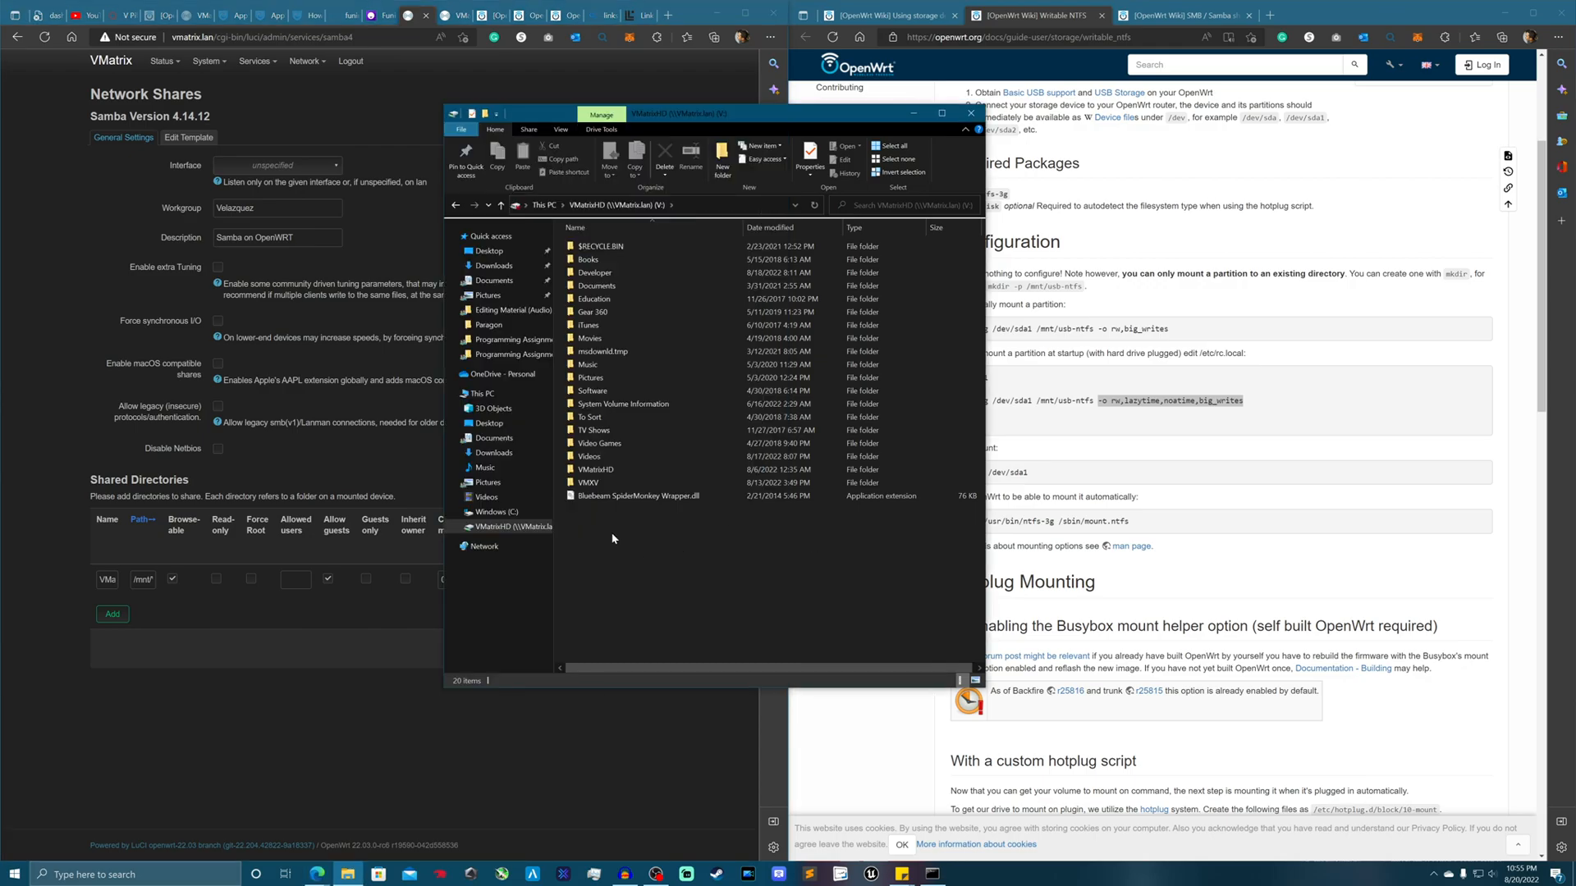
- Add a new empty text document to the VMatrixHD share, keeping its default name
right_click(611, 538)
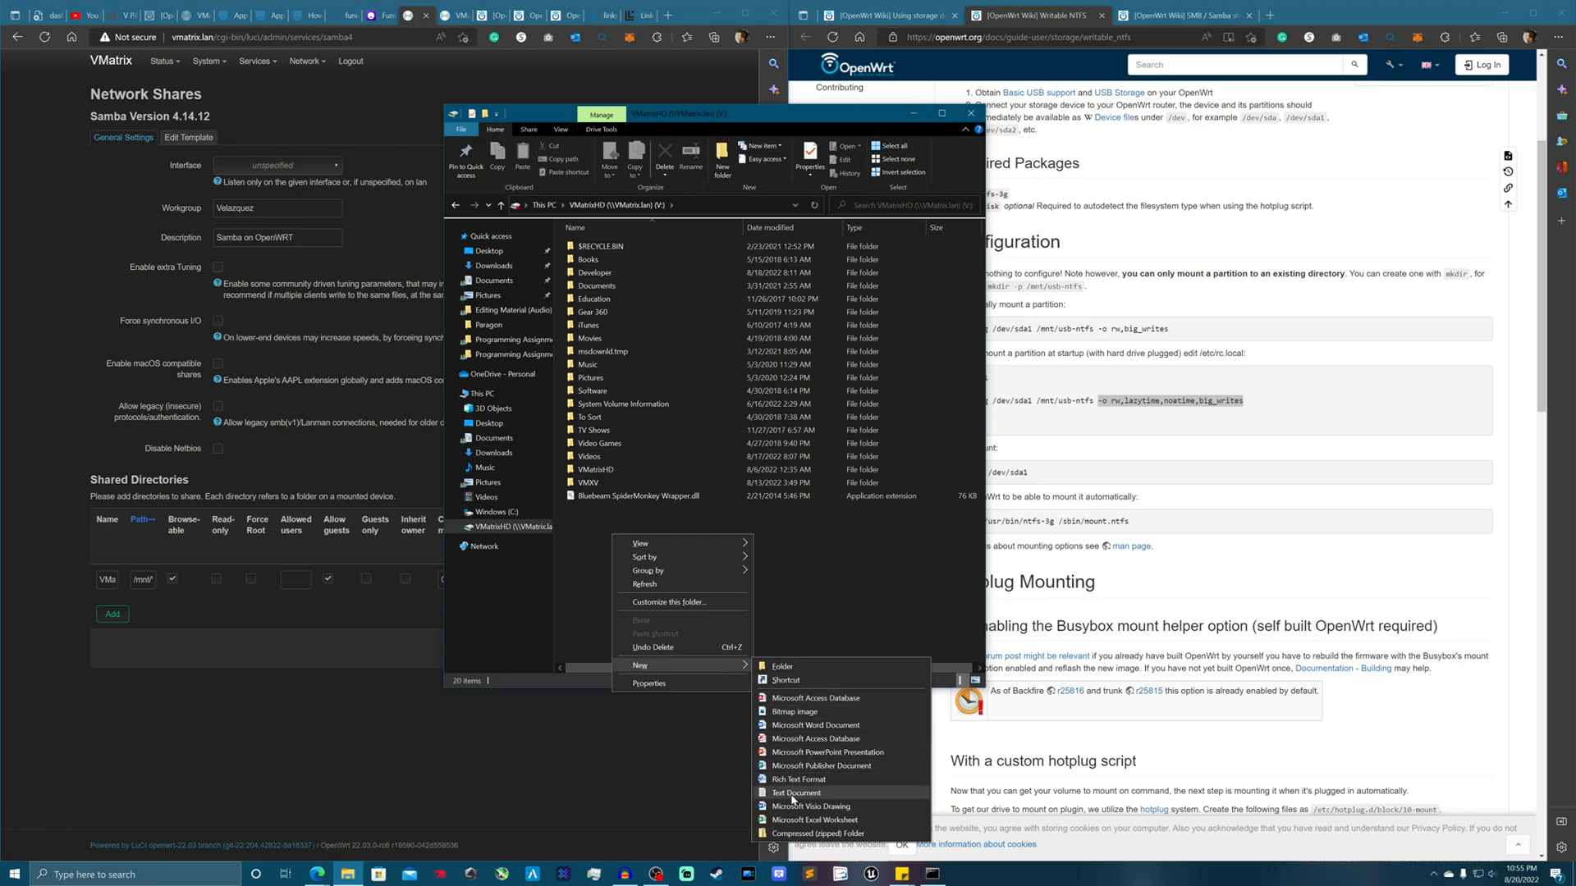
left_click(795, 793)
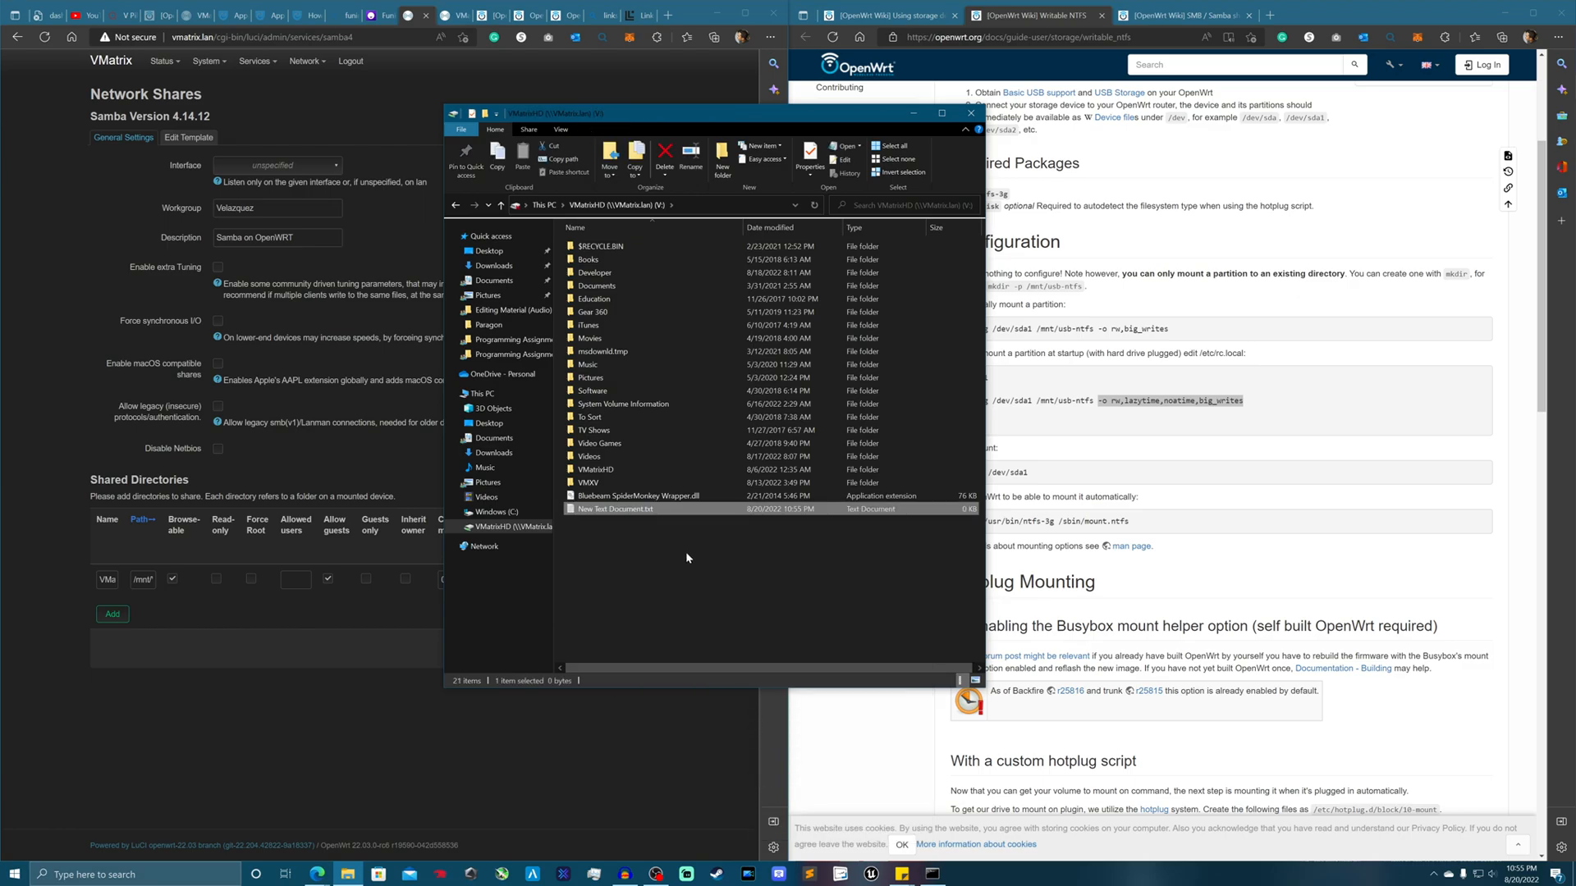
left_click(689, 559)
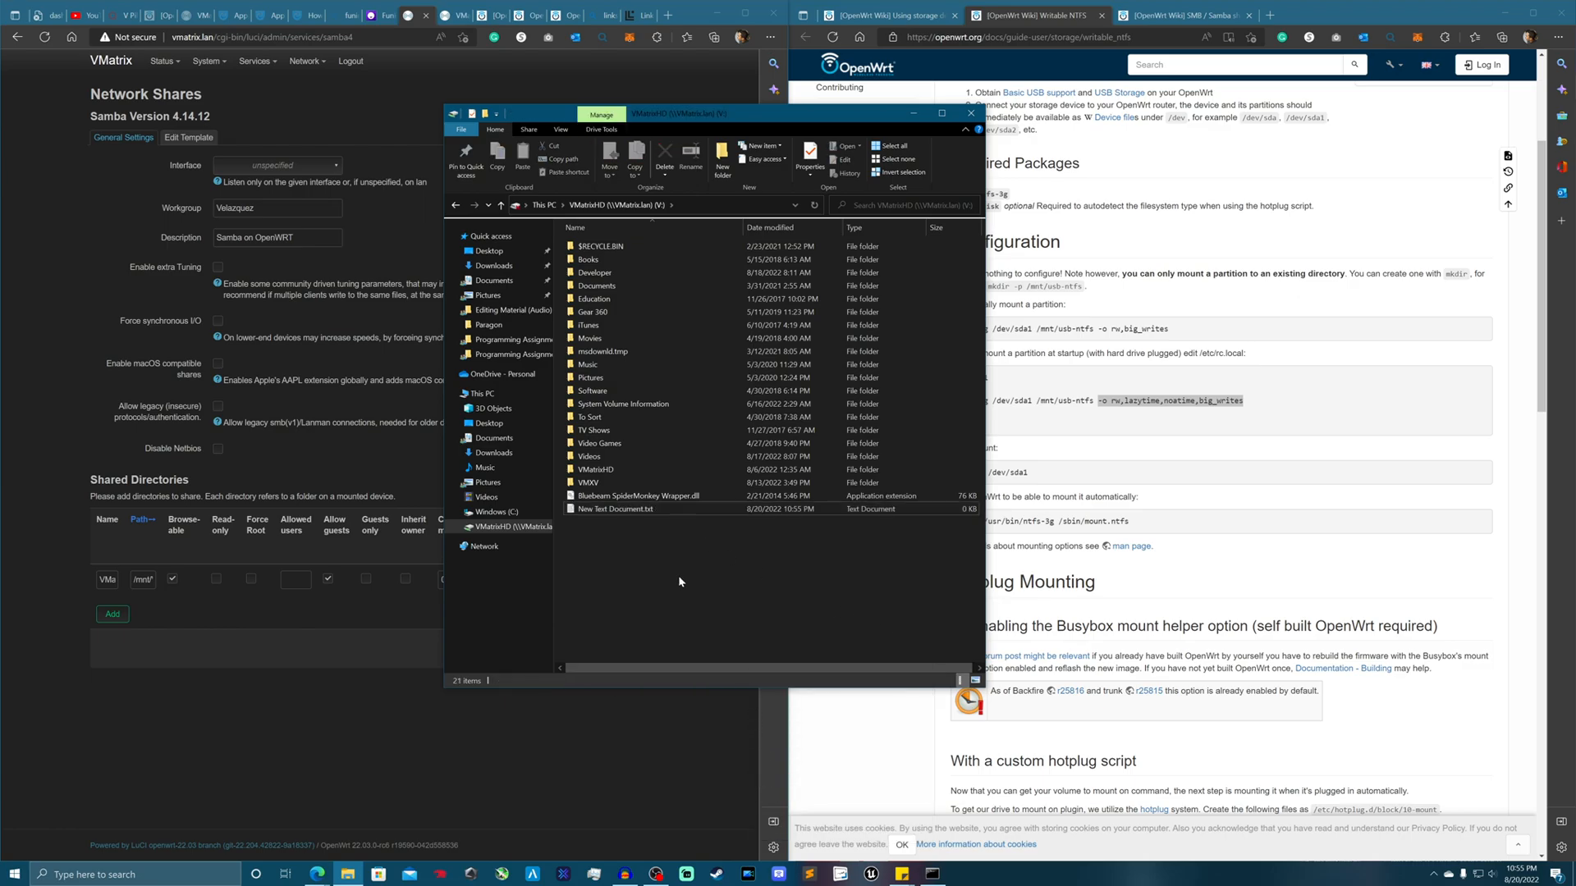
mouse_move(633, 537)
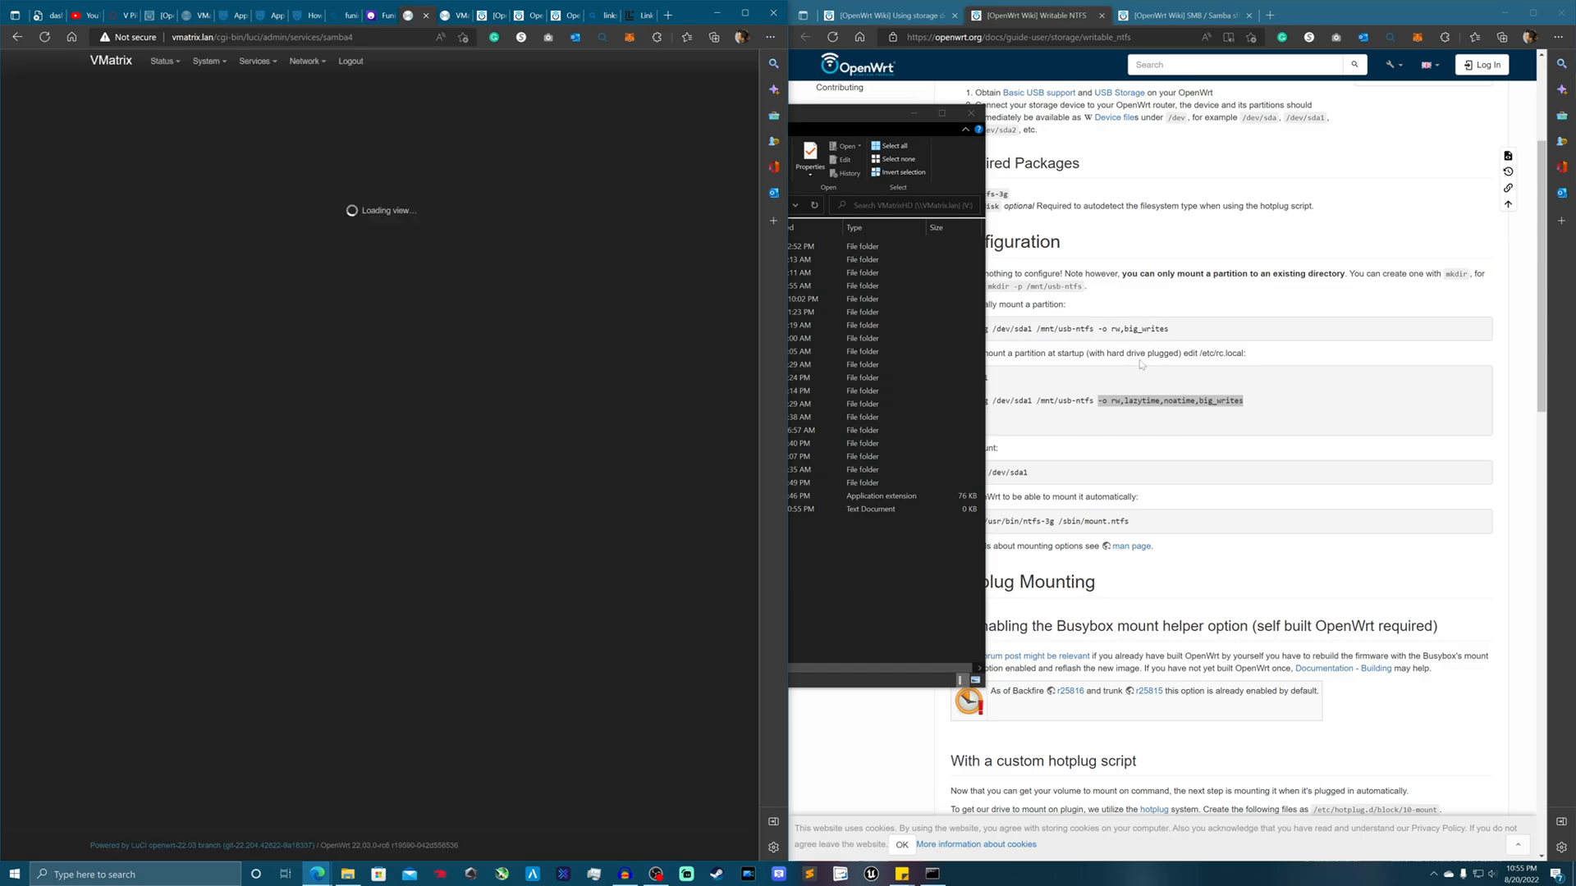
- Open the Services Terminal and sign in as root with the password
left_click(254, 60)
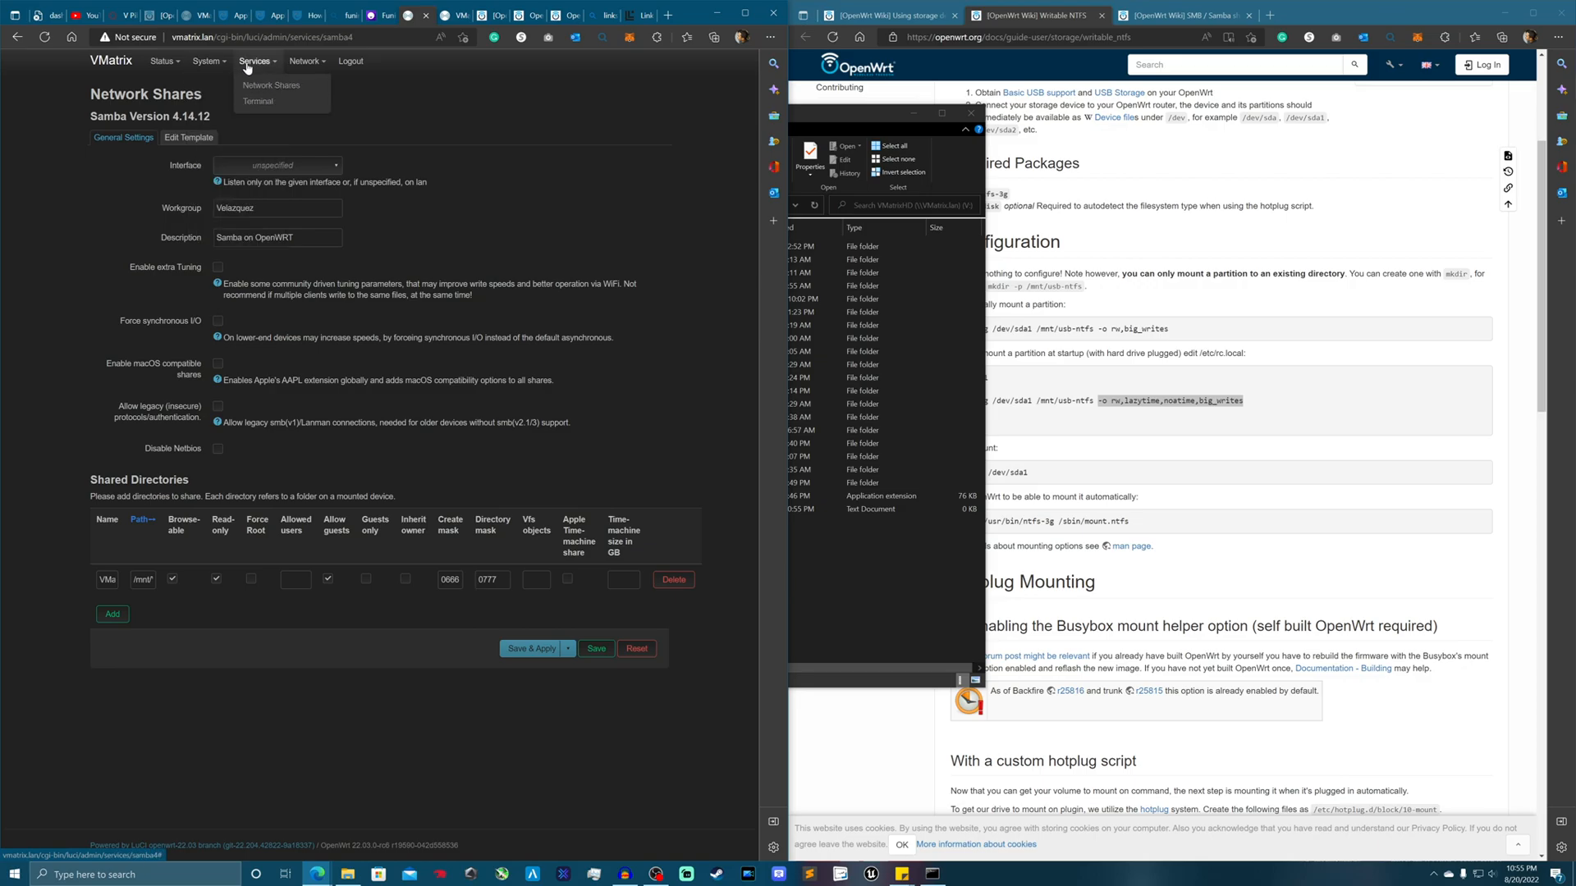
left_click(207, 60)
type("root")
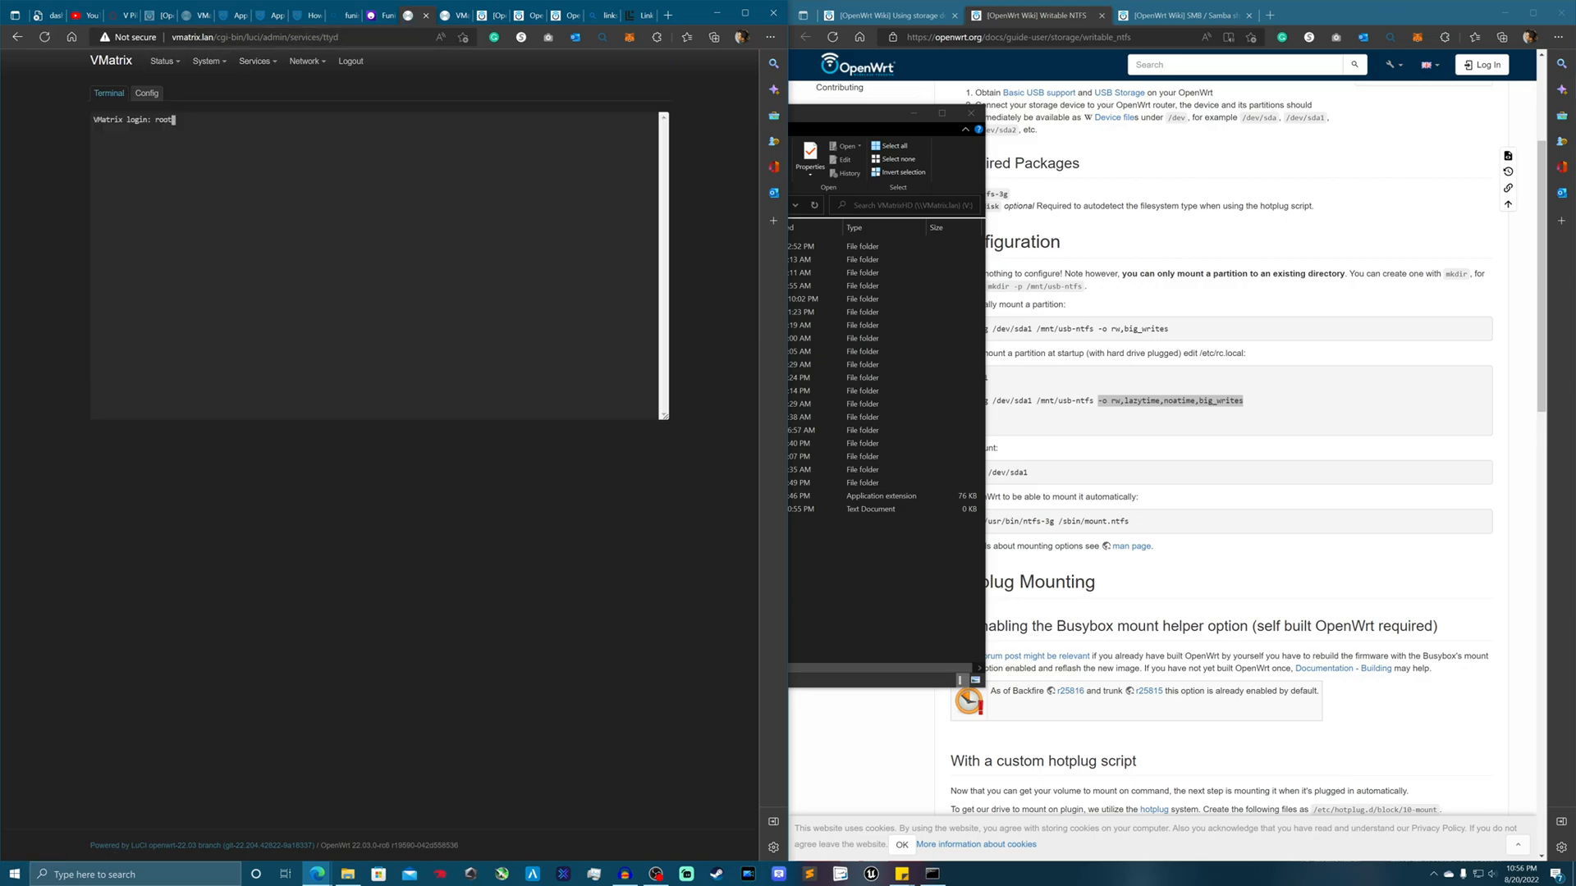
key("Return")
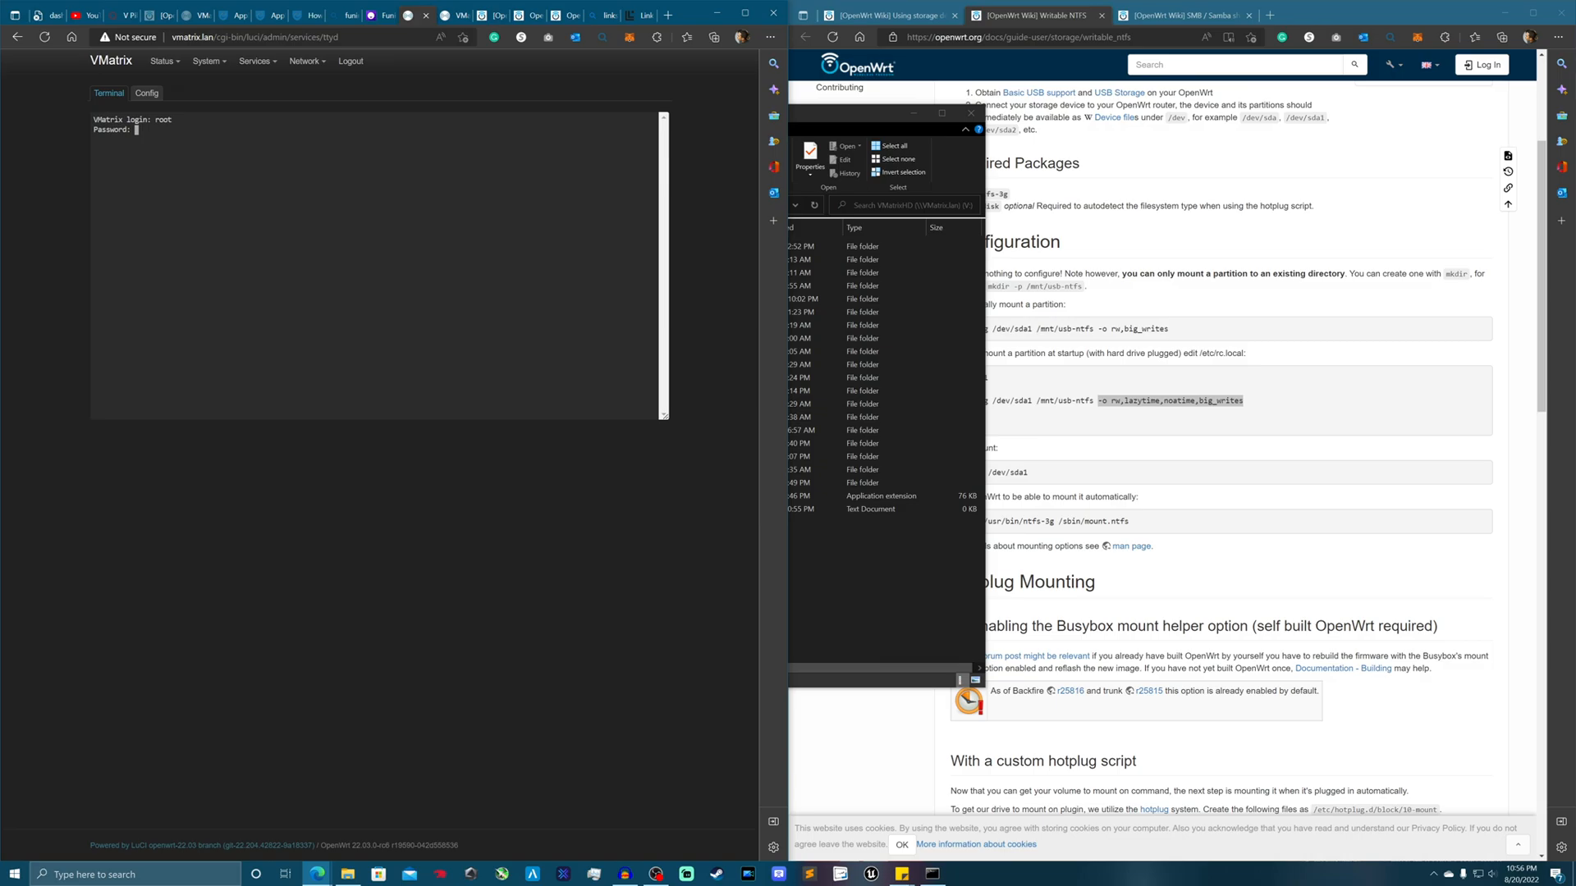
key("Return")
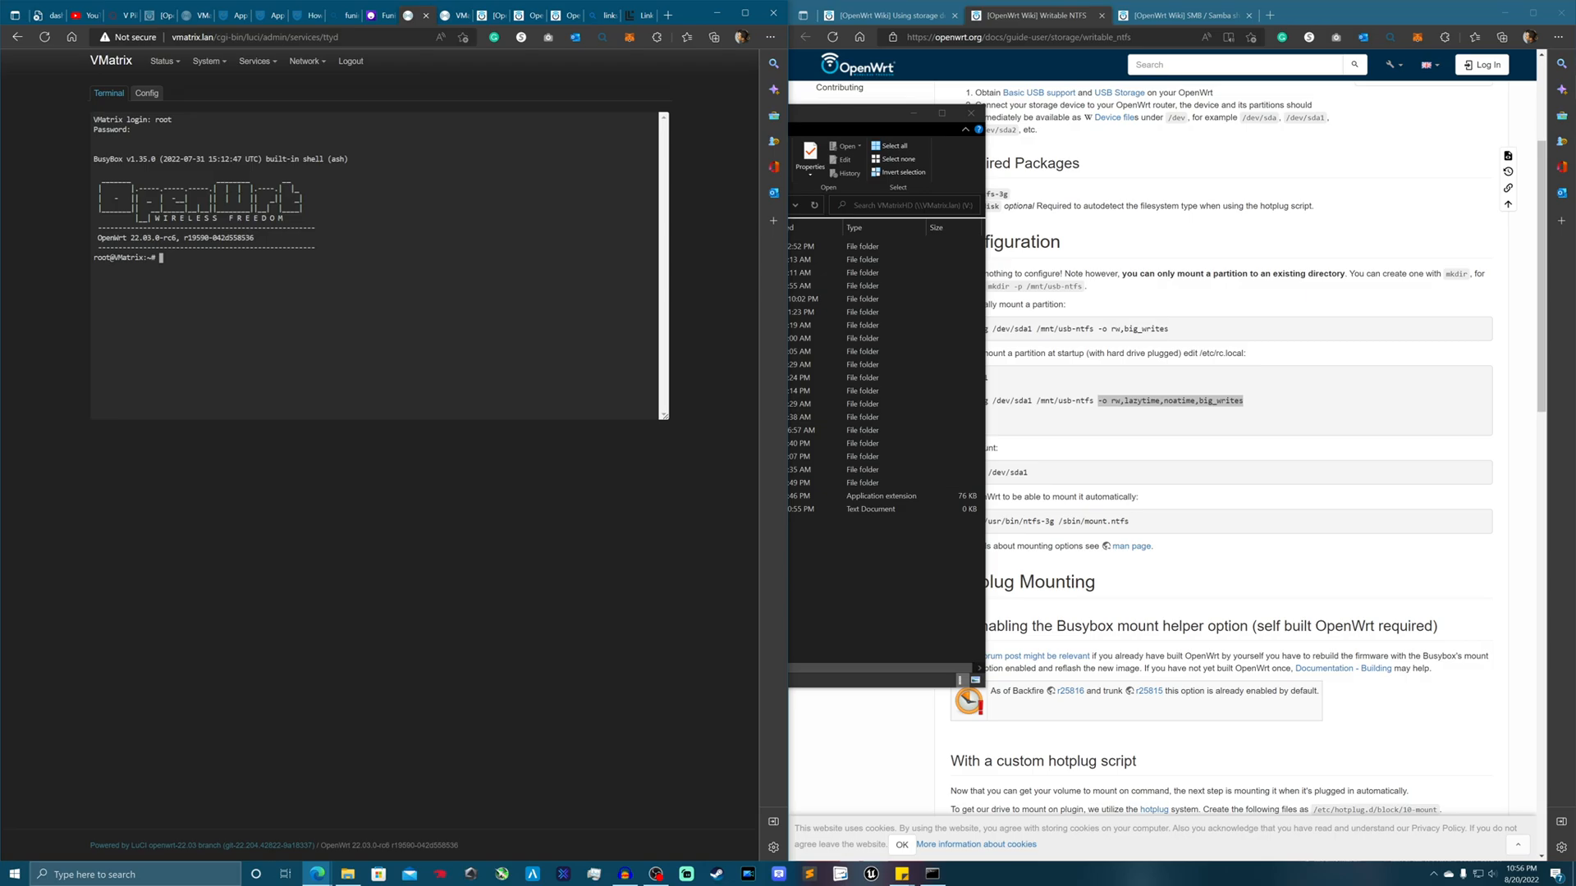
- Run vi /etc/rc.local to review the startup script, then exit vi
type("vi")
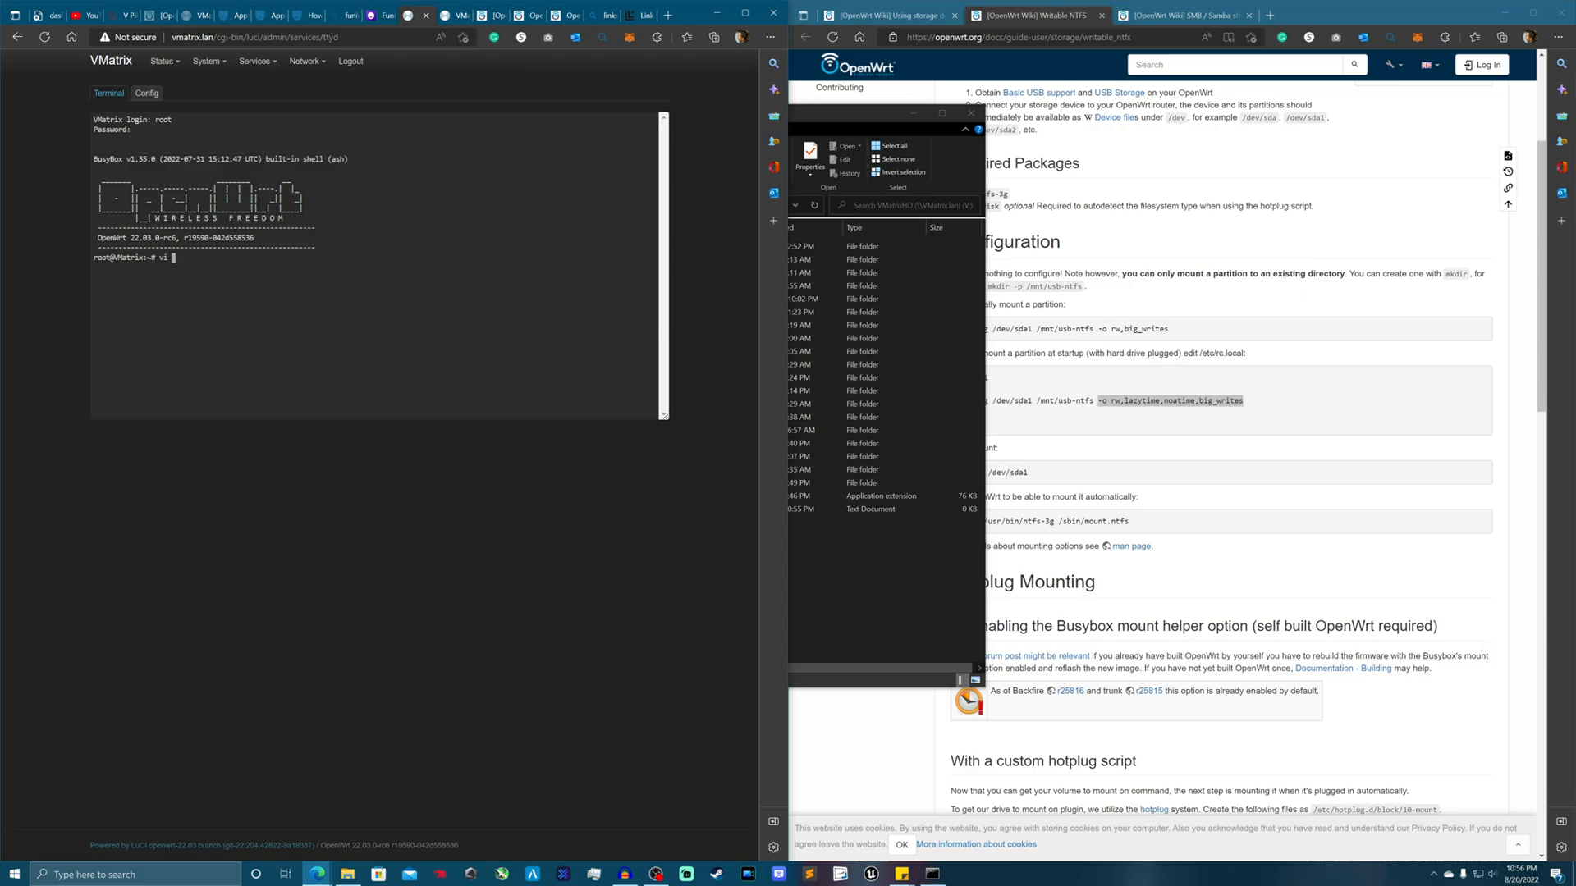
type("/etc/")
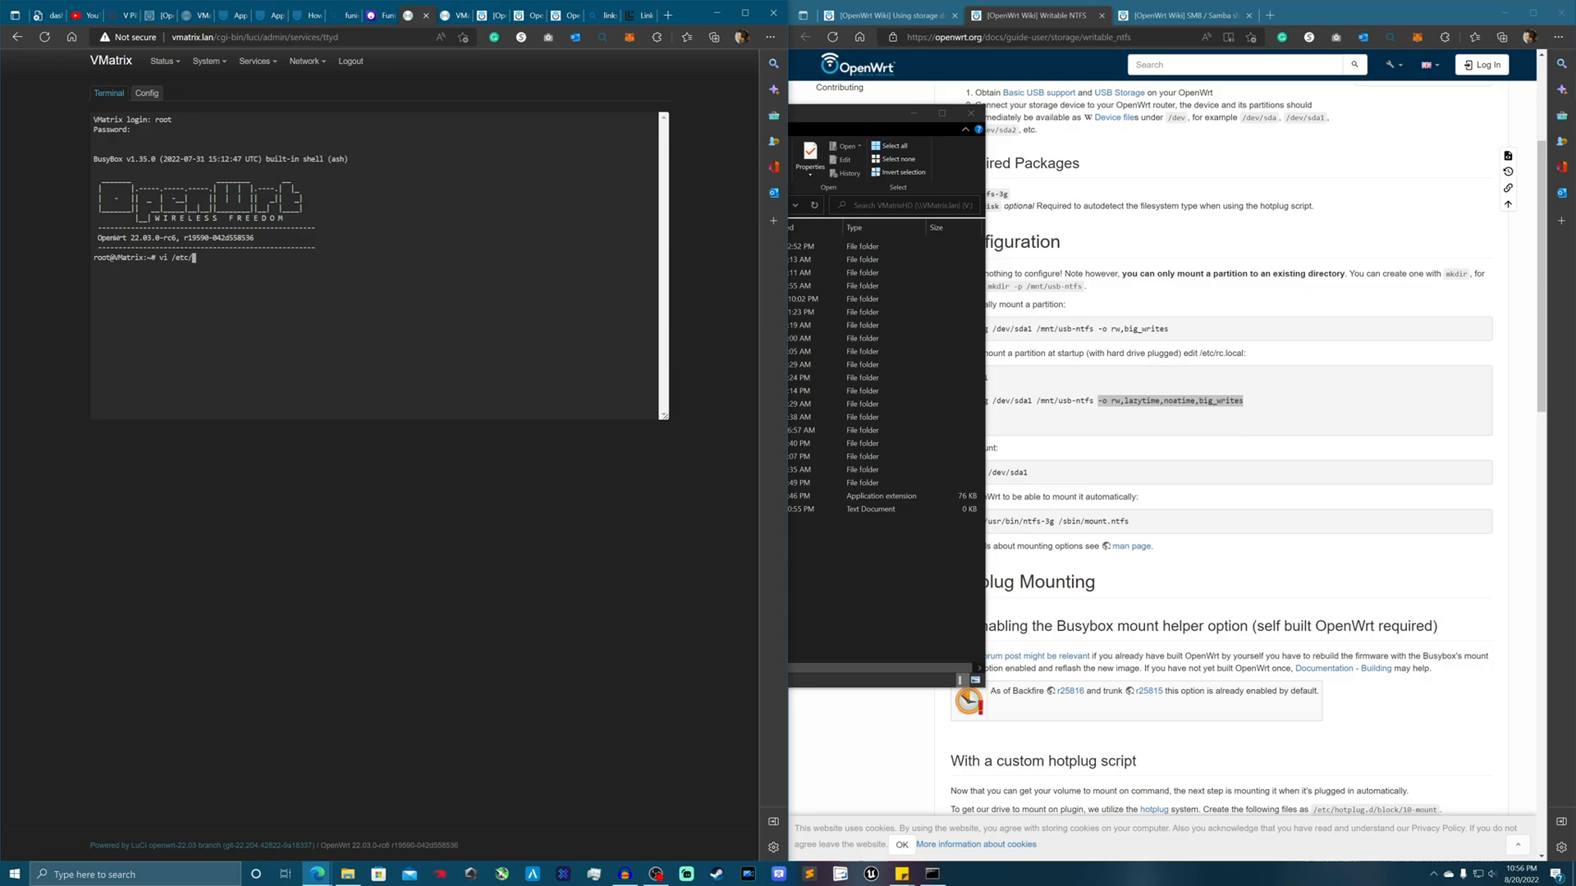
type("rc.lo")
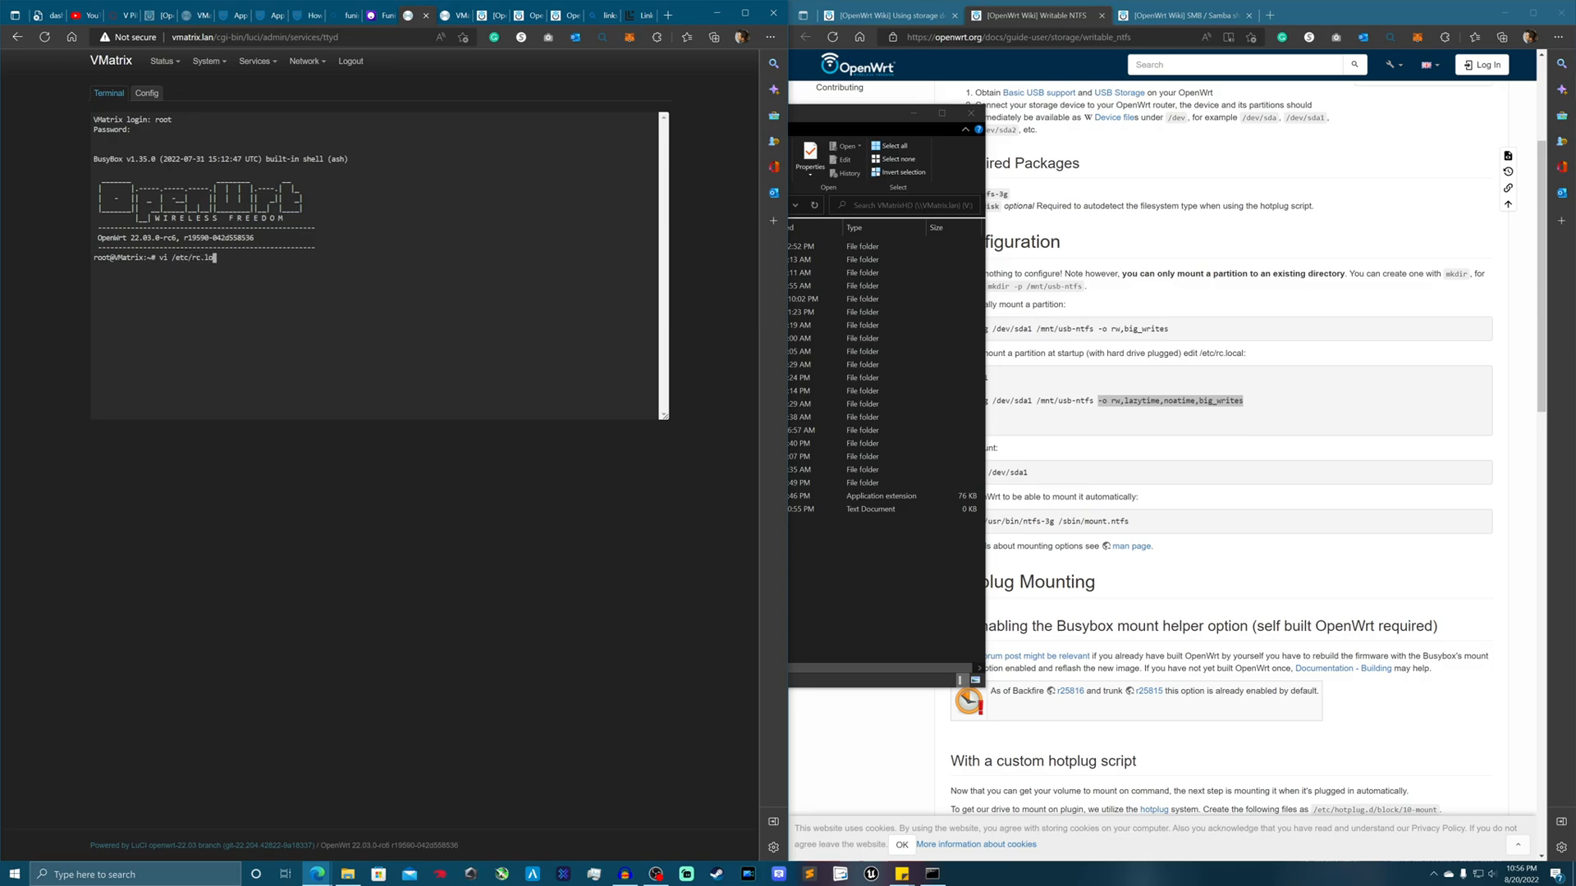
key("Return")
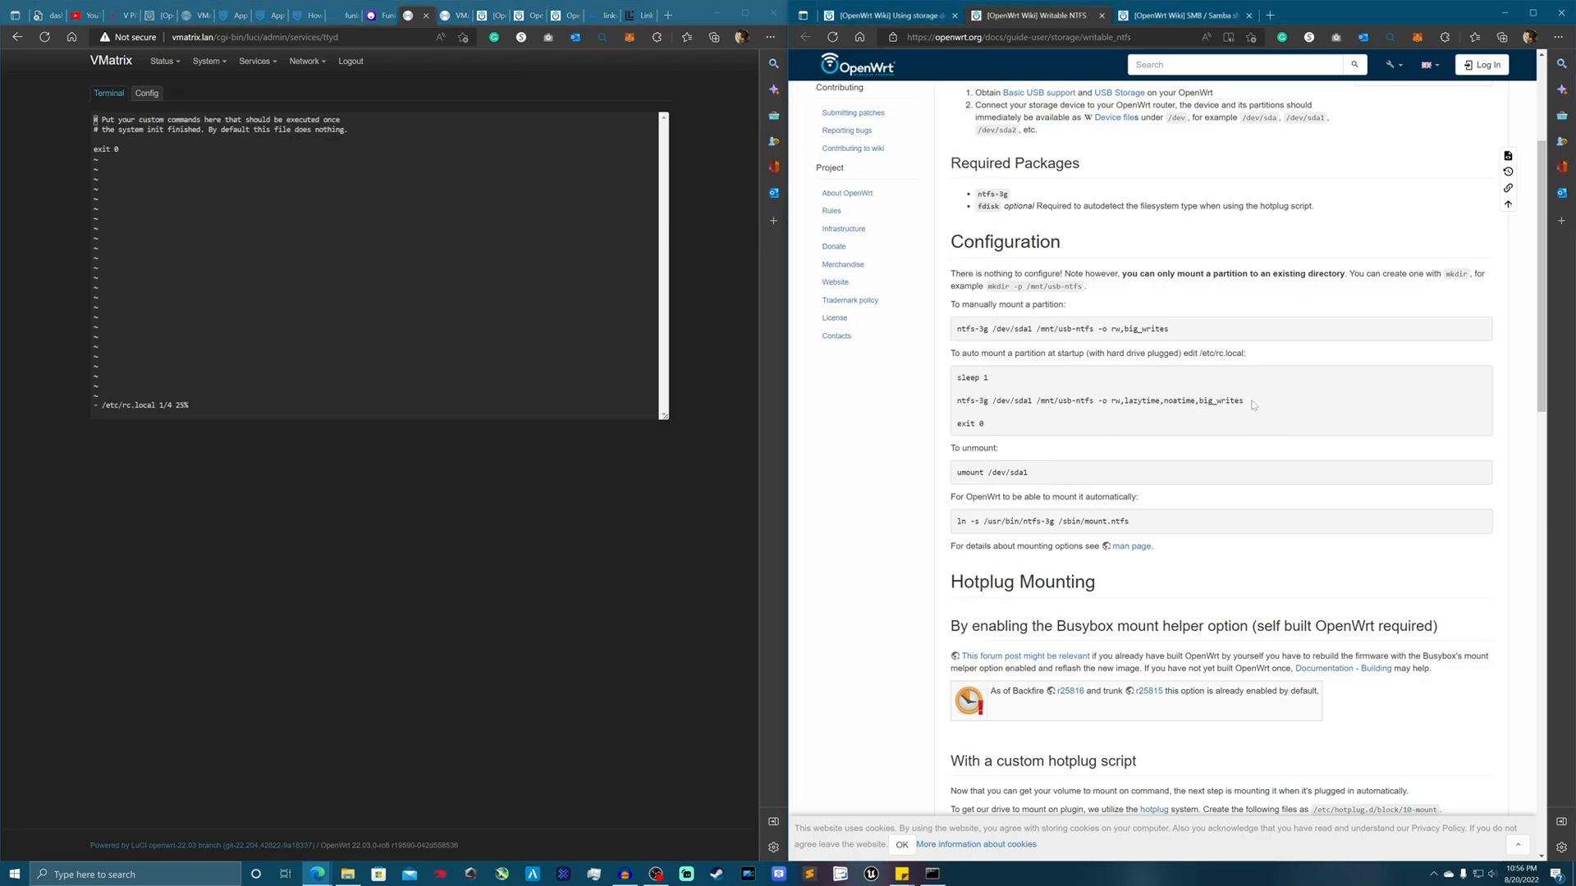
right_click(1100, 399)
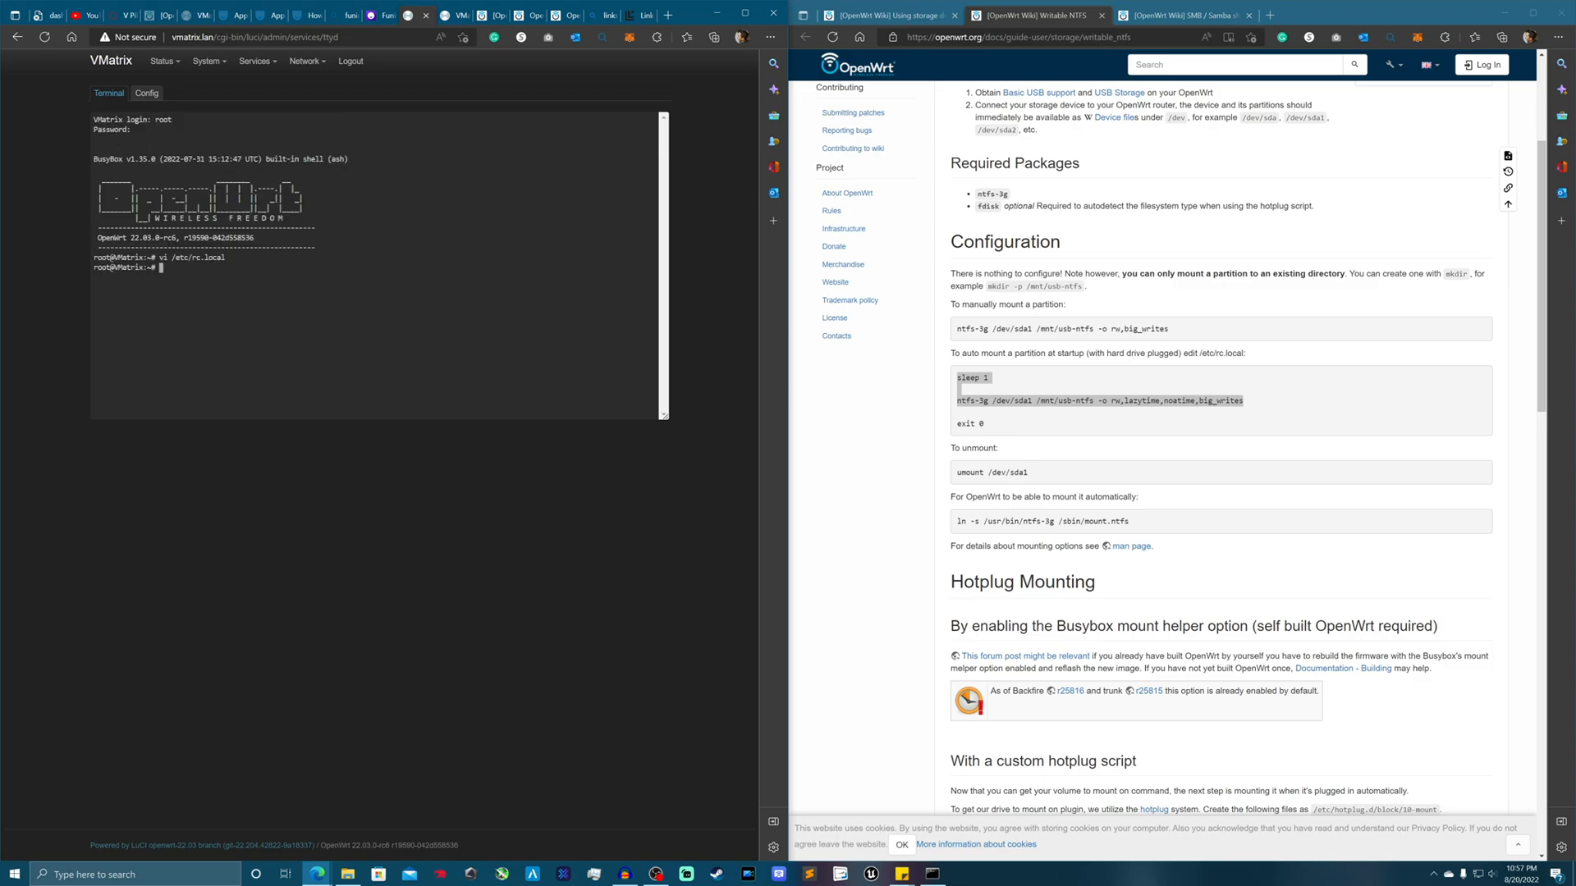
- Copy 'ln -s /usr/bin/ntfs-3g /sbin/mount.ntfs' from the wiki and run it in the terminal
left_click(207, 62)
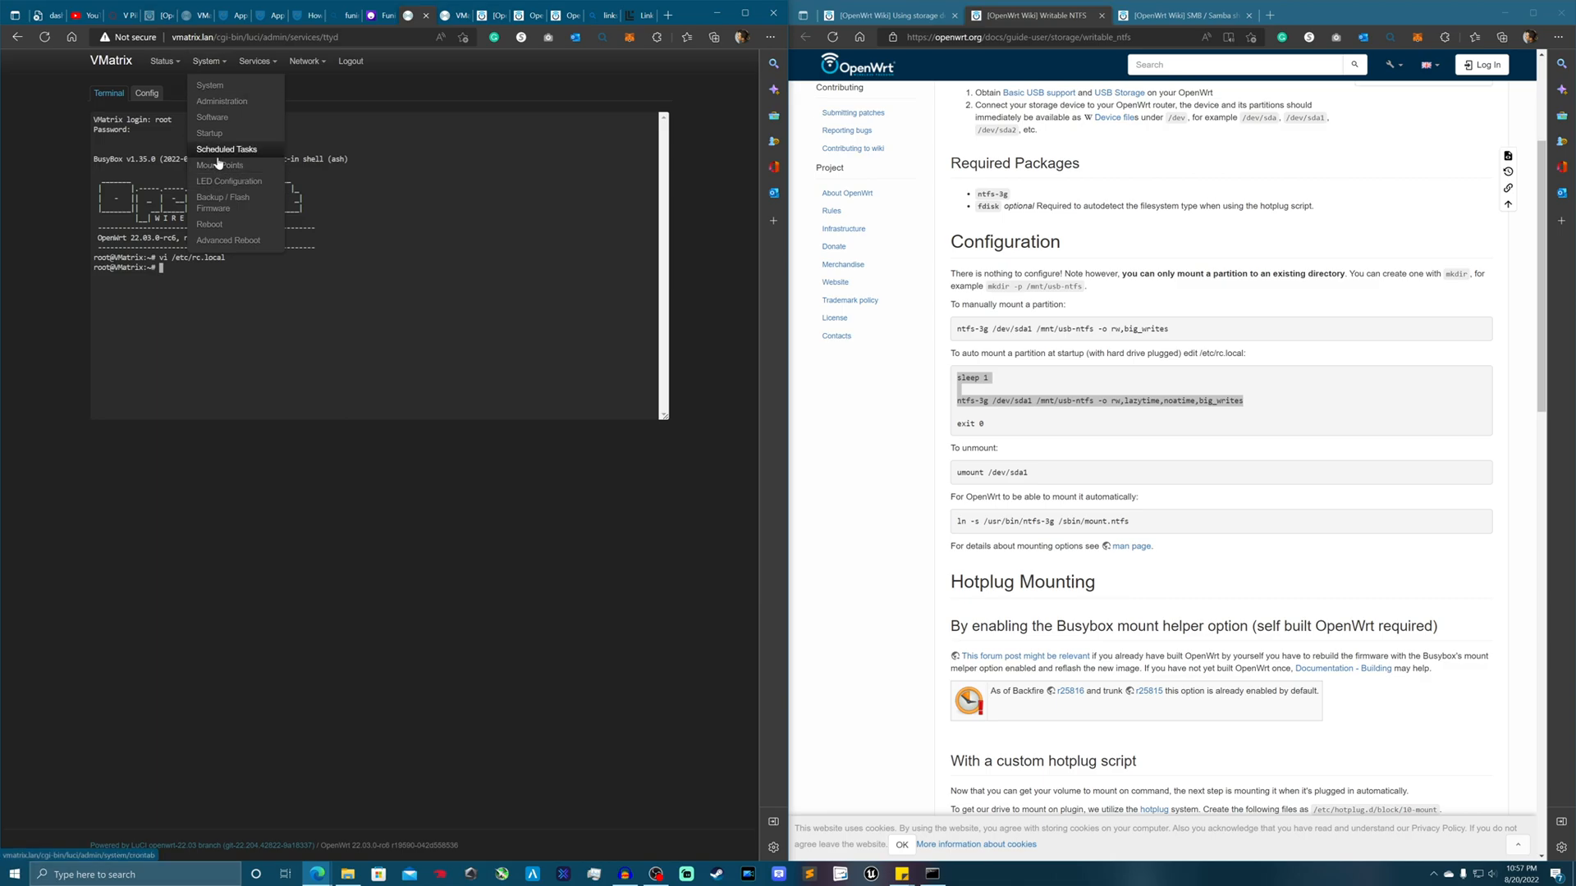
mouse_move(220, 165)
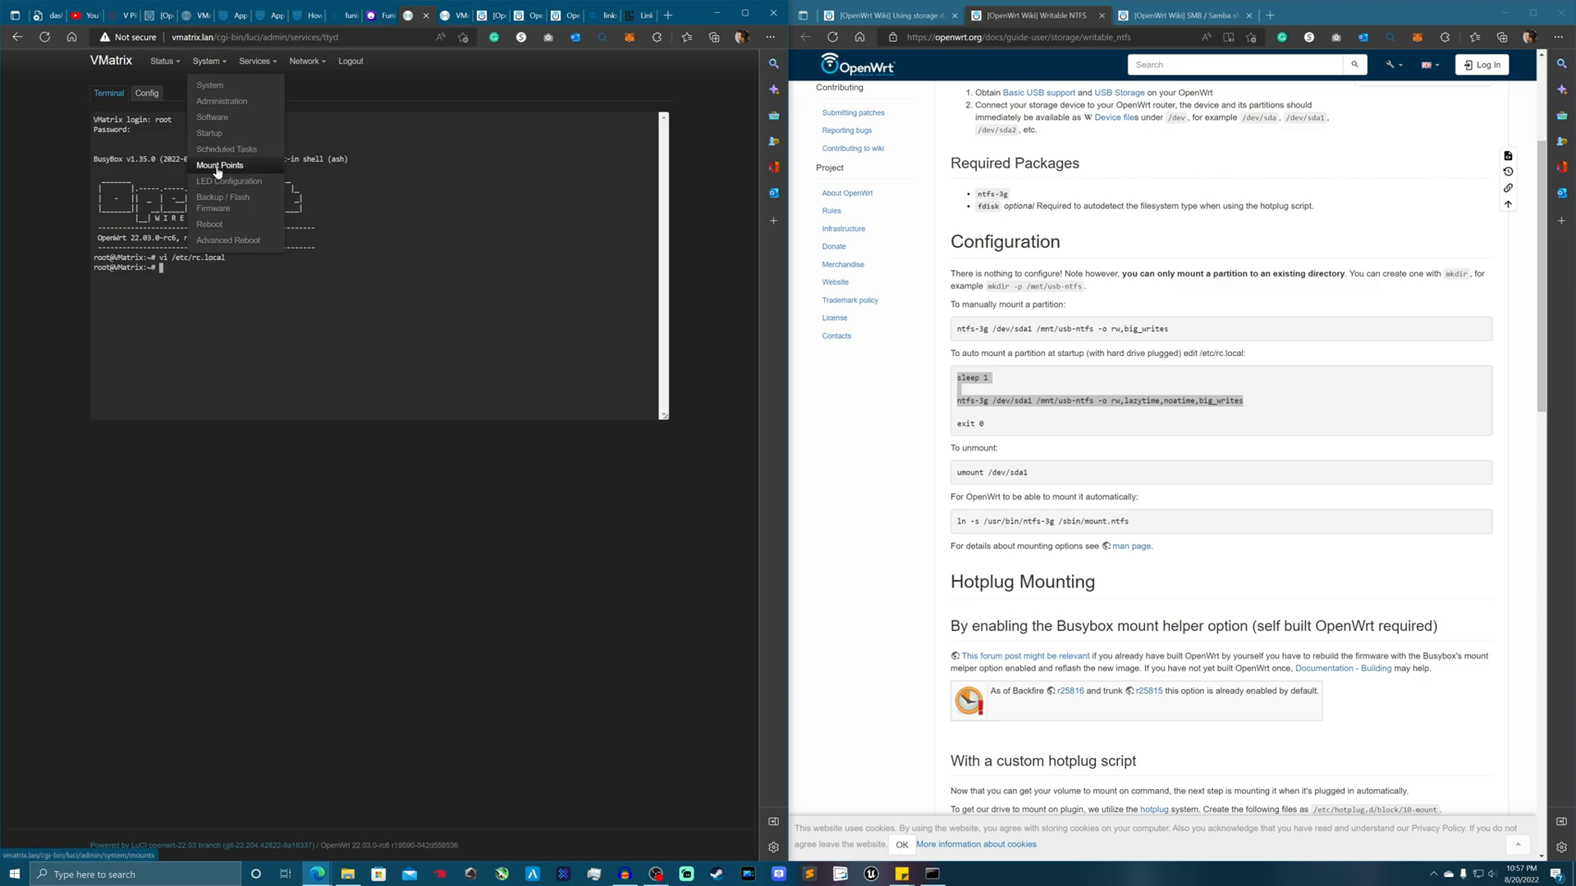
left_click(219, 165)
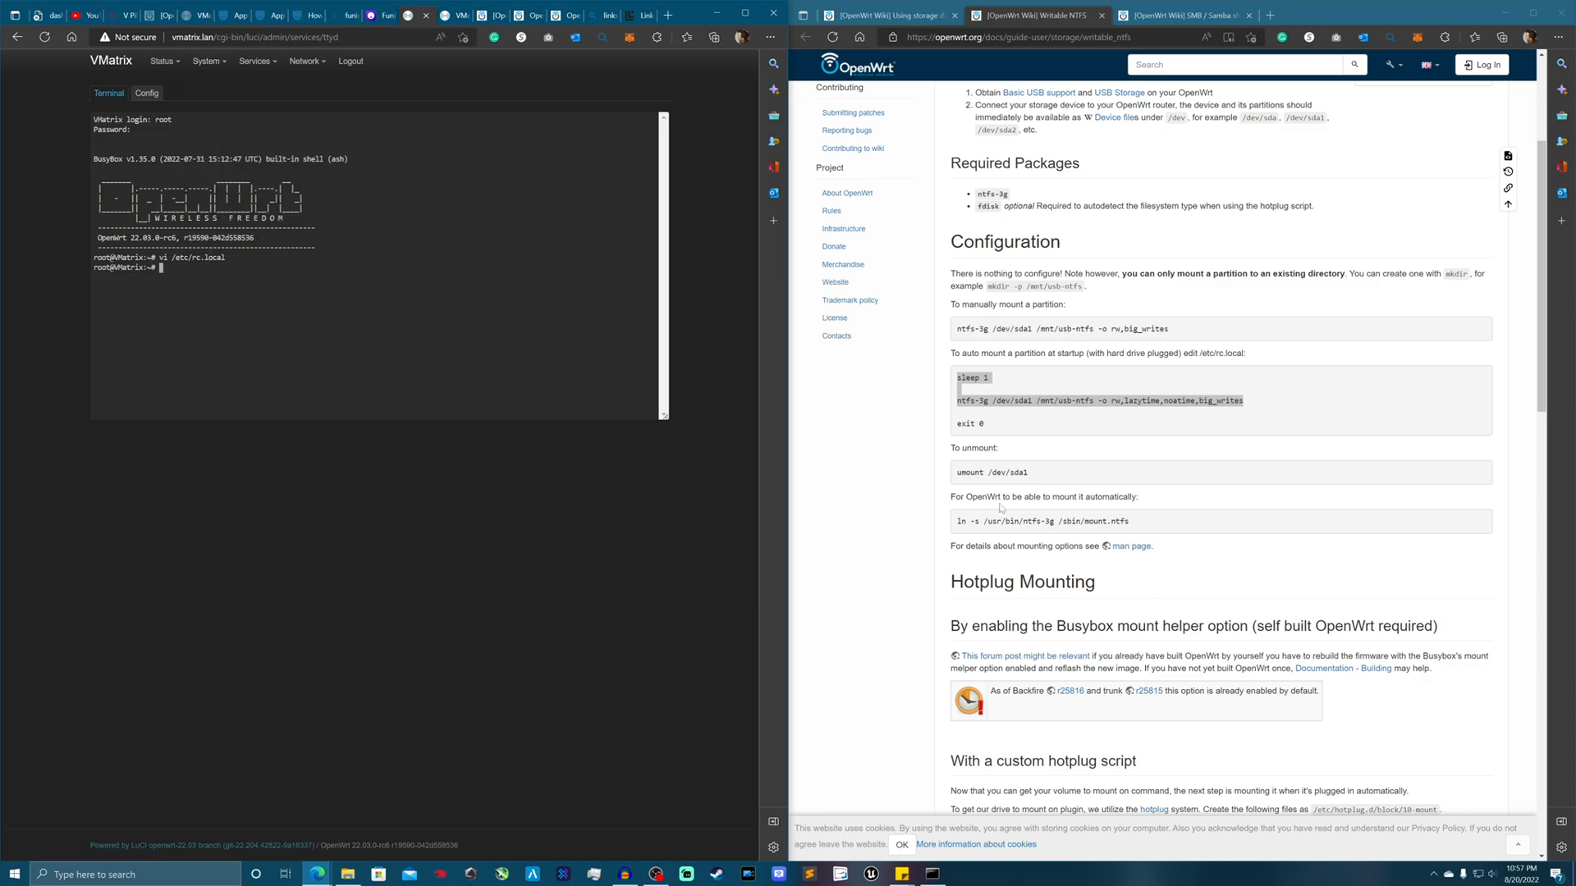
double_click(1045, 521)
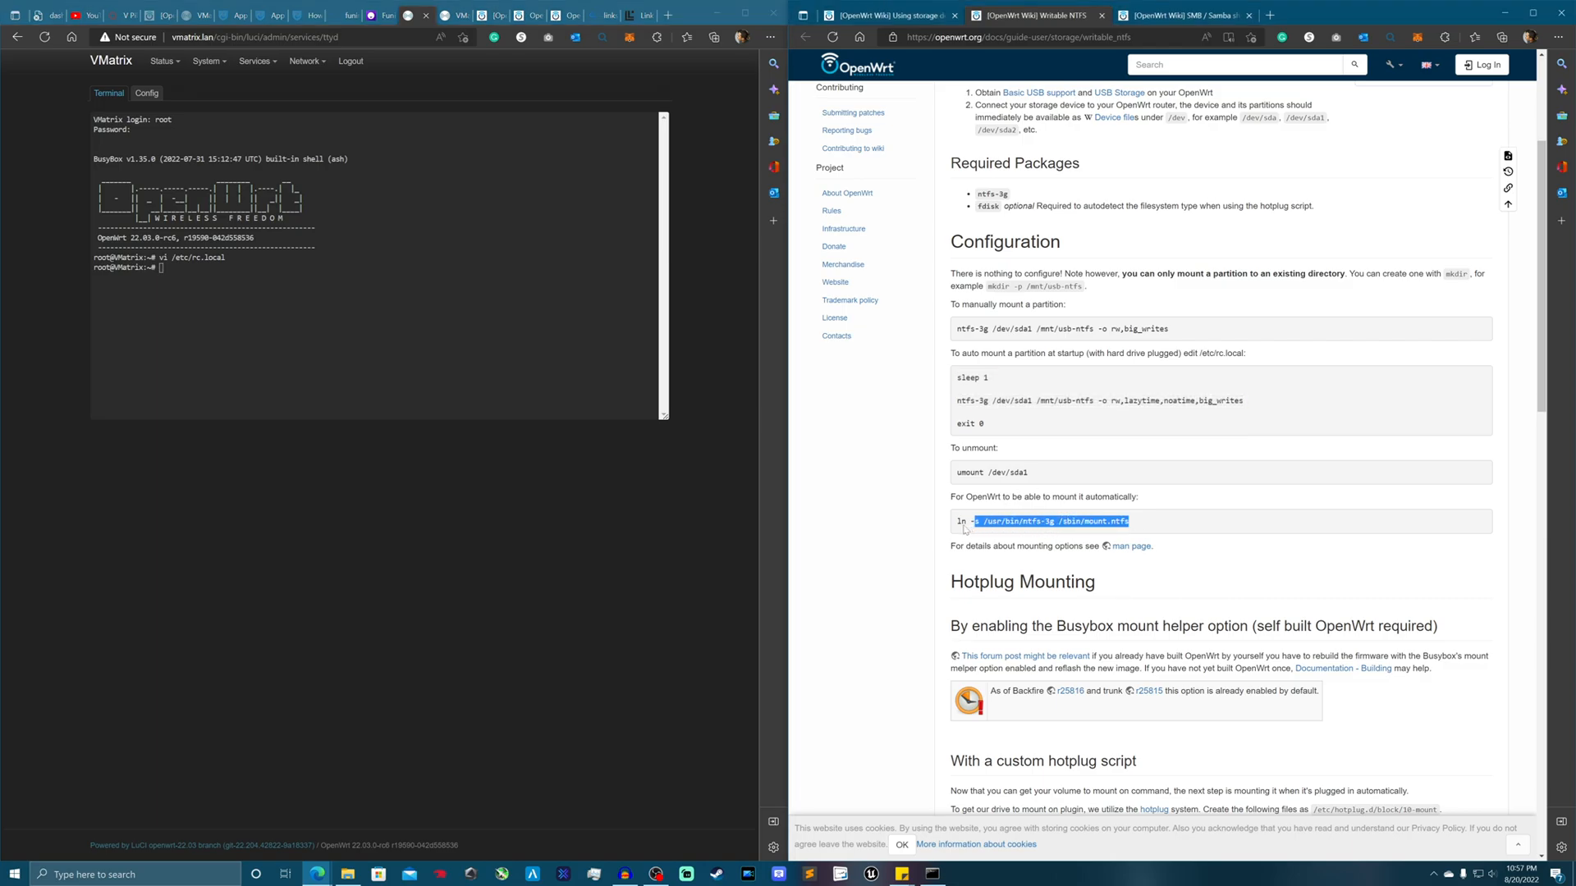
right_click(1040, 522)
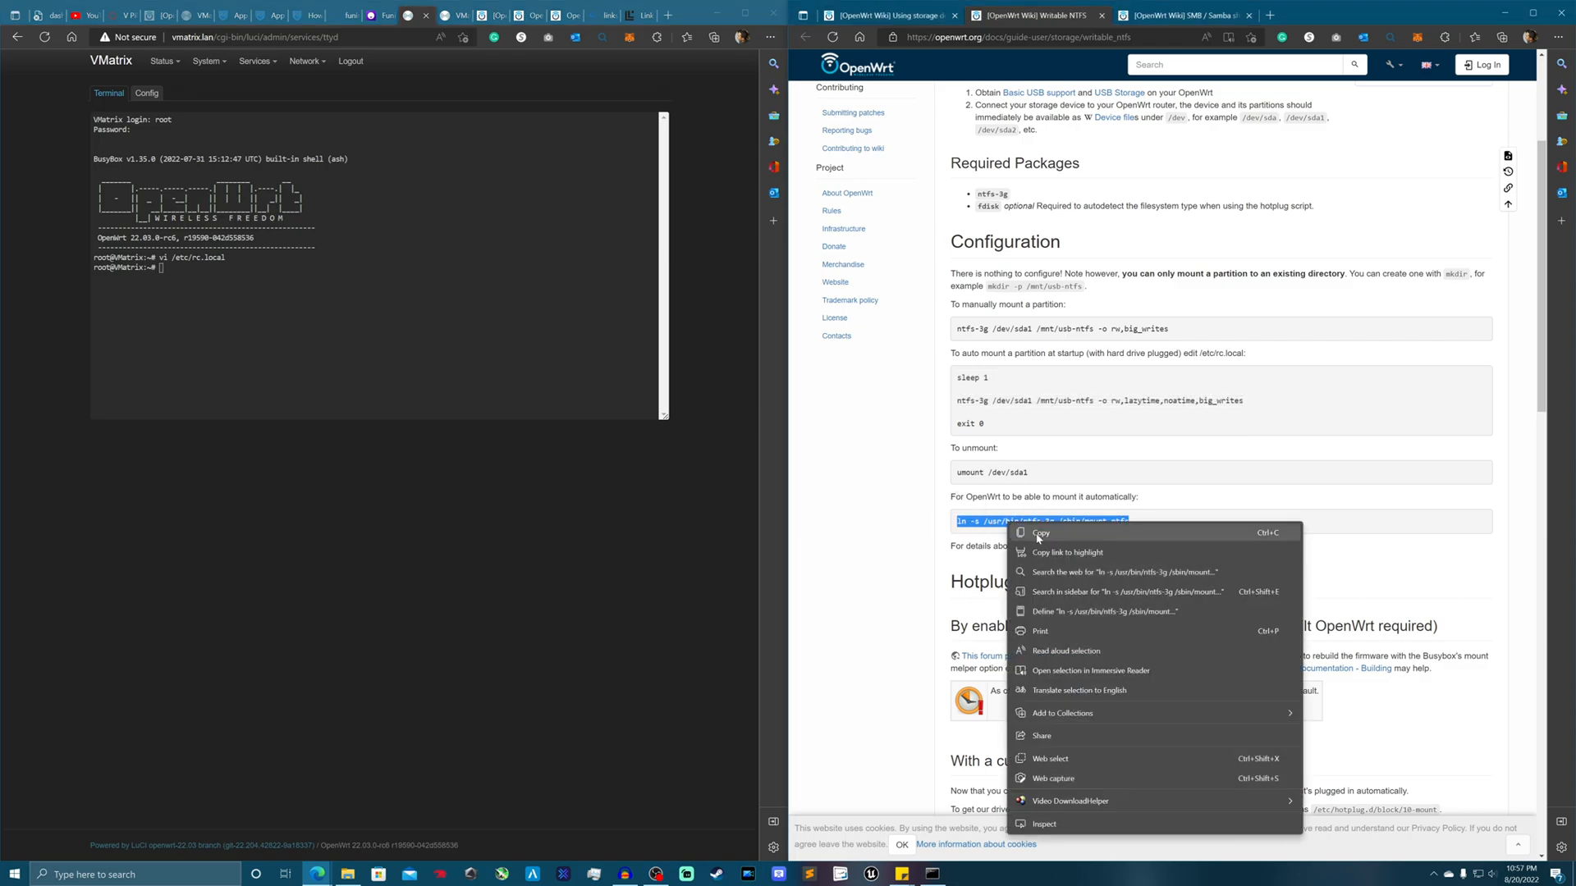
left_click(1041, 533)
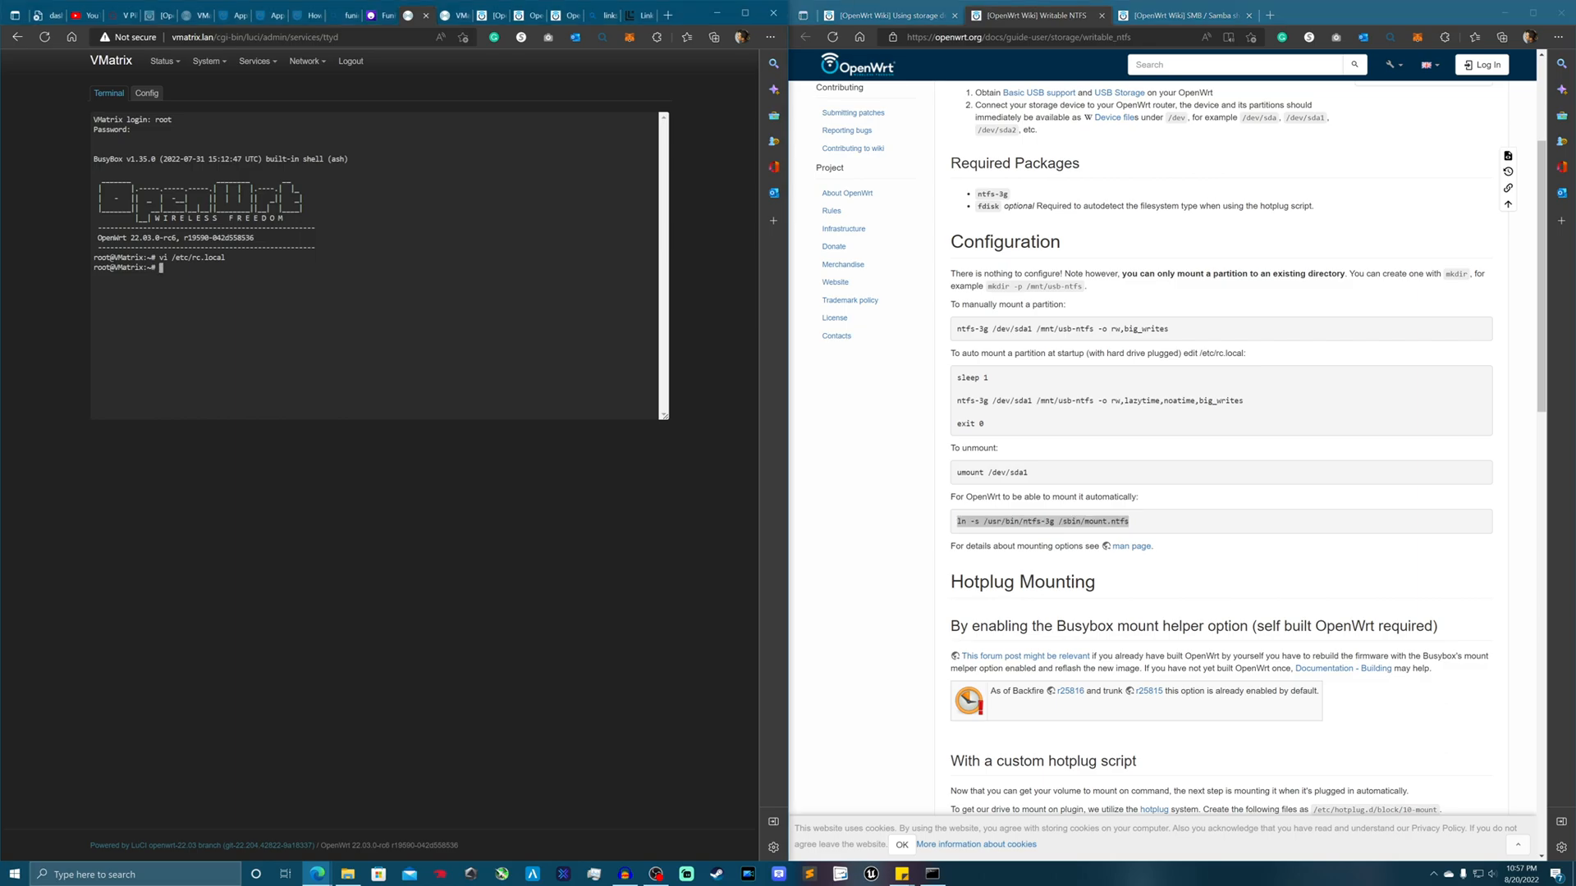
type("ln -s /usr/bin/ntfs-3g /sbin/mount.ntfs")
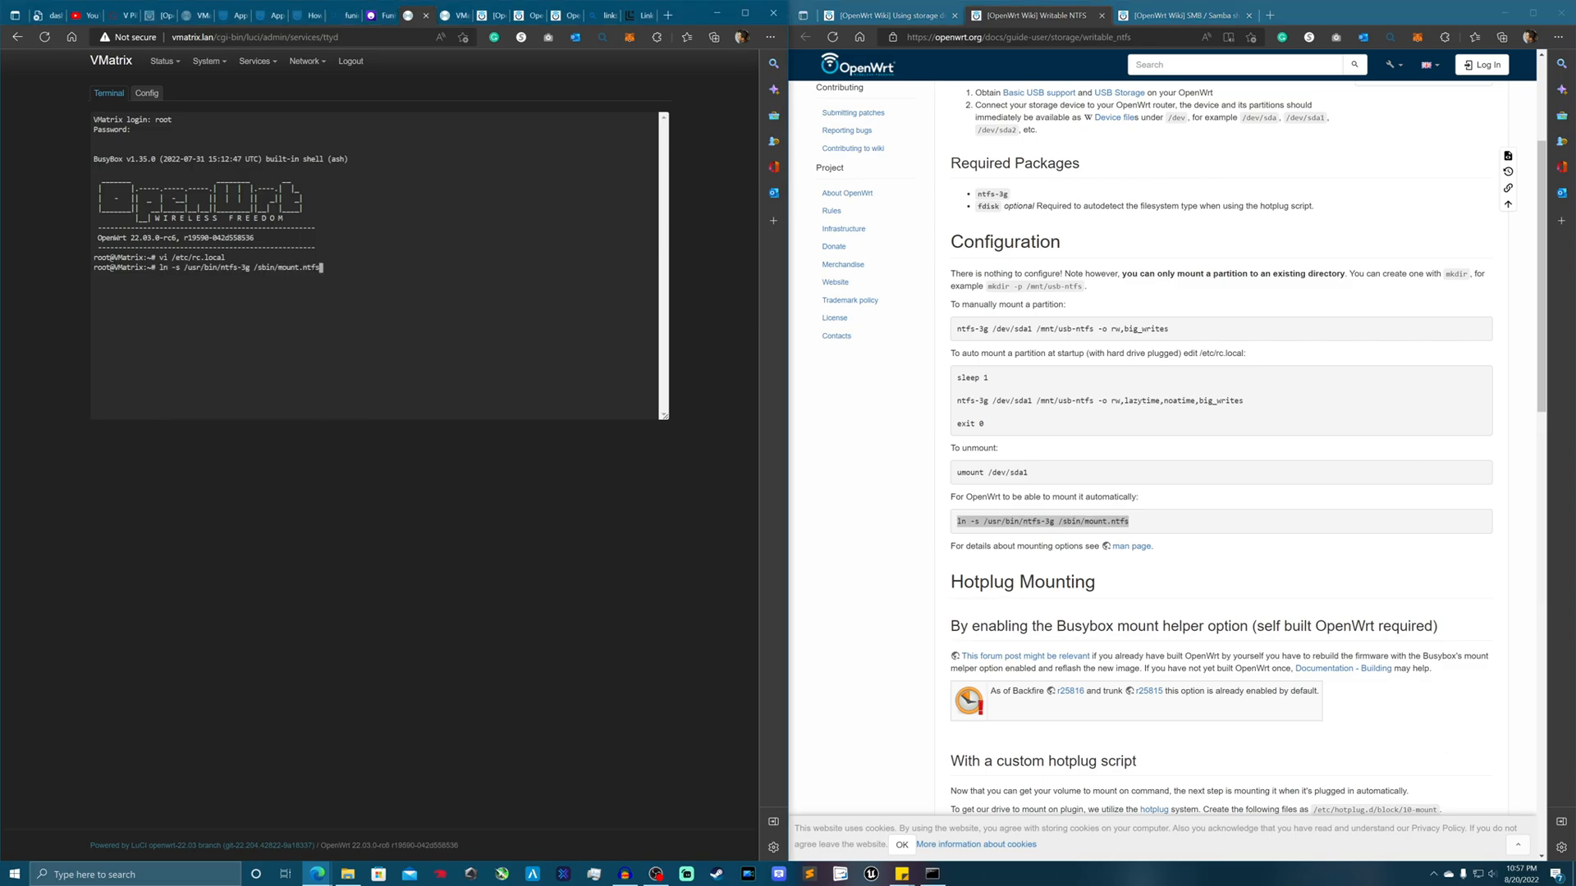
key("Return")
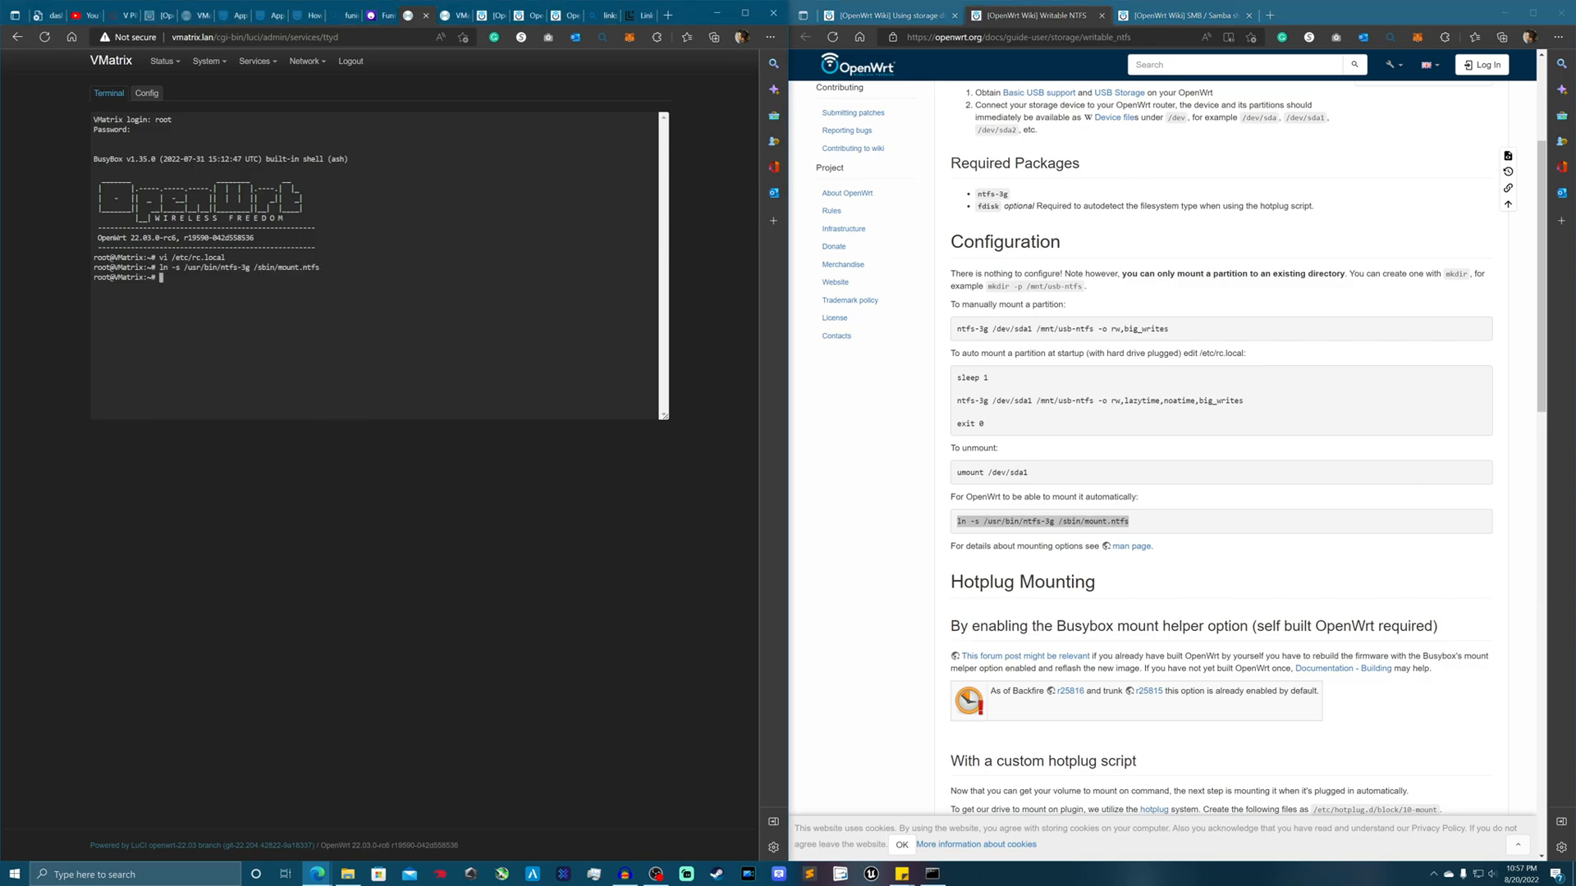
- Go to System > Mount Points, confirming leaving the terminal page
left_click(208, 62)
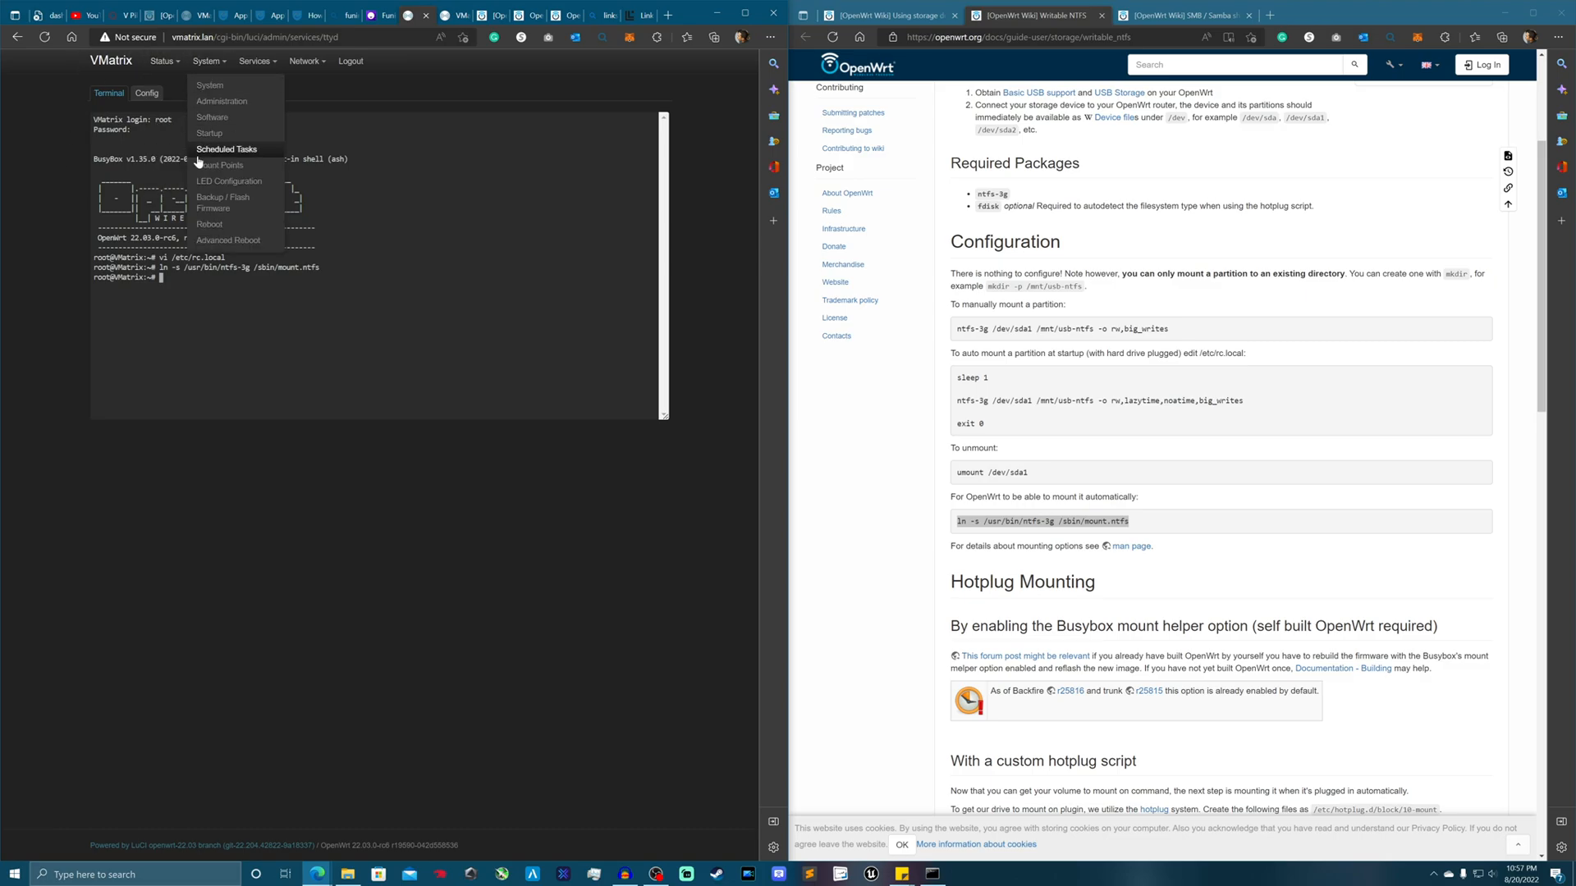
left_click(220, 165)
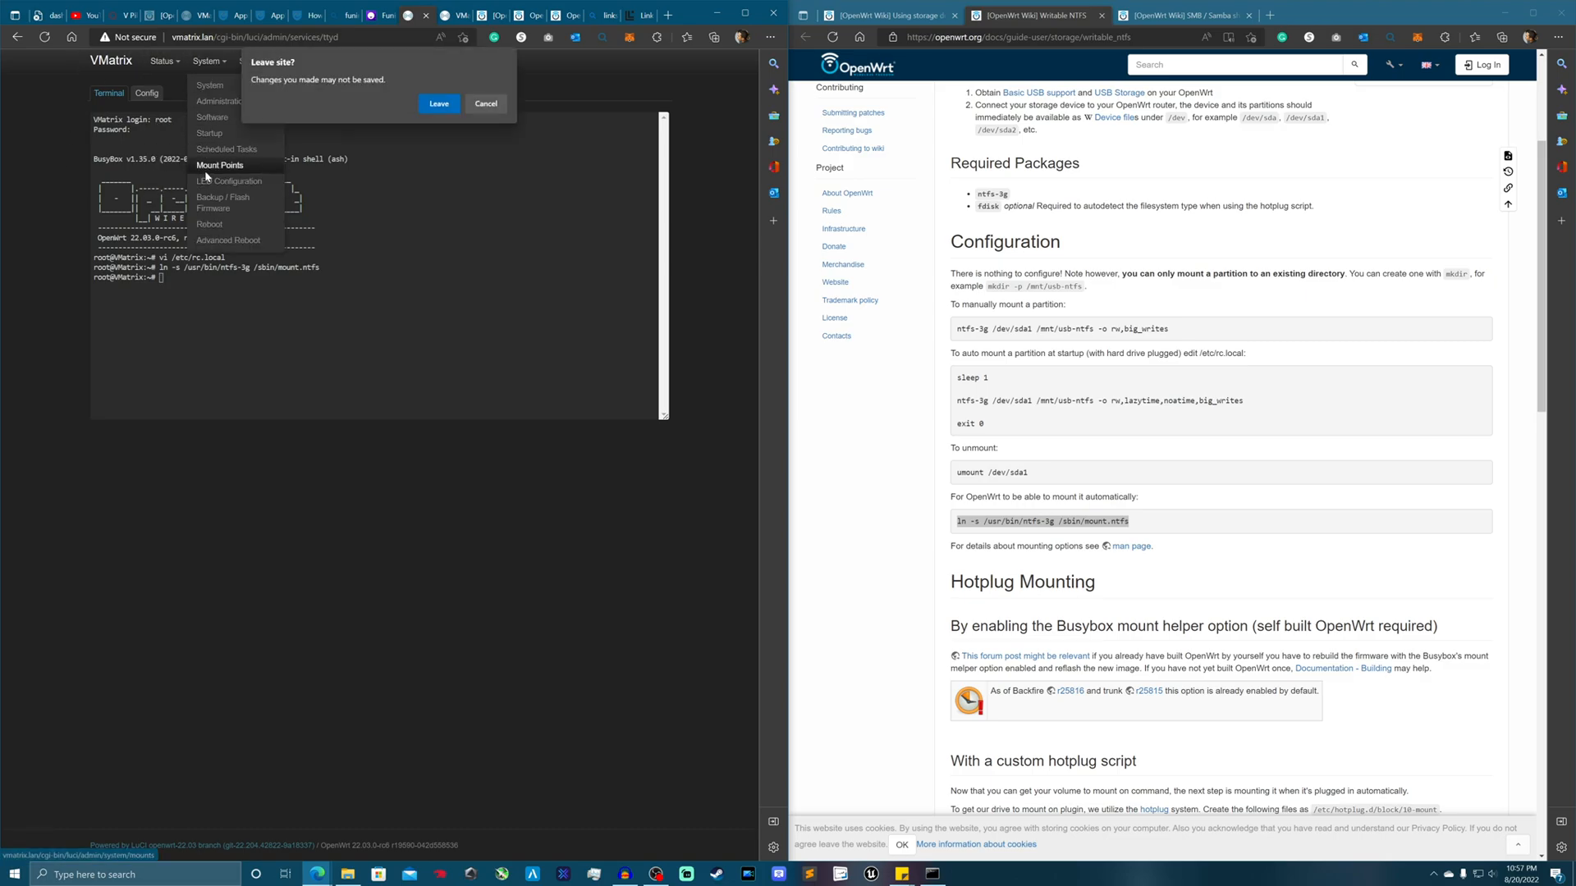
left_click(438, 104)
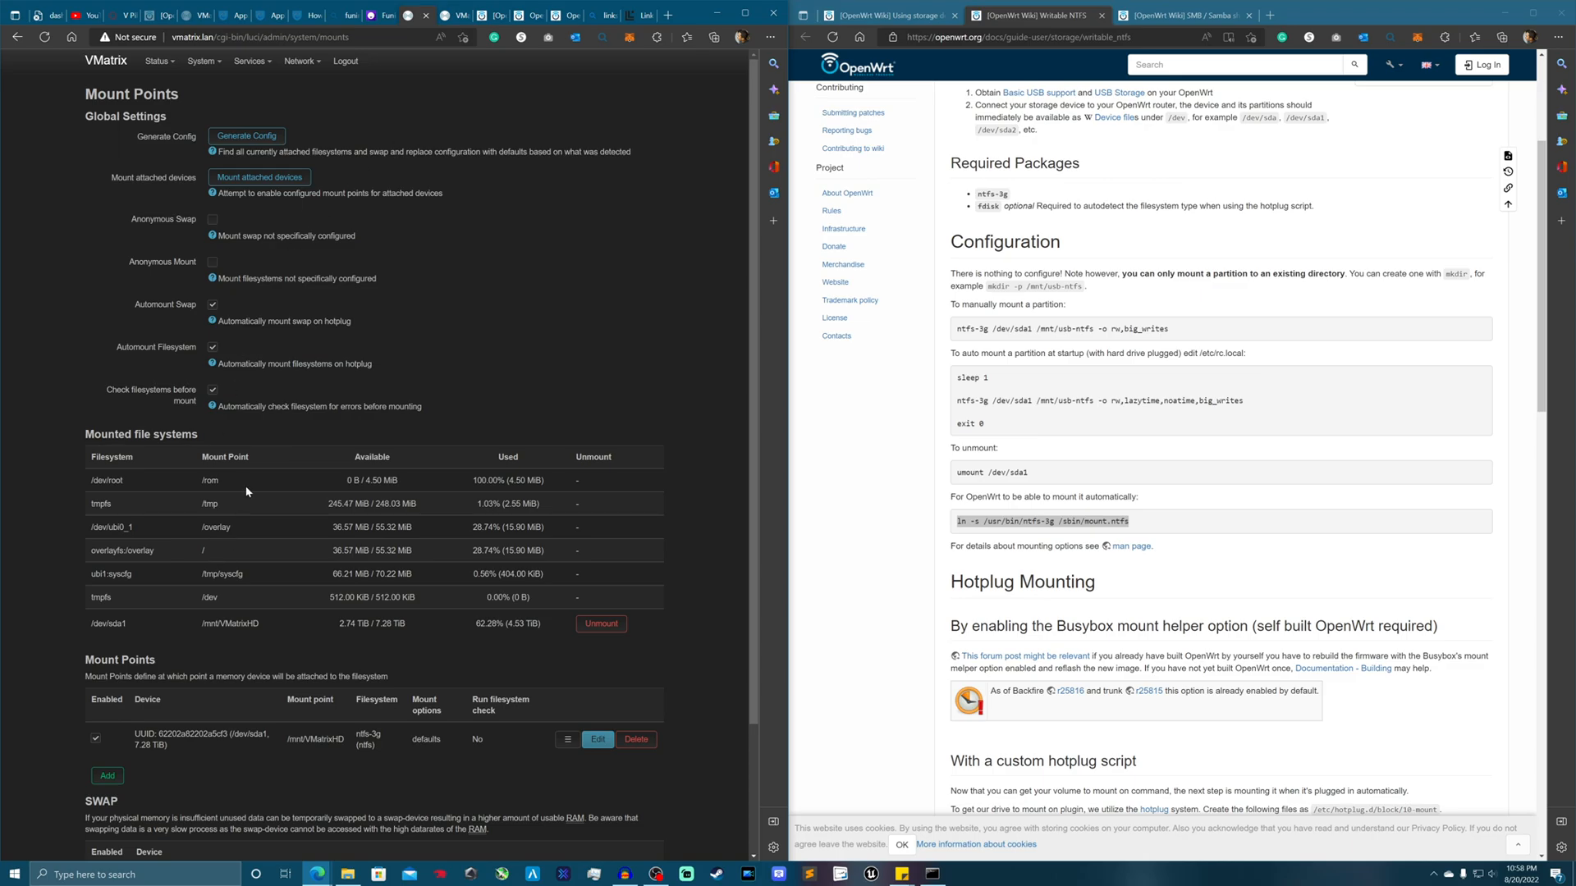
- Reboot the router from System > Reboot so LuCI returns to the Authorization Required login
left_click(204, 60)
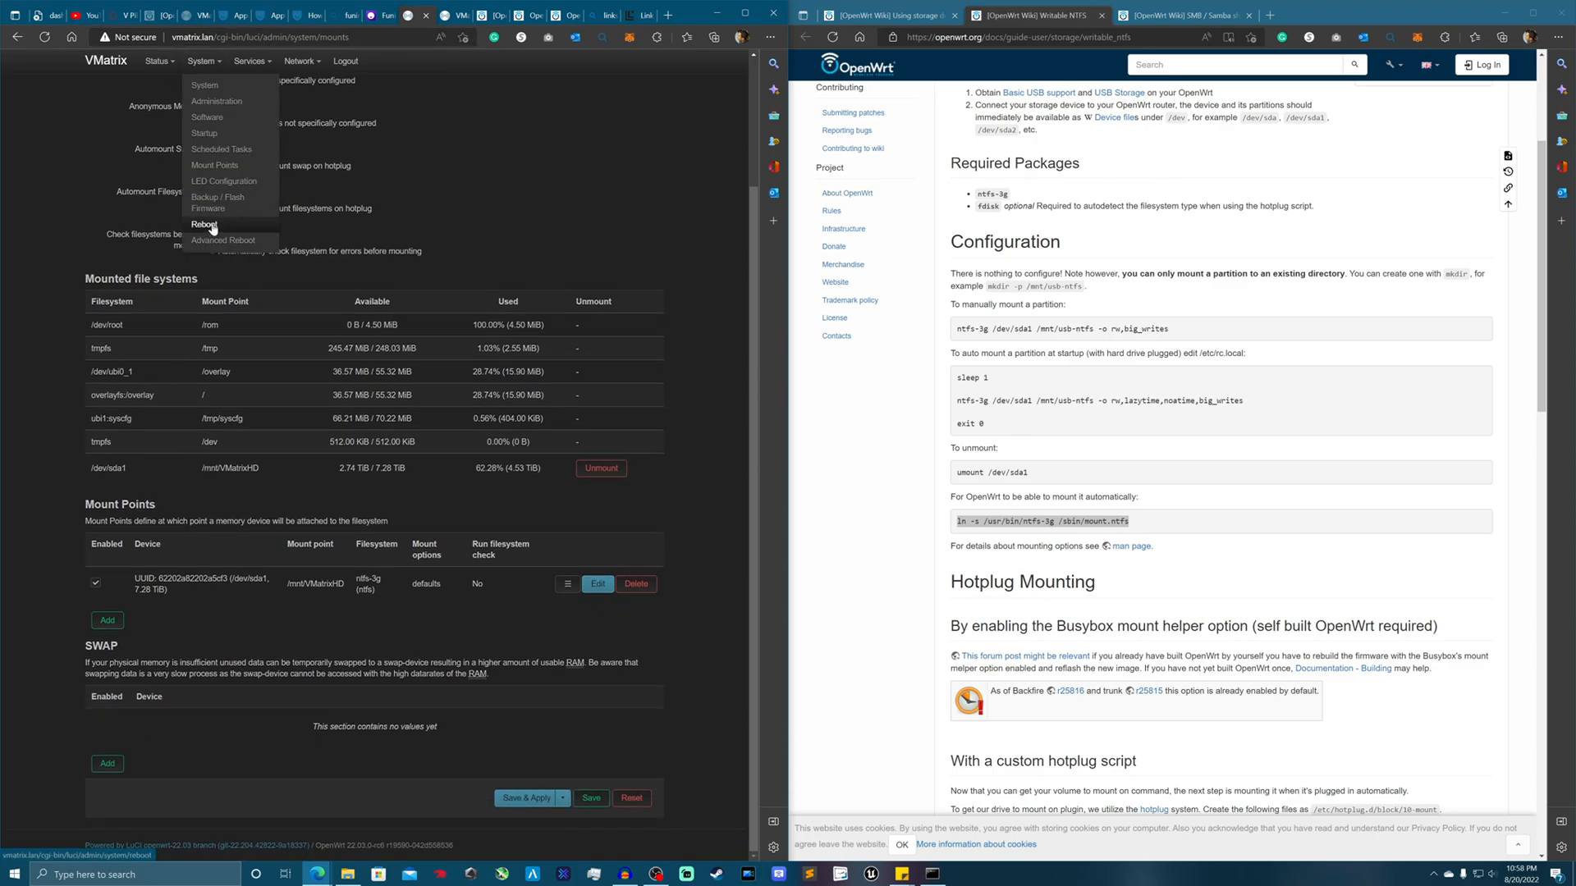
left_click(205, 225)
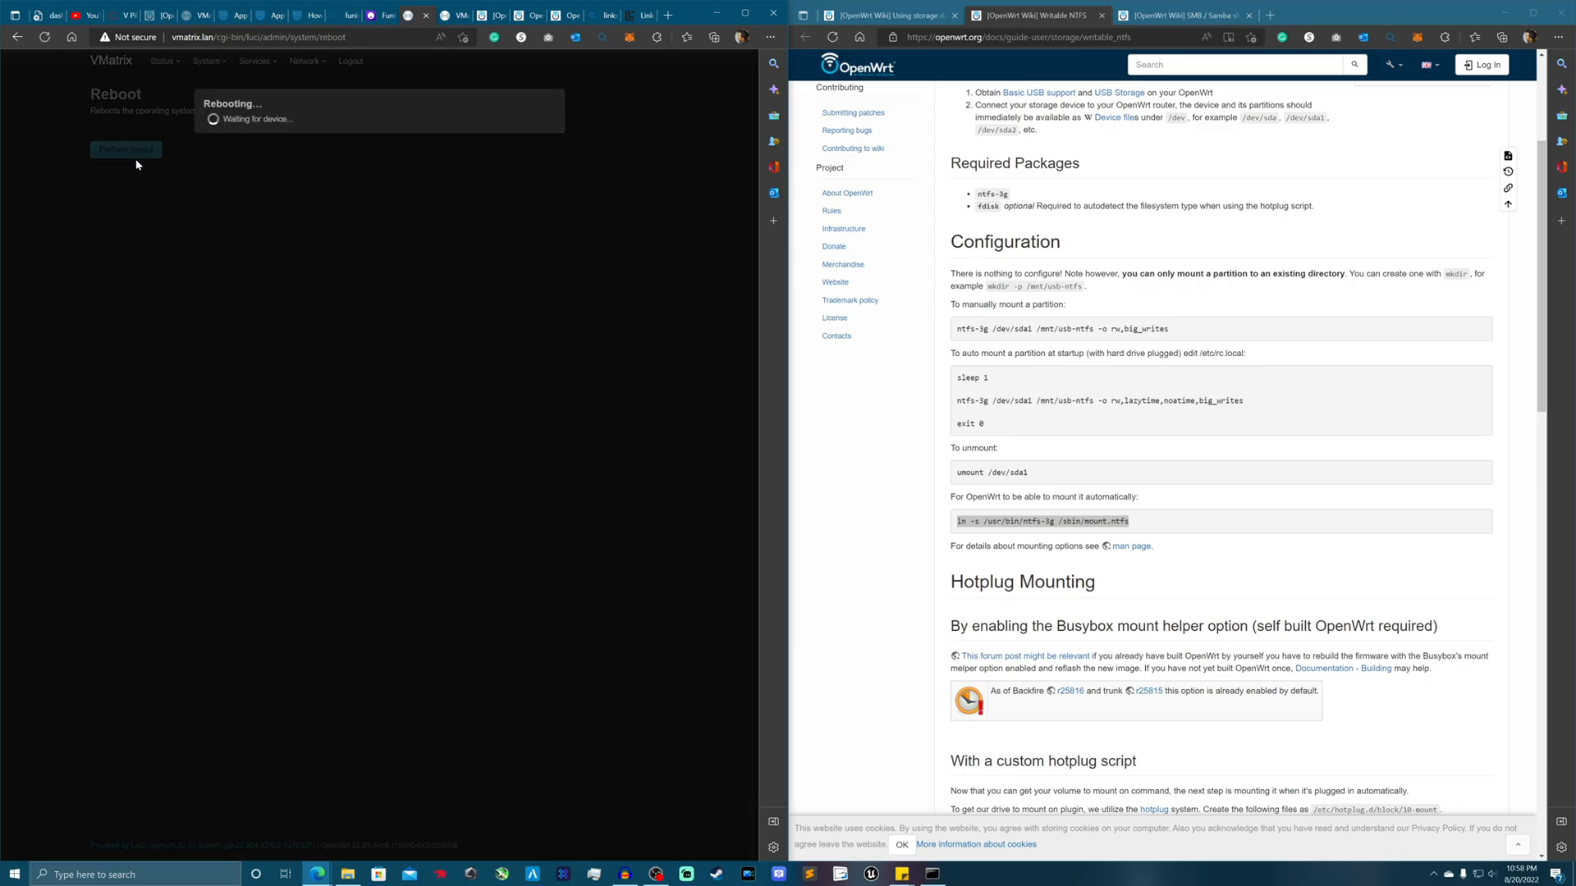
left_click(347, 873)
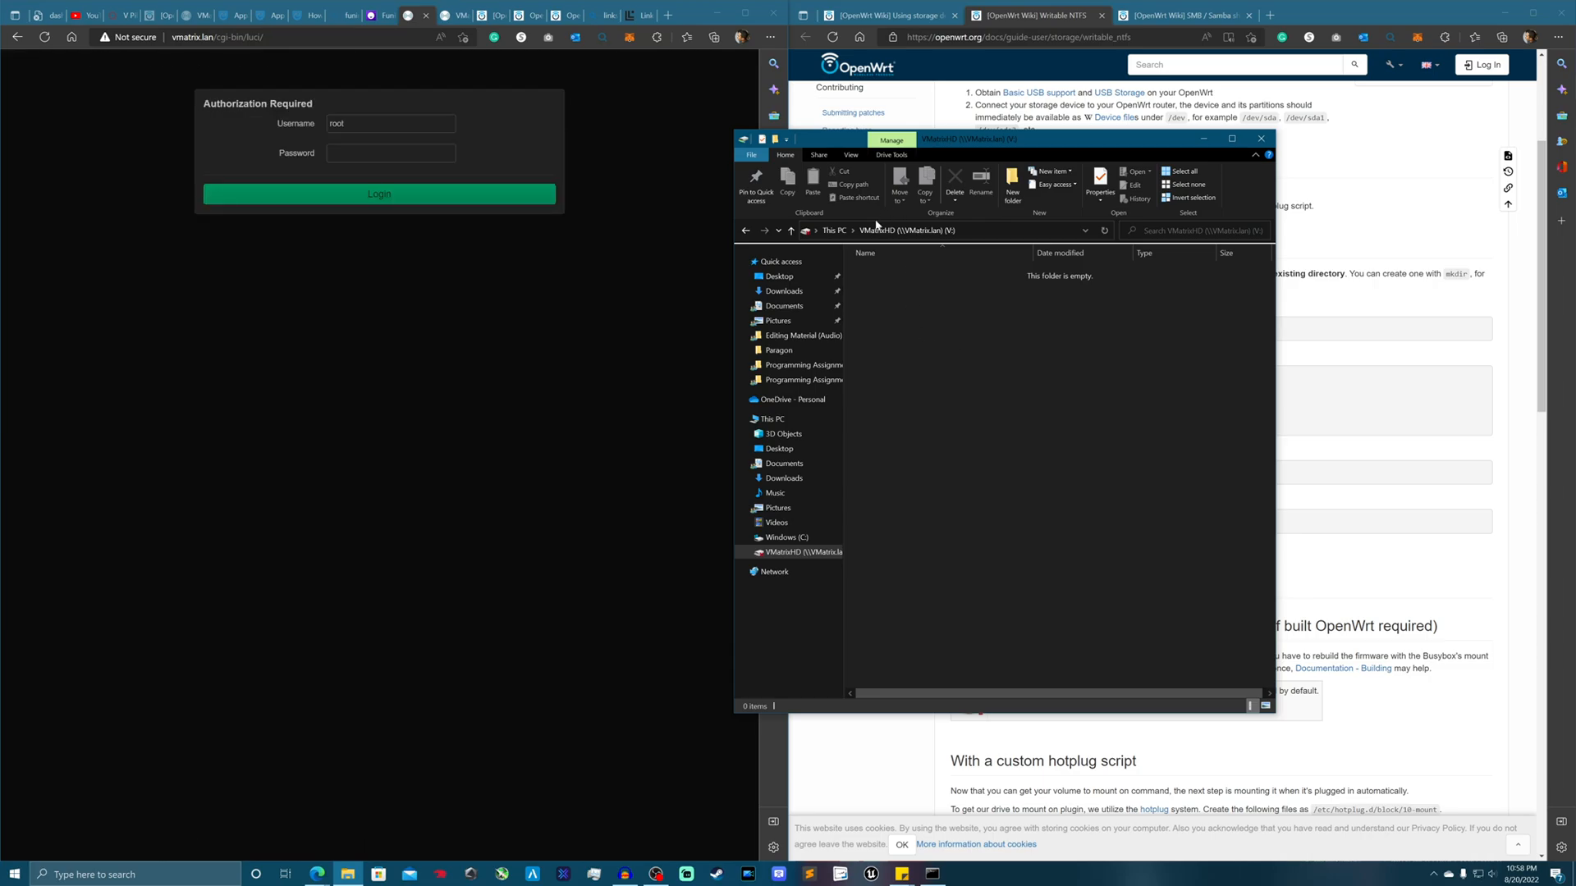
- Reopen VMatrixHD (V:) from This PC and select New Text Document.txt
left_click(770, 418)
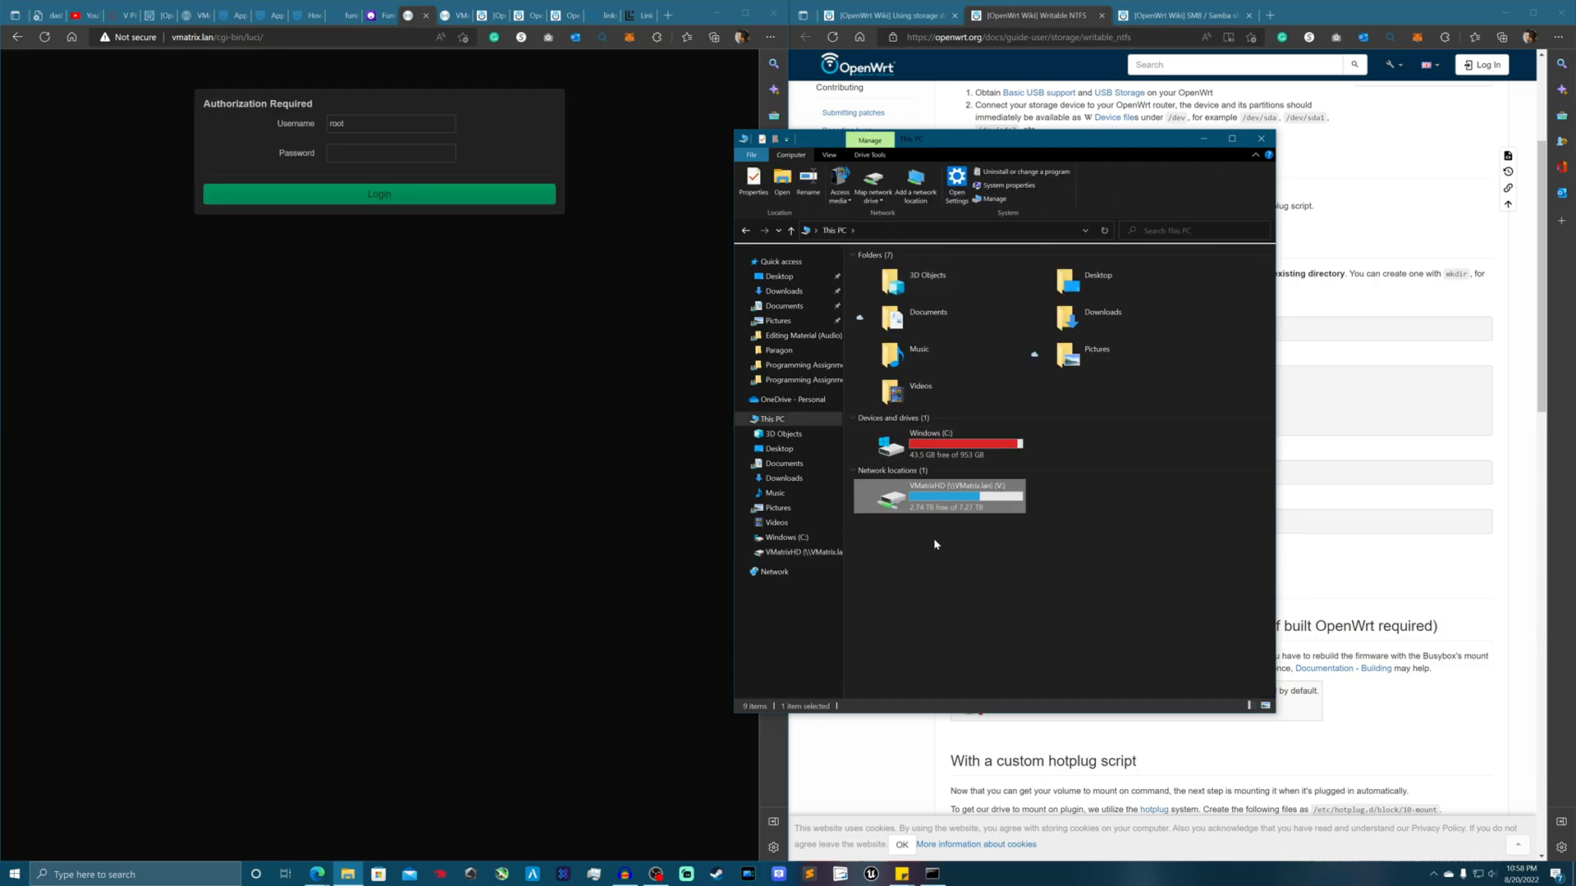
double_click(937, 496)
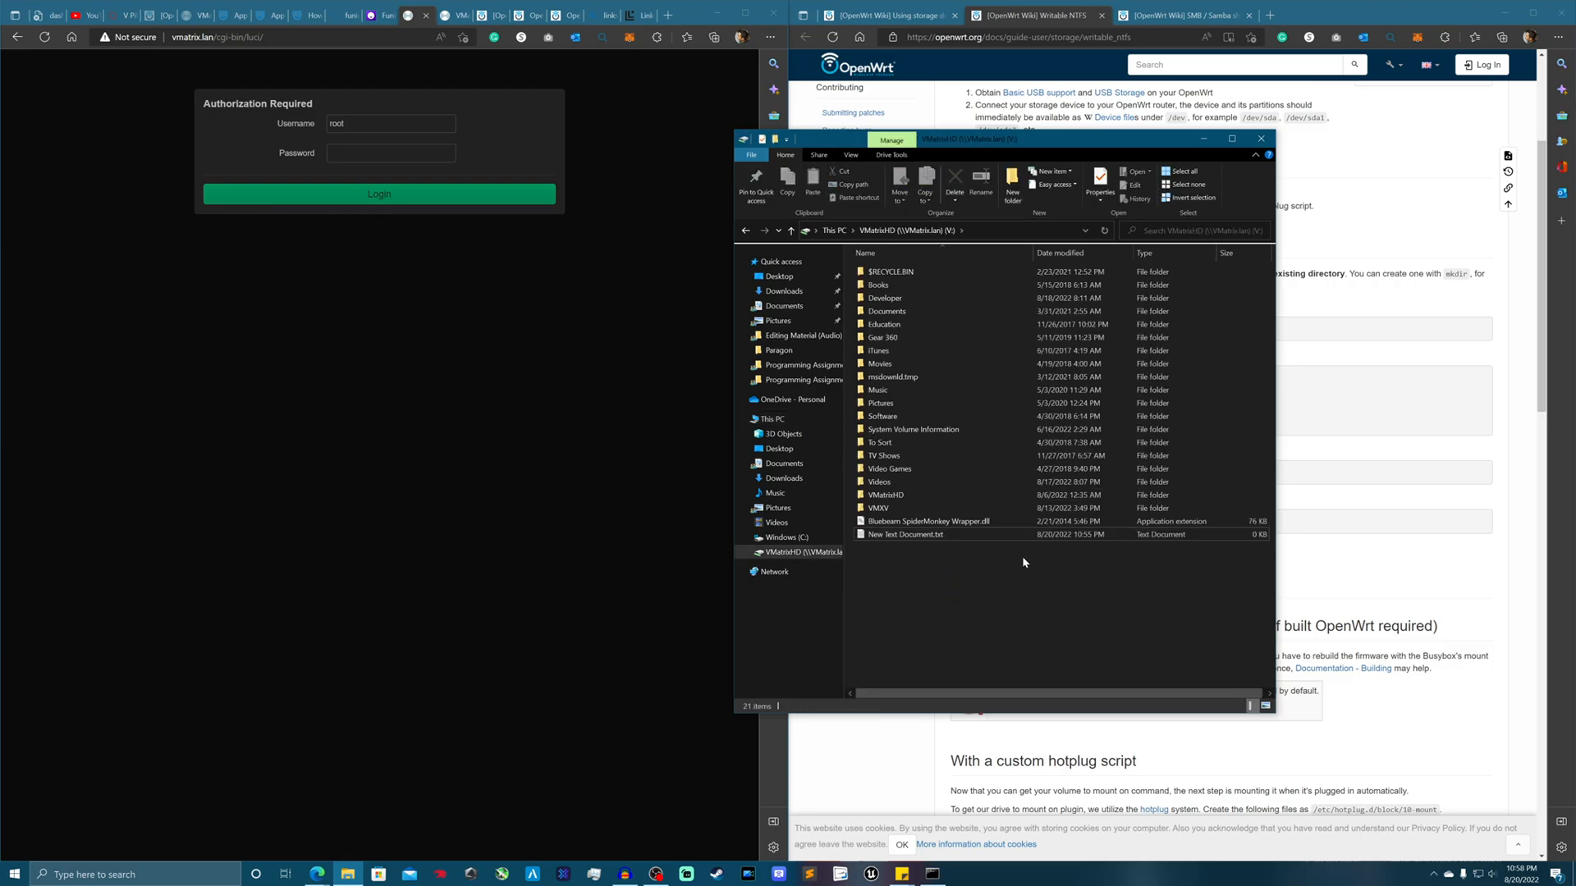
left_click(904, 534)
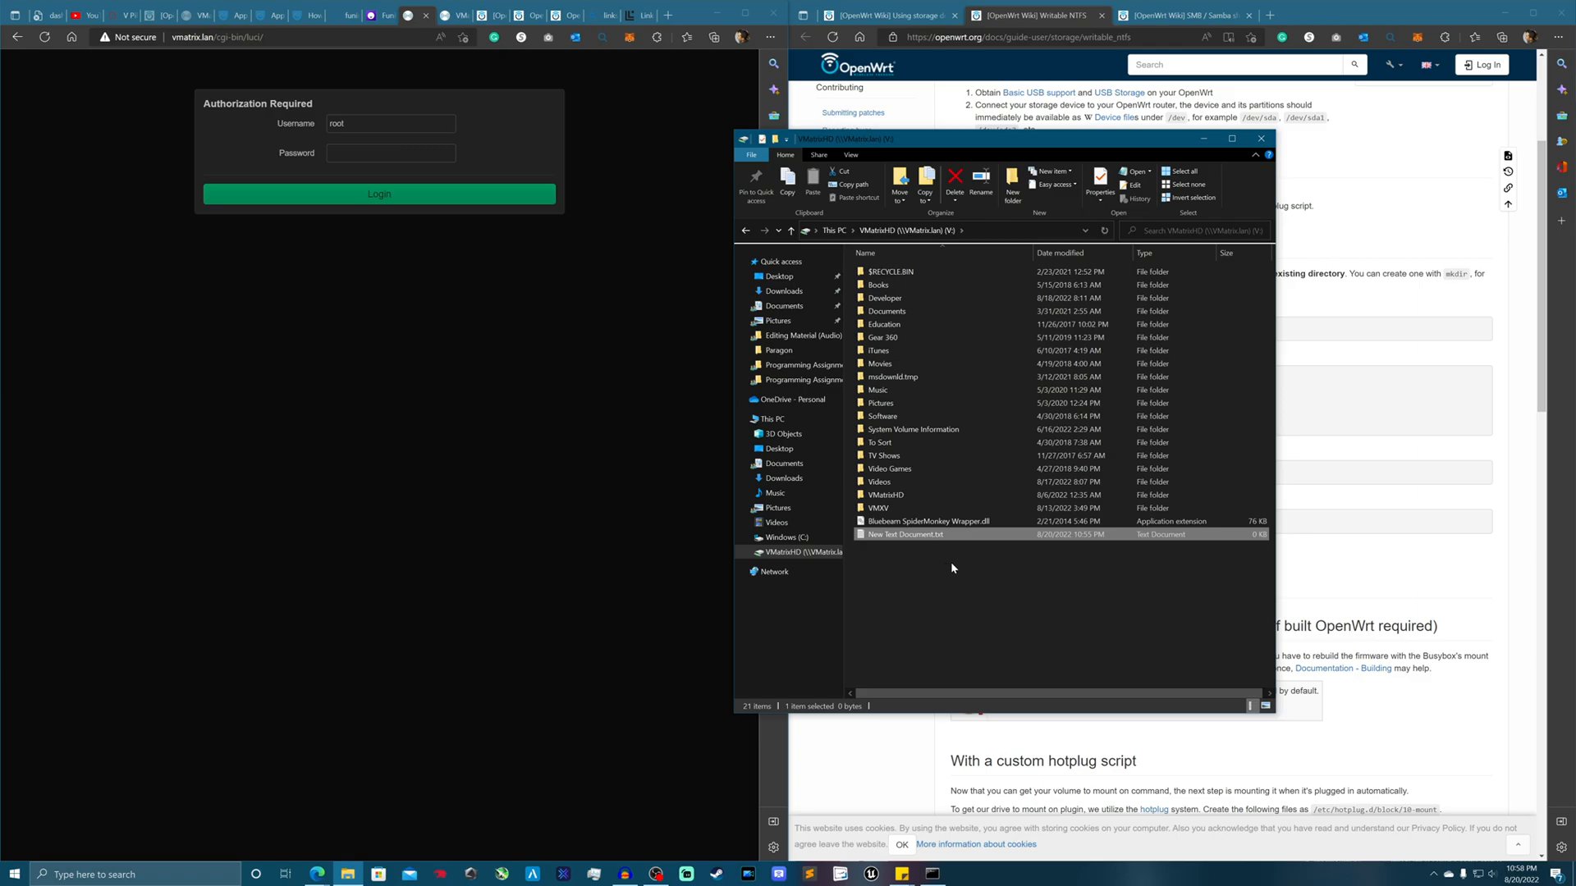
- Try deleting the text file, dismiss the File Access Denied error, and return to the router login
left_click(954, 184)
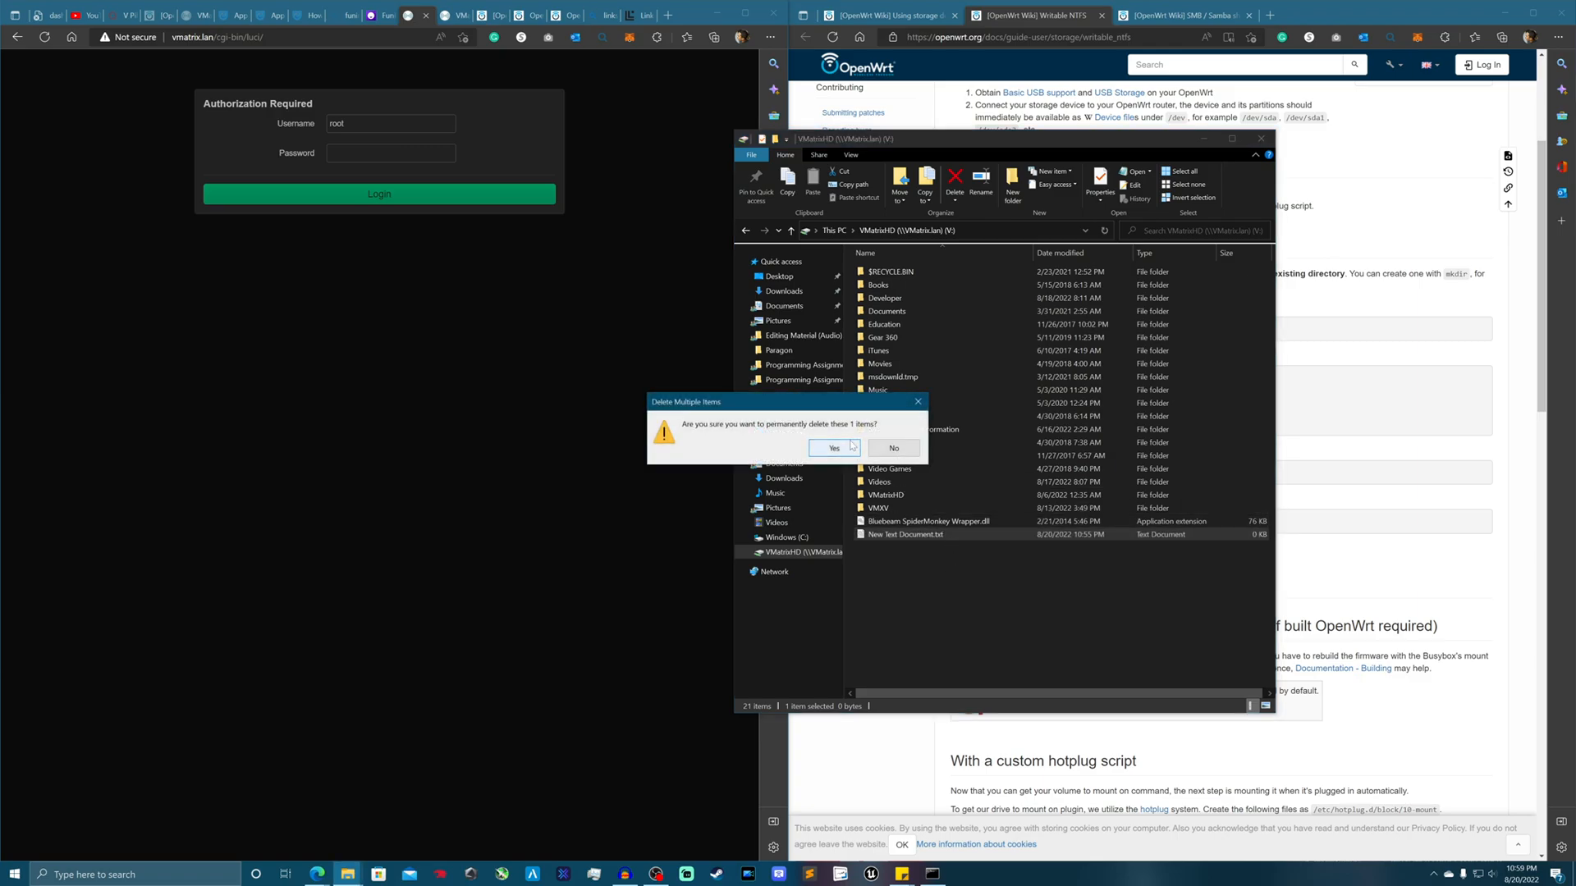
left_click(829, 448)
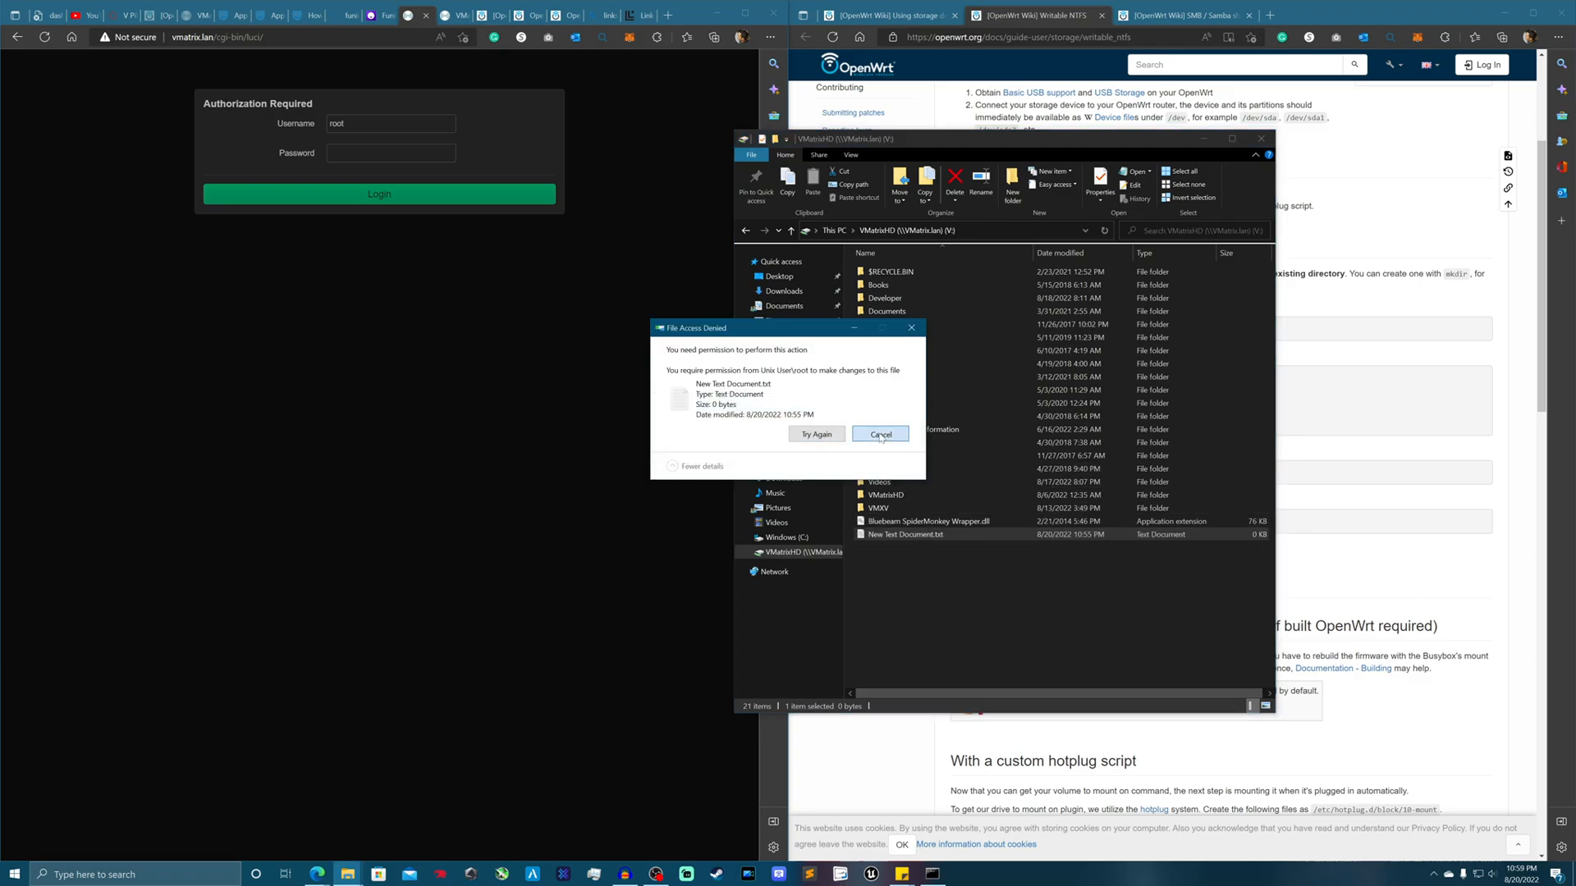
left_click(878, 435)
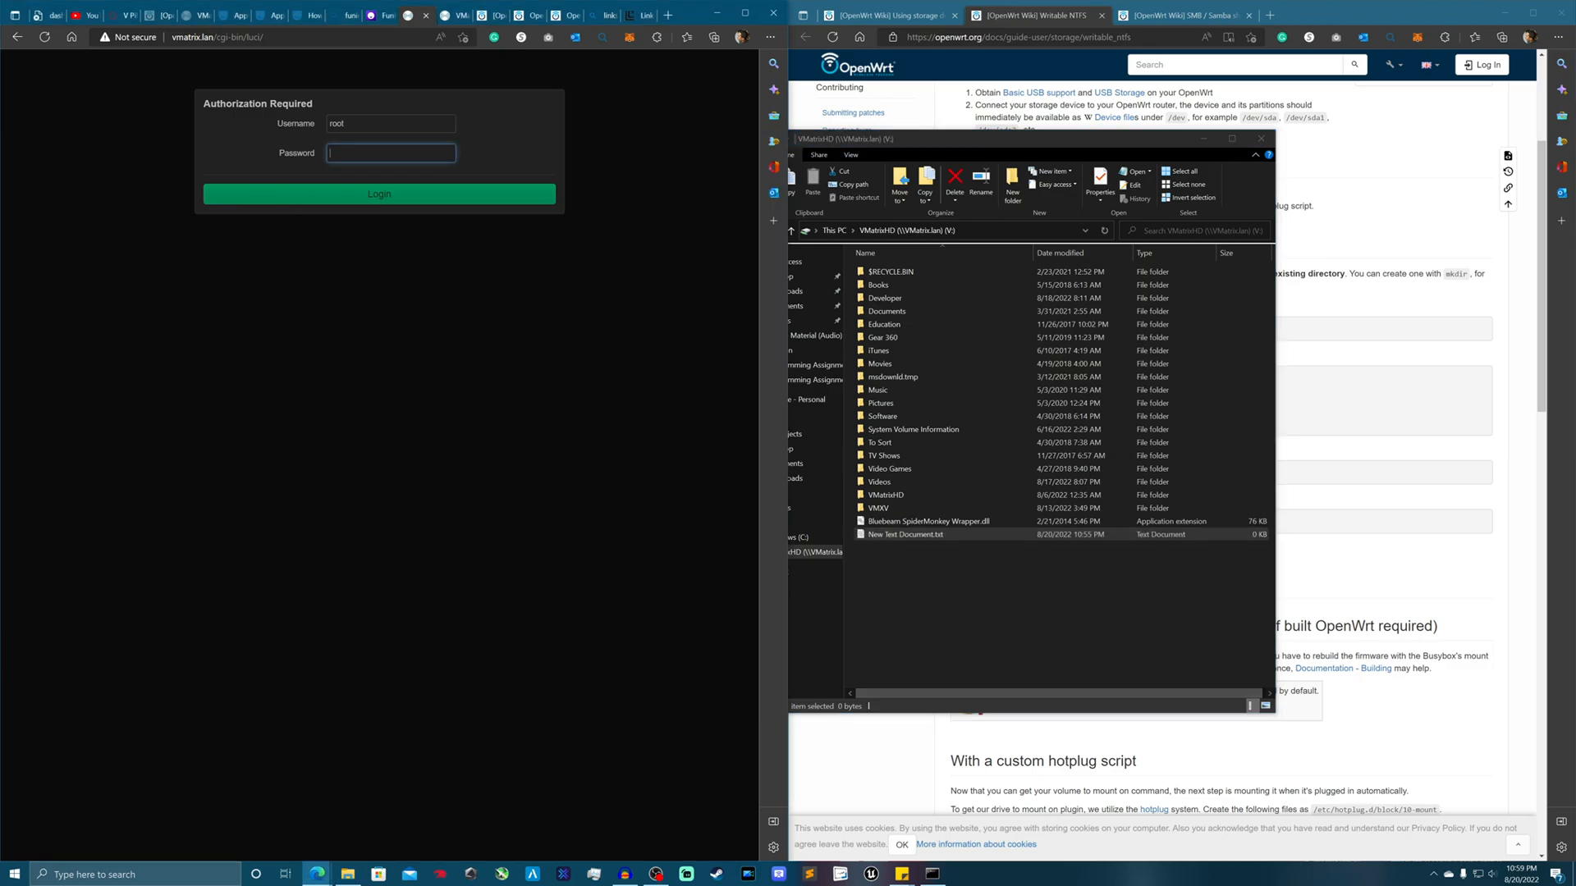
left_click(379, 194)
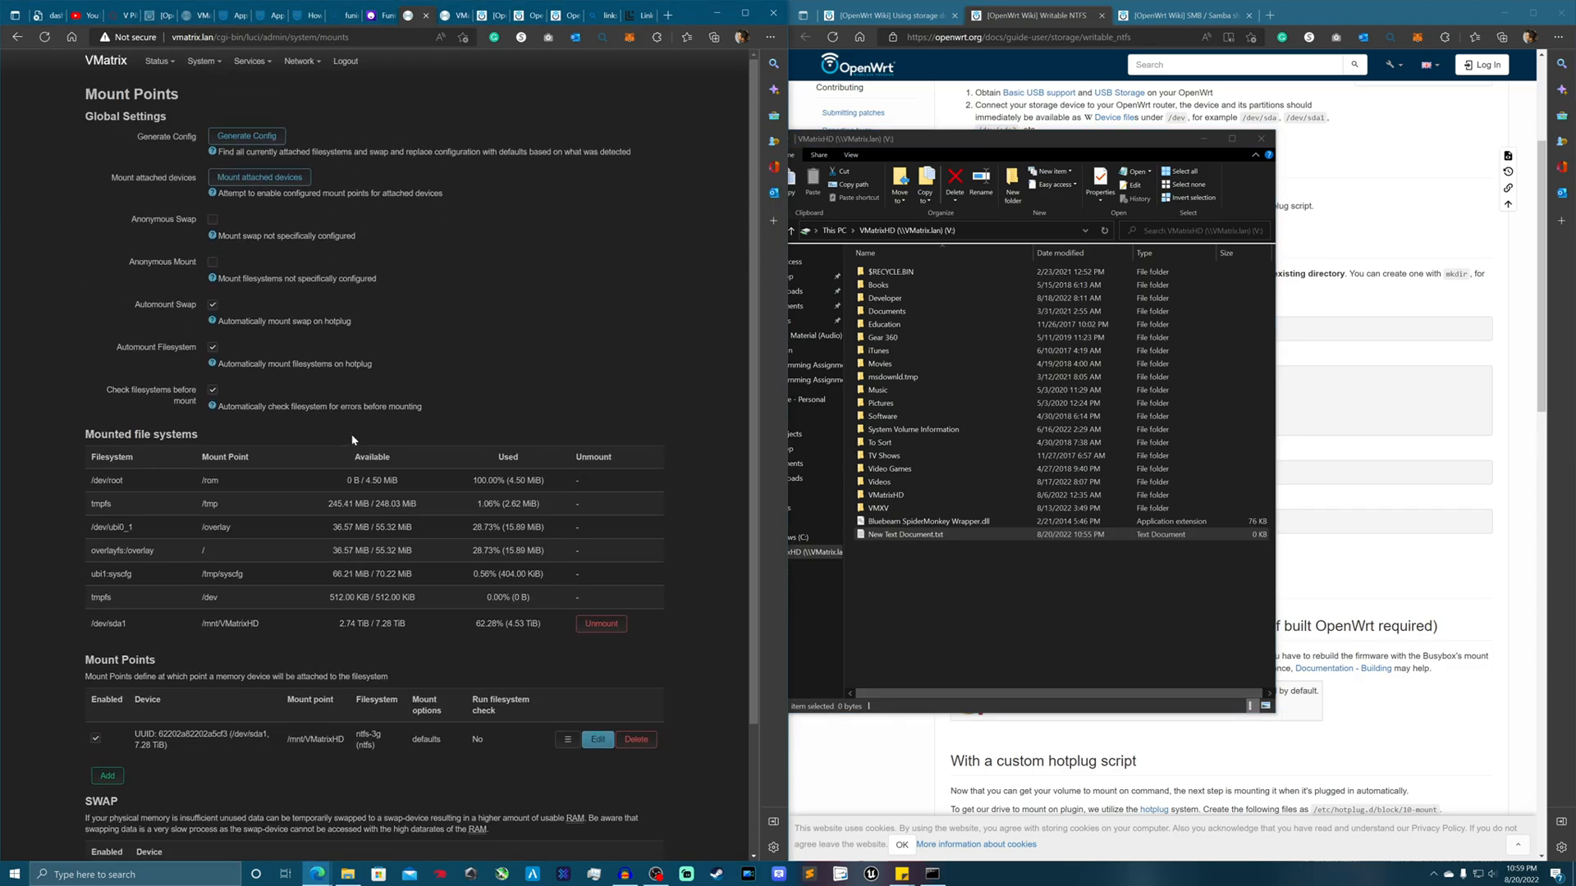